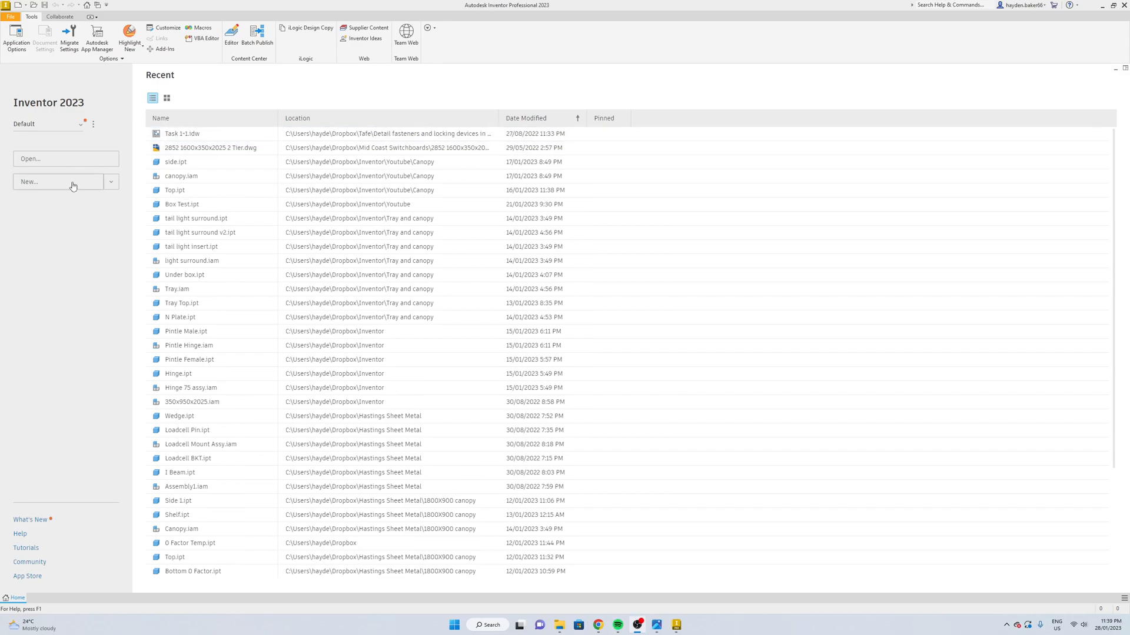
# - Create a new part from the metric 3mm SS .275 KFactor sheet metal template
pyautogui.click(28, 181)
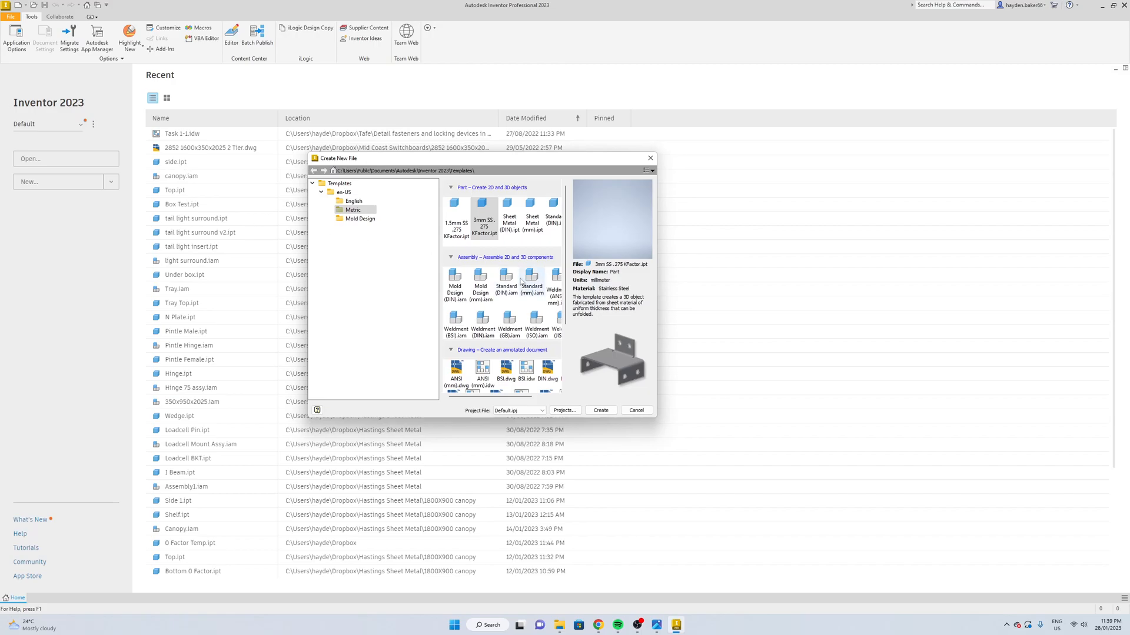
pyautogui.moveTo(556, 267)
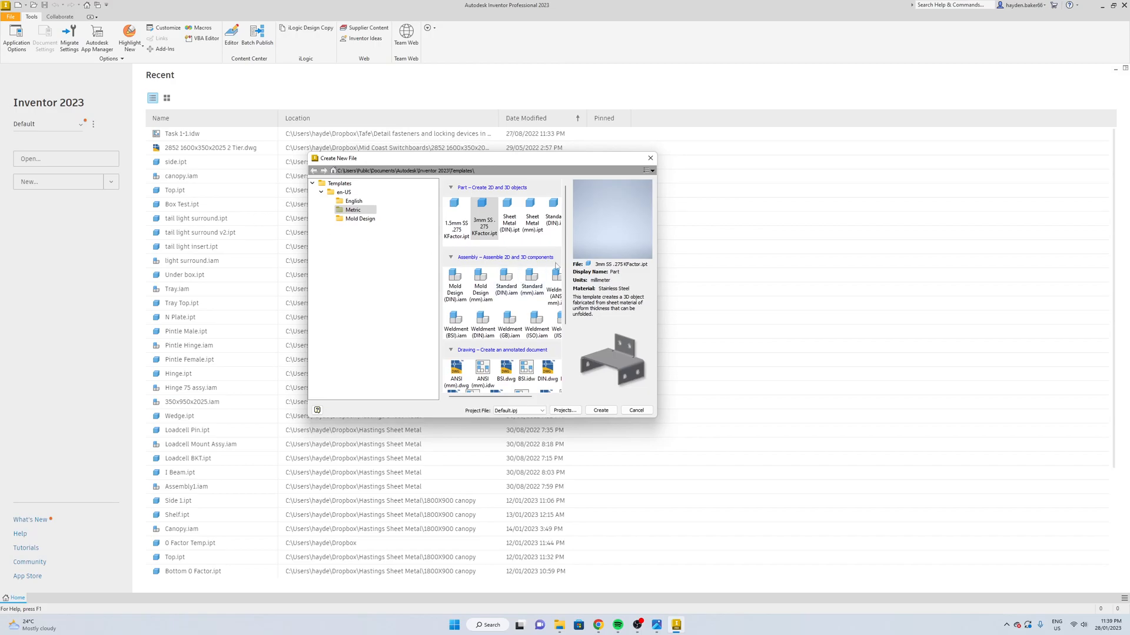
pyautogui.moveTo(602, 410)
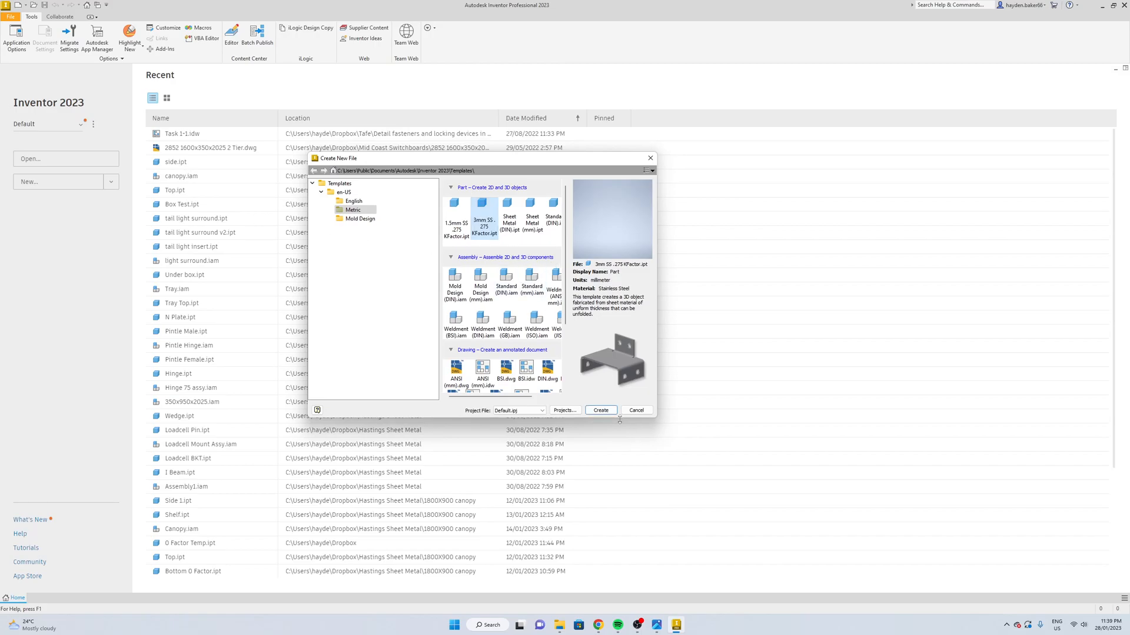
pyautogui.click(601, 409)
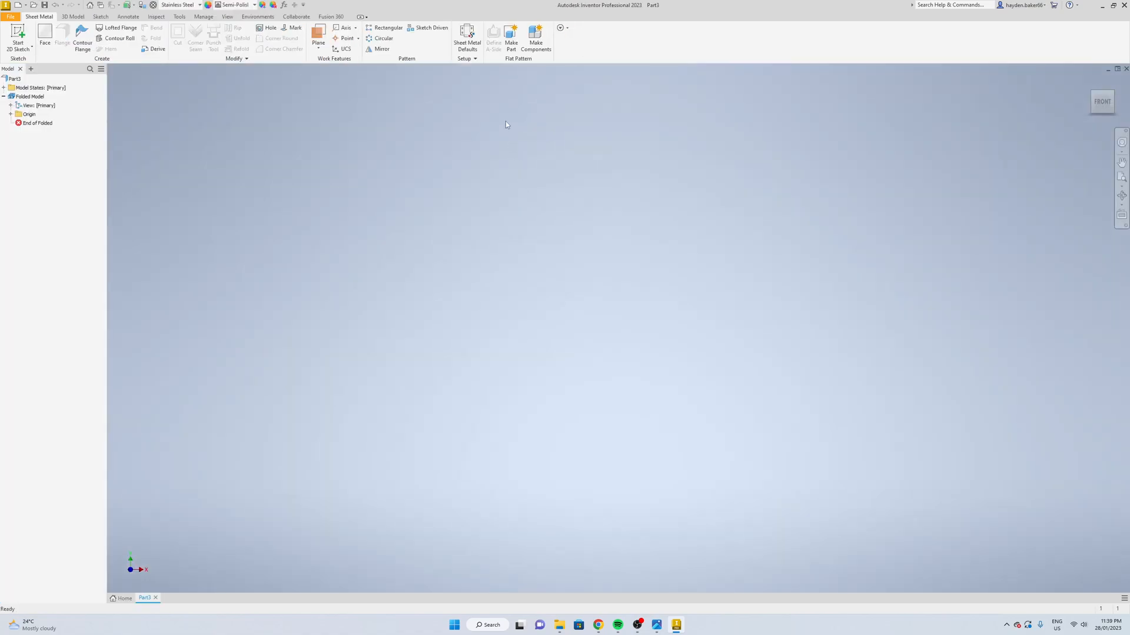
# - Edit the sheet metal rule to Aluminum 6061 with a .01 bend radius and save it
pyautogui.click(466, 37)
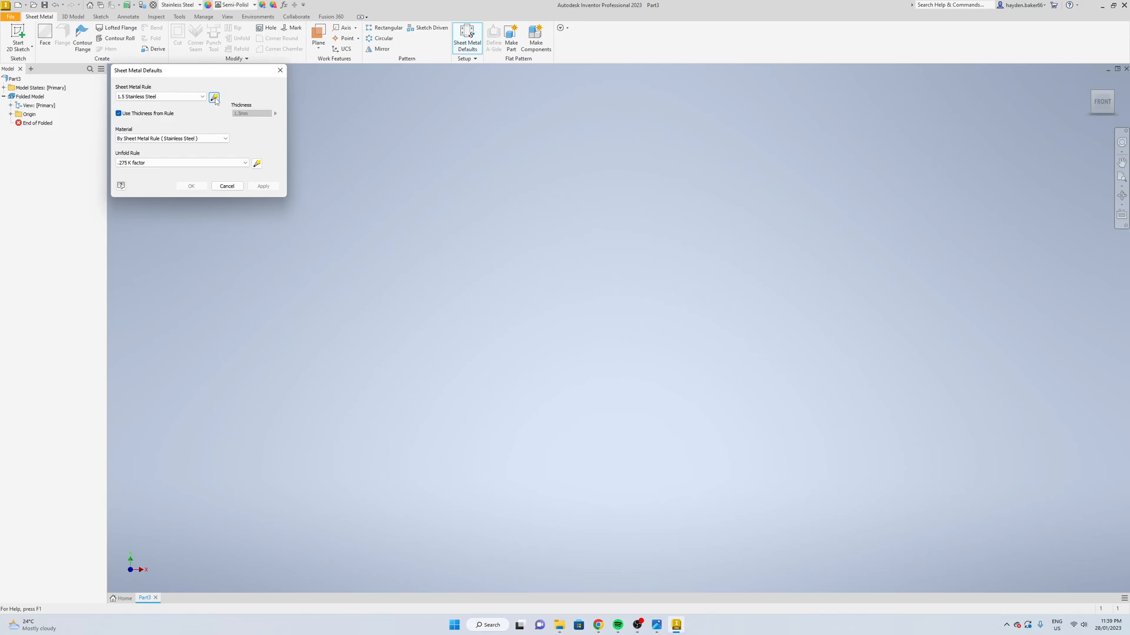
pyautogui.click(213, 96)
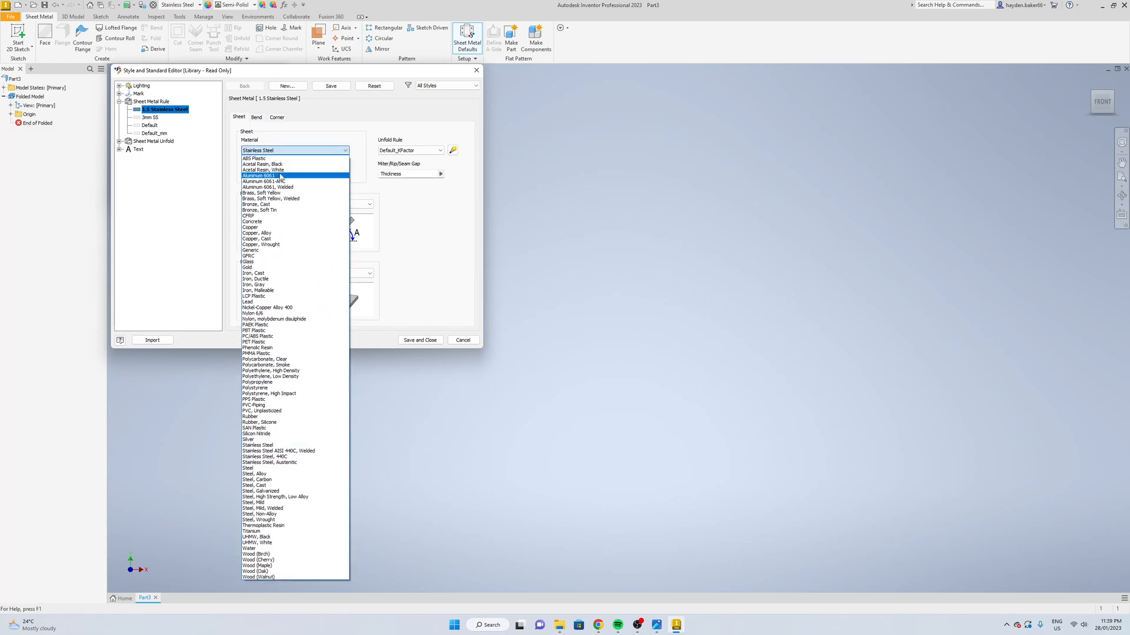
pyautogui.click(259, 175)
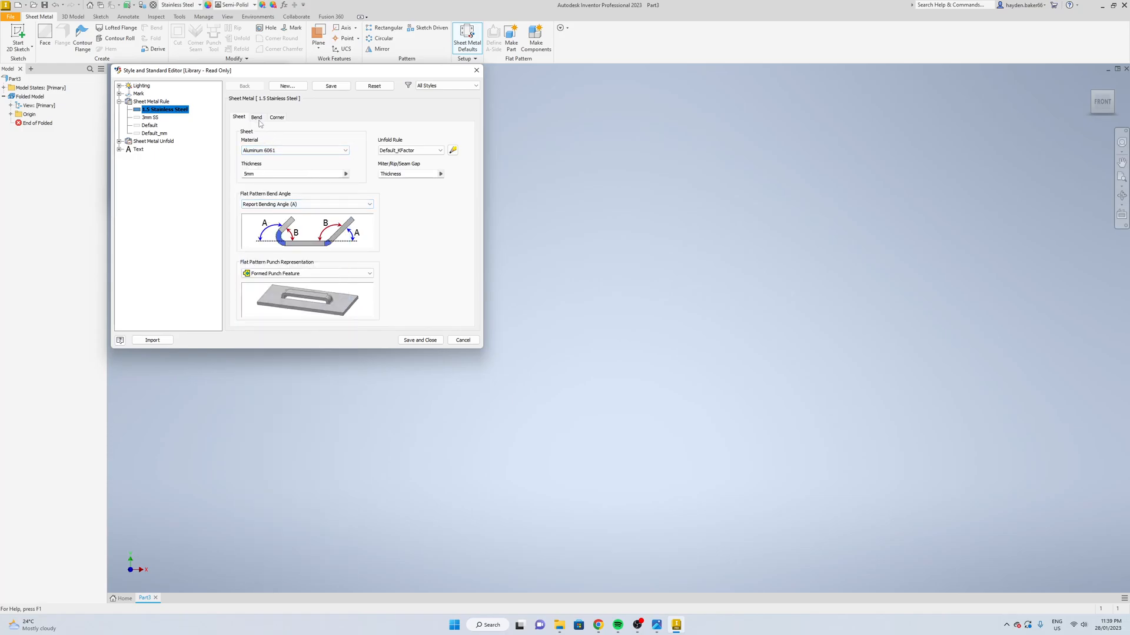
pyautogui.click(255, 118)
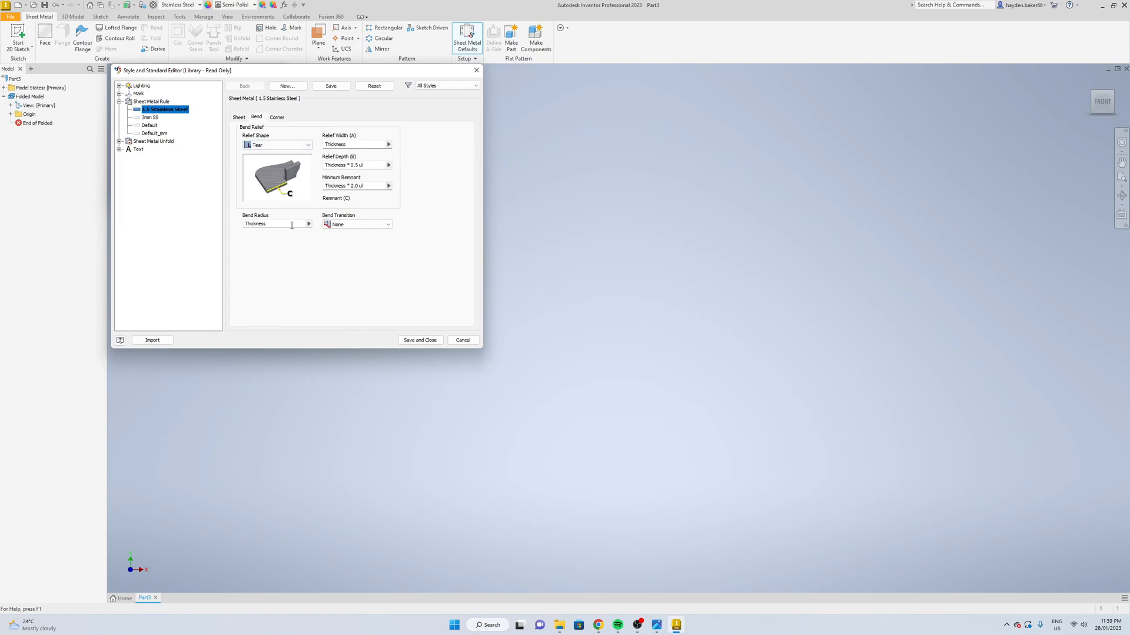
pyautogui.click(309, 224)
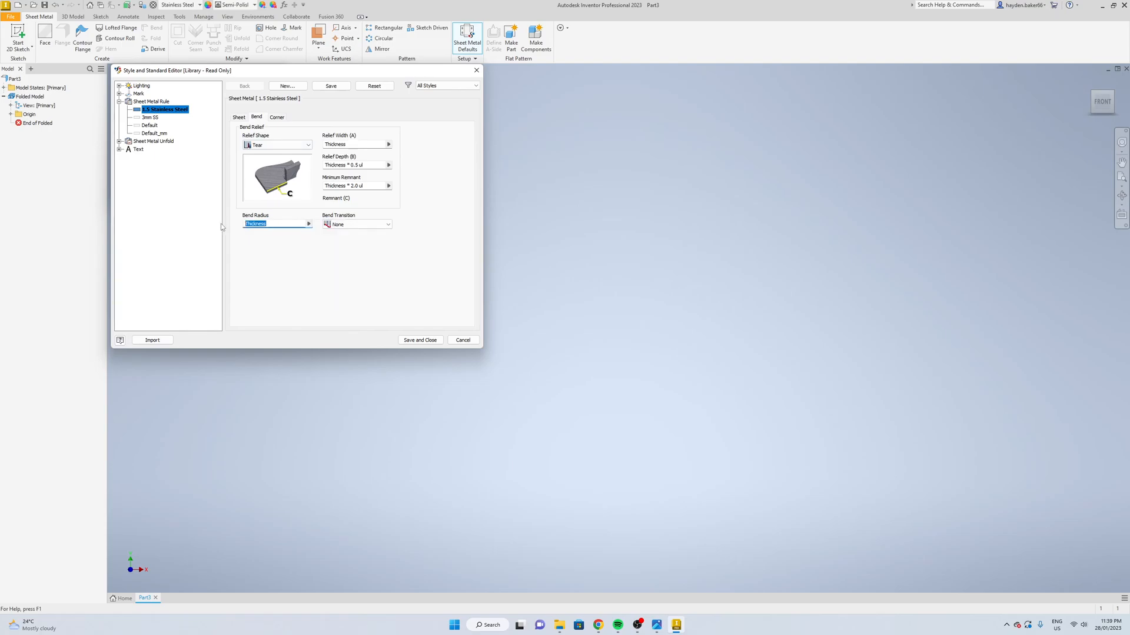
pyautogui.write('.01')
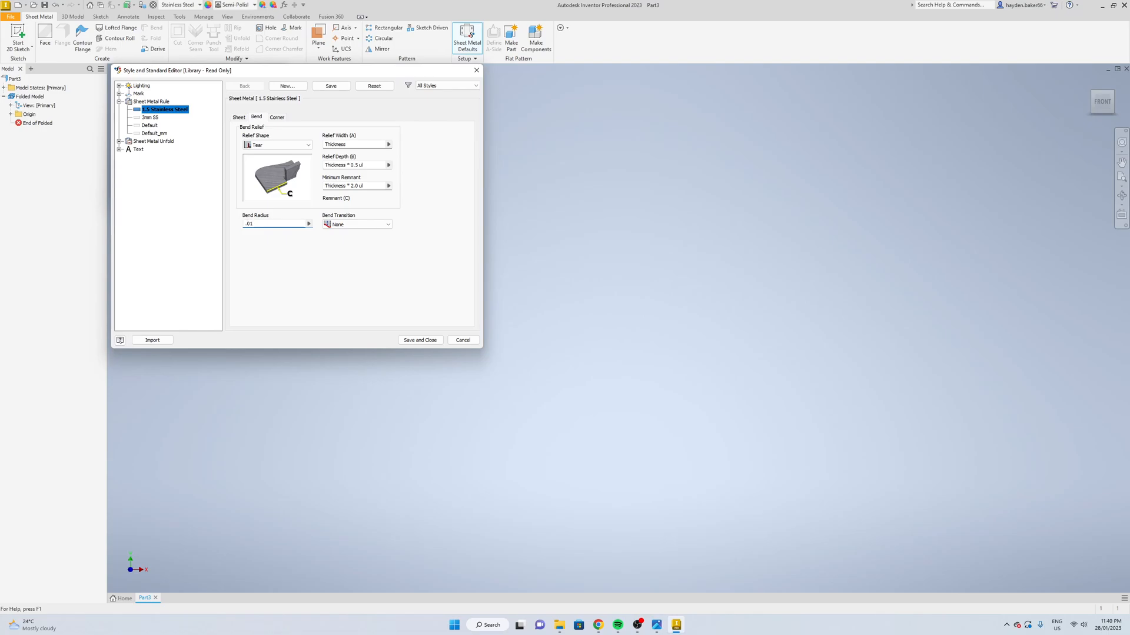
pyautogui.click(277, 118)
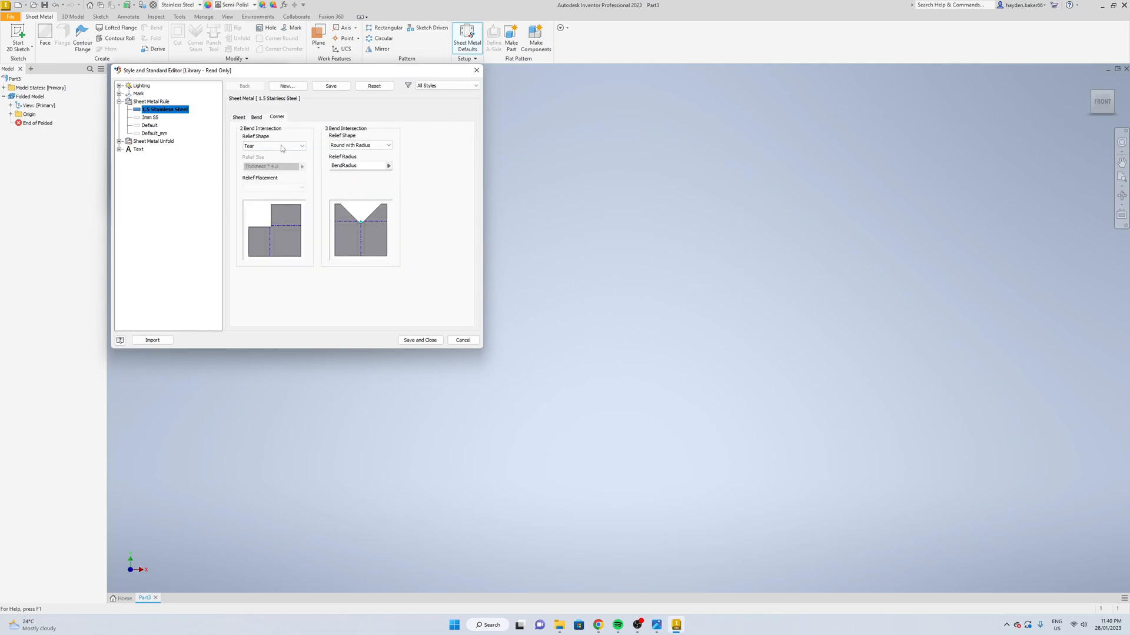
pyautogui.click(257, 117)
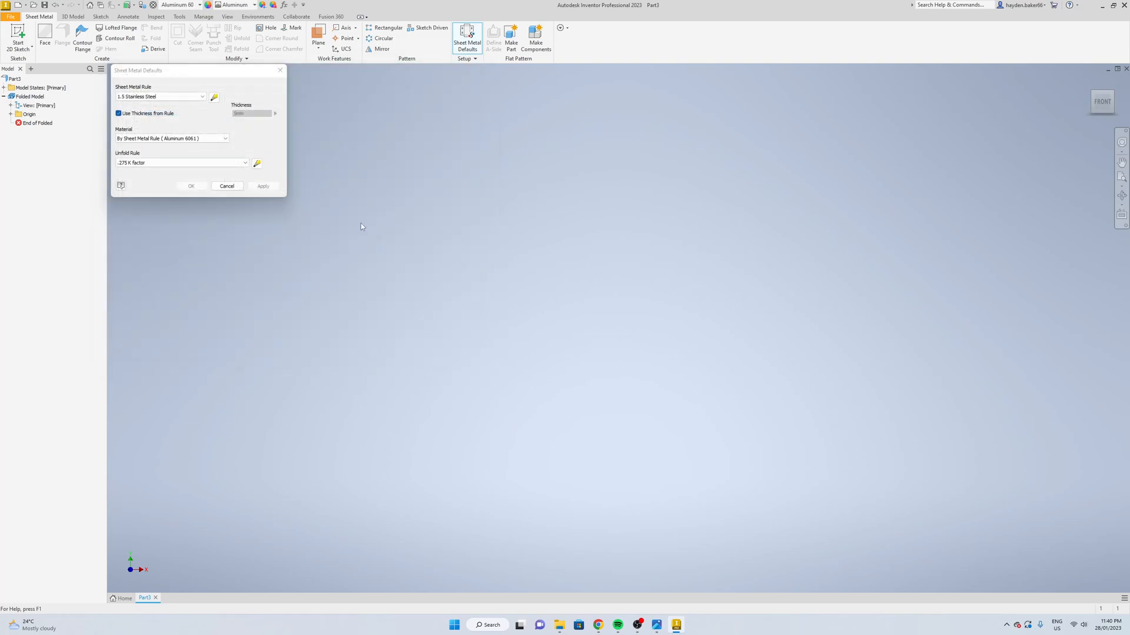
pyautogui.click(227, 186)
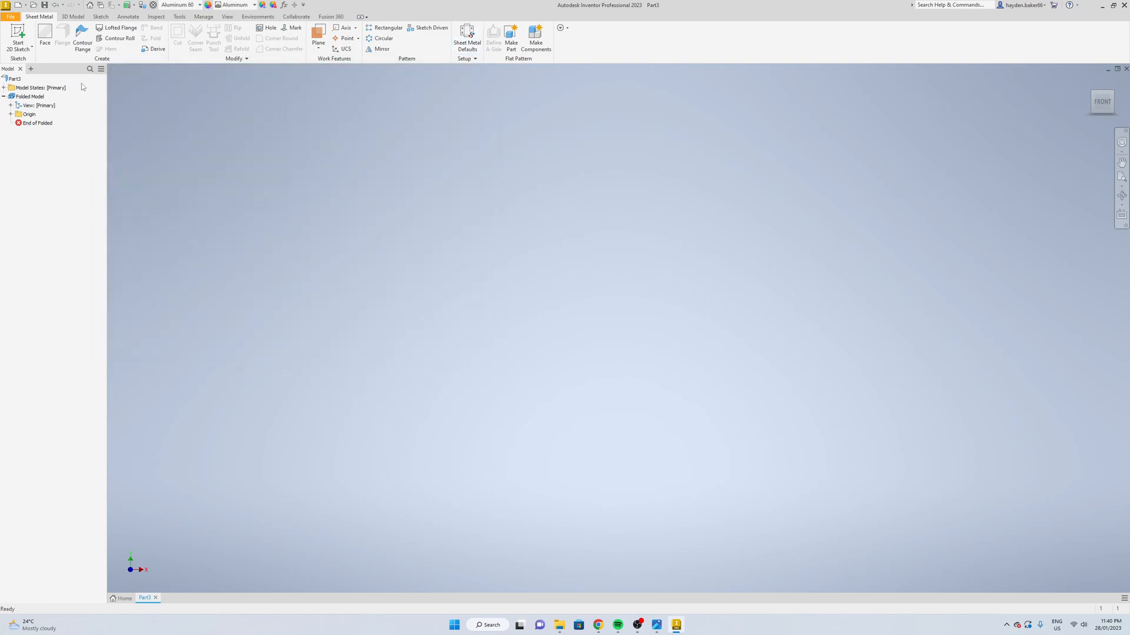
# - Sketch a centred two-point rectangle 900 by 1695 at the origin and finish the sketch
pyautogui.click(17, 33)
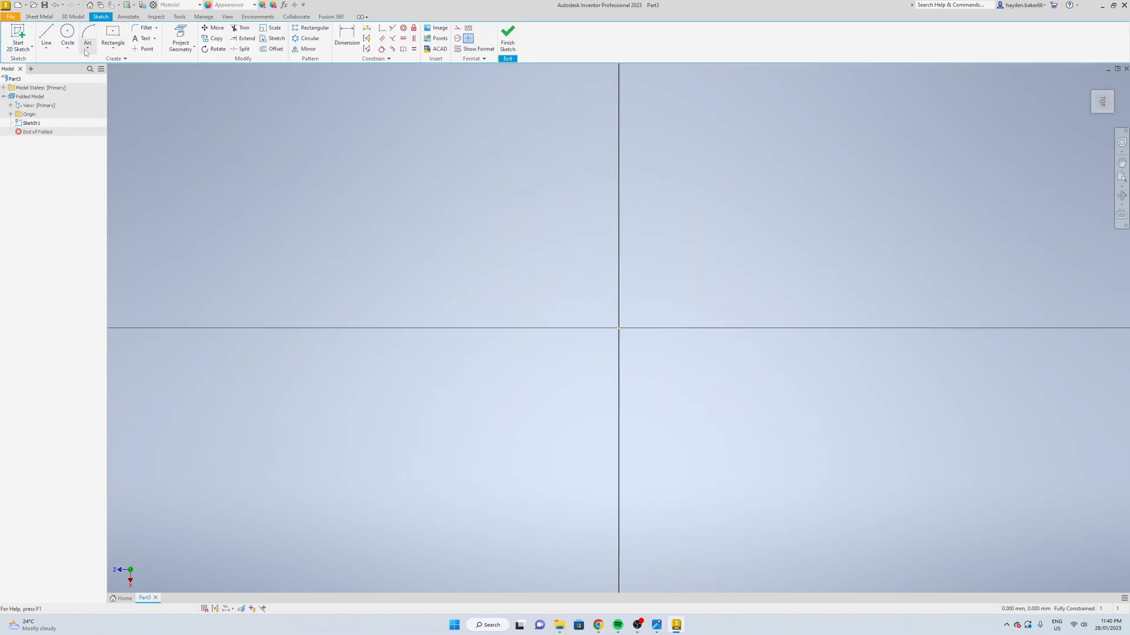
pyautogui.moveTo(113, 36)
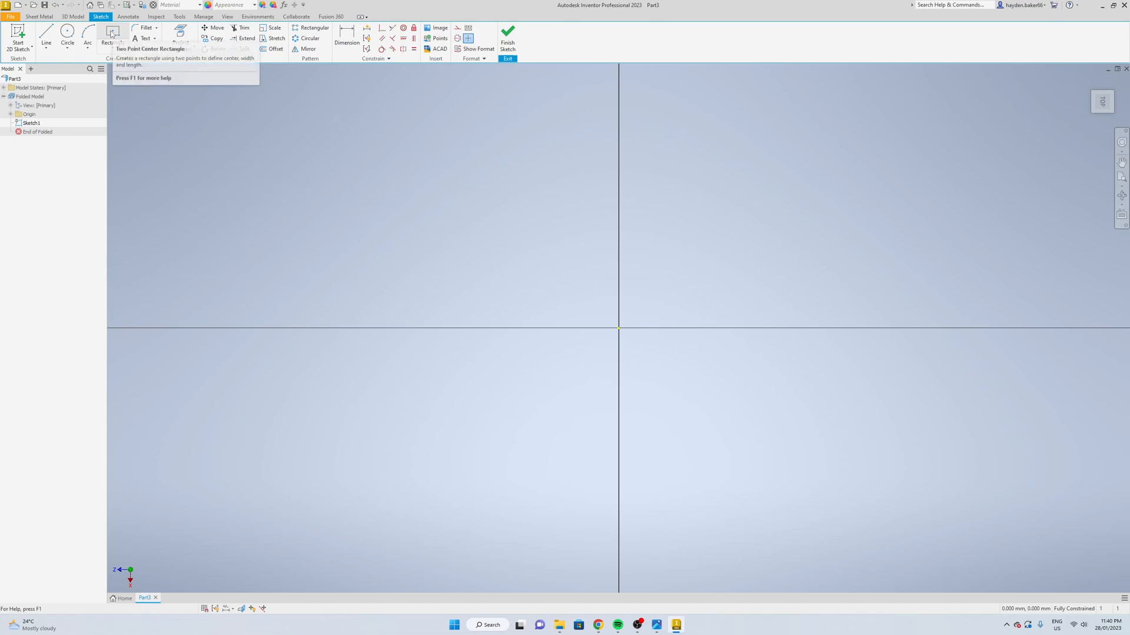
pyautogui.click(113, 31)
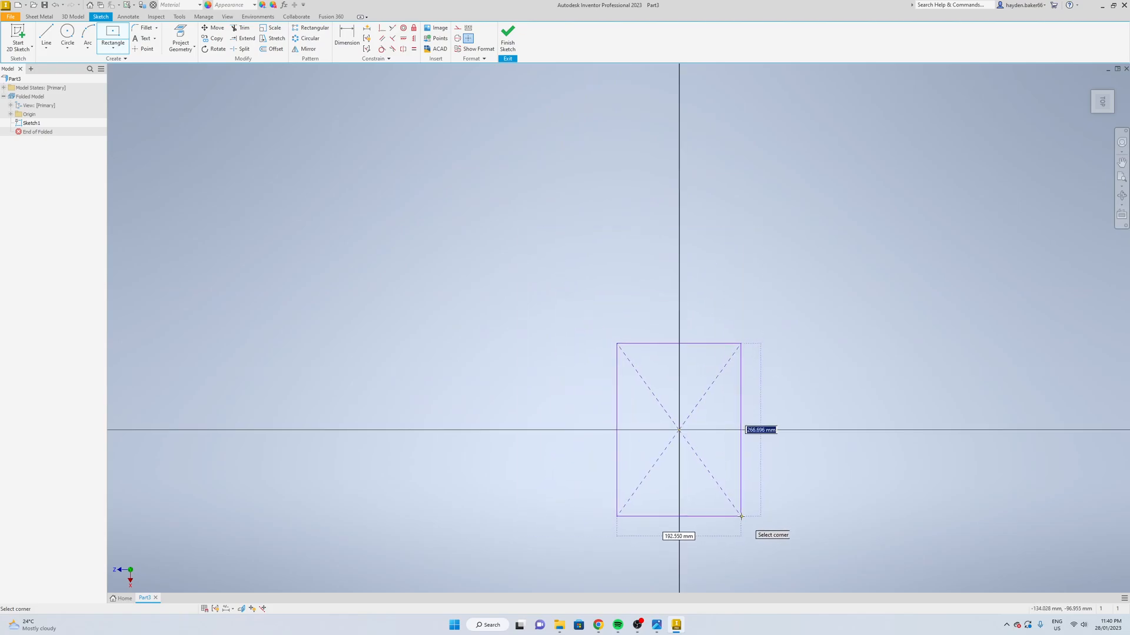
pyautogui.moveTo(744, 465)
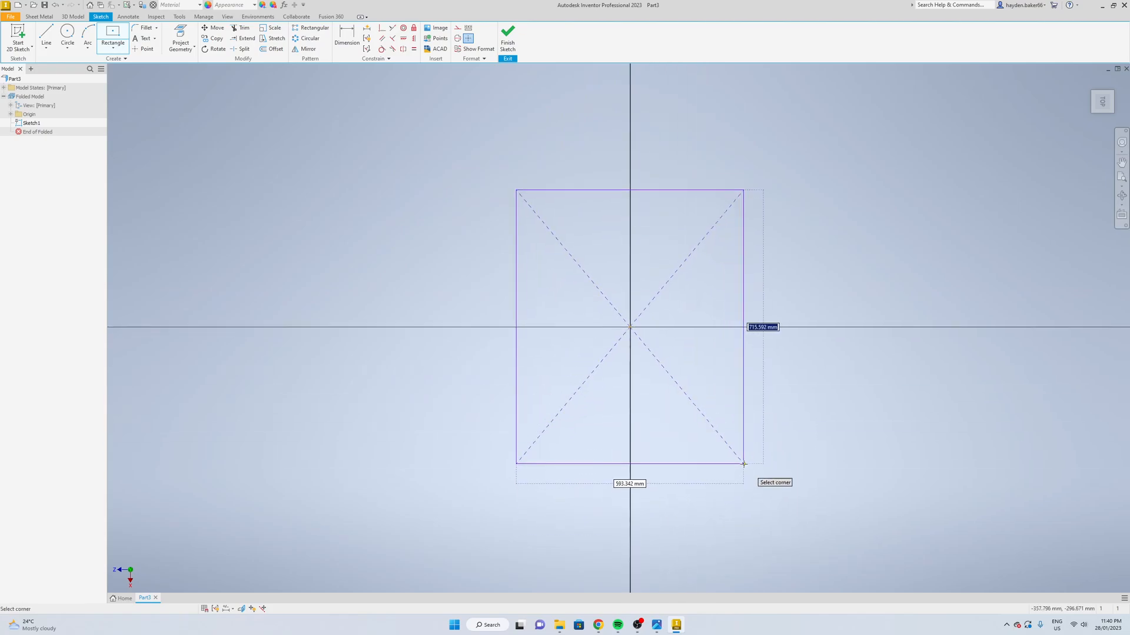
pyautogui.moveTo(743, 475)
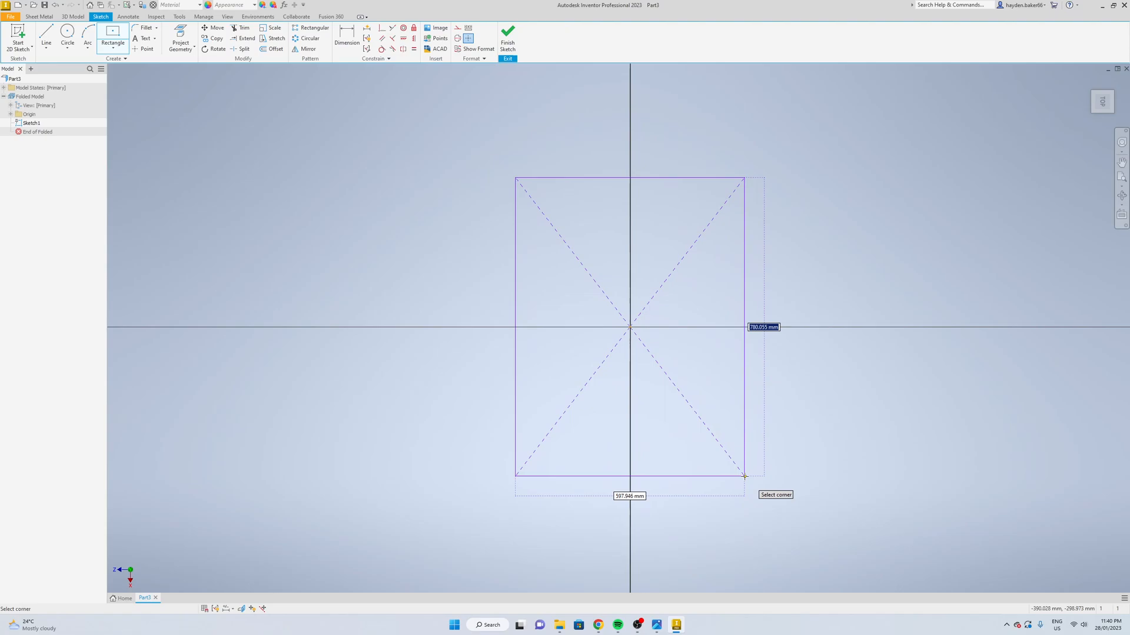
pyautogui.moveTo(743, 476)
pyautogui.write('38')
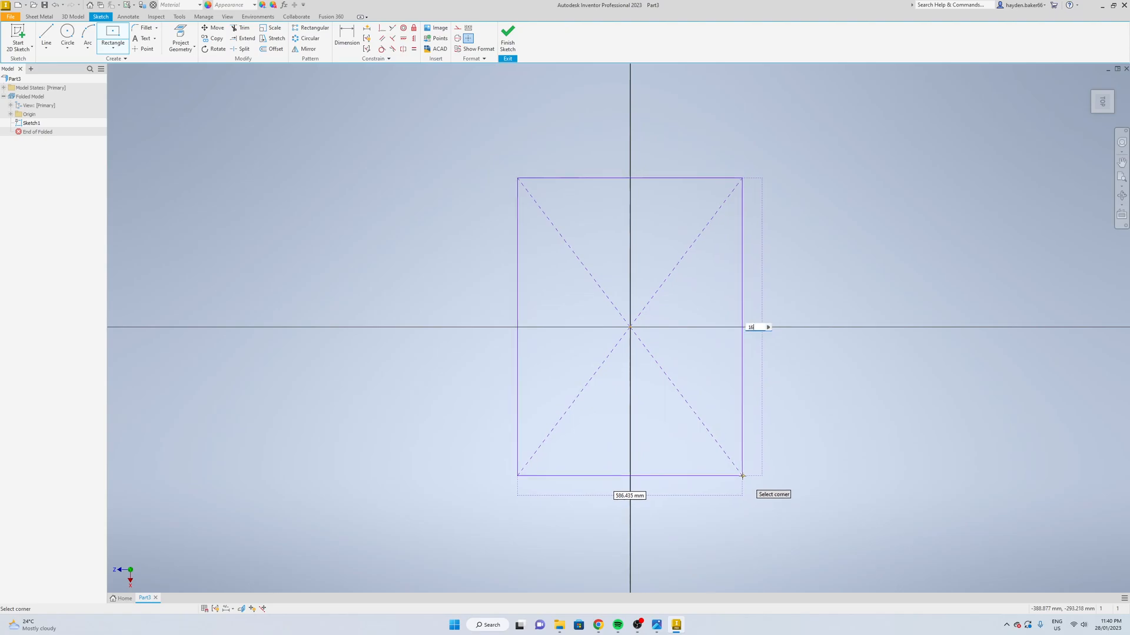
pyautogui.write('1695')
pyautogui.click(628, 494)
pyautogui.write('900')
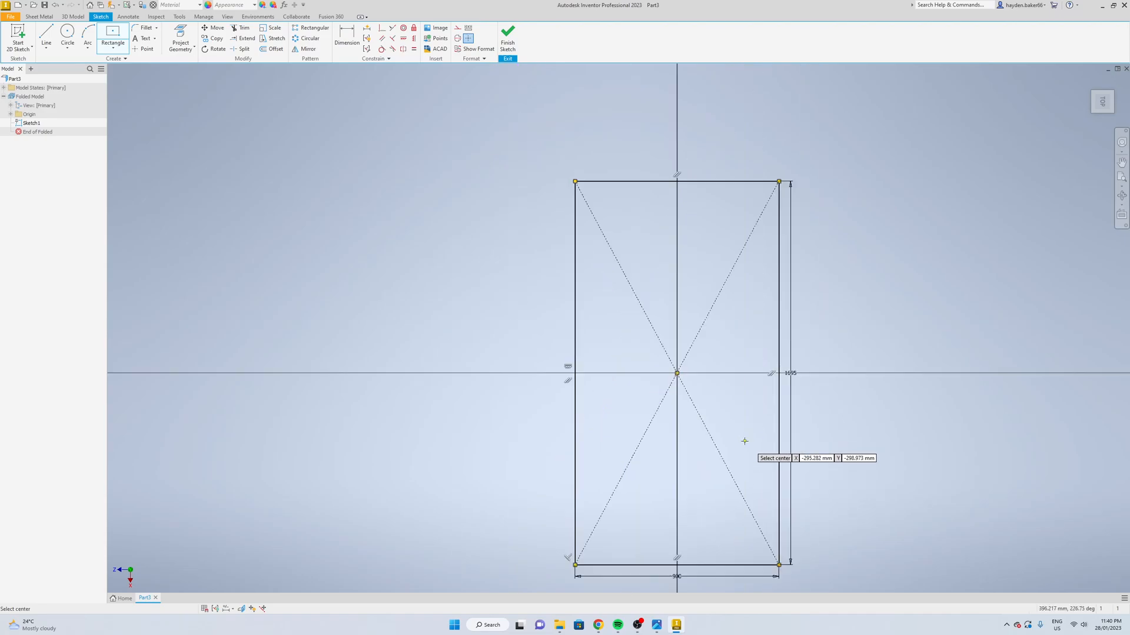
pyautogui.click(509, 36)
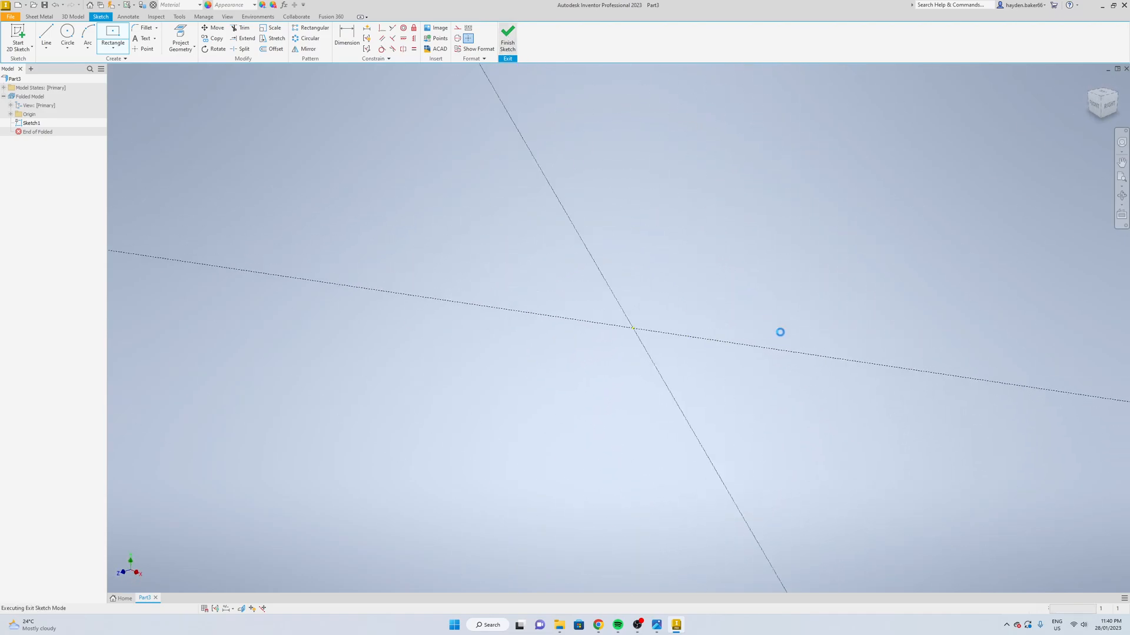
pyautogui.click(507, 34)
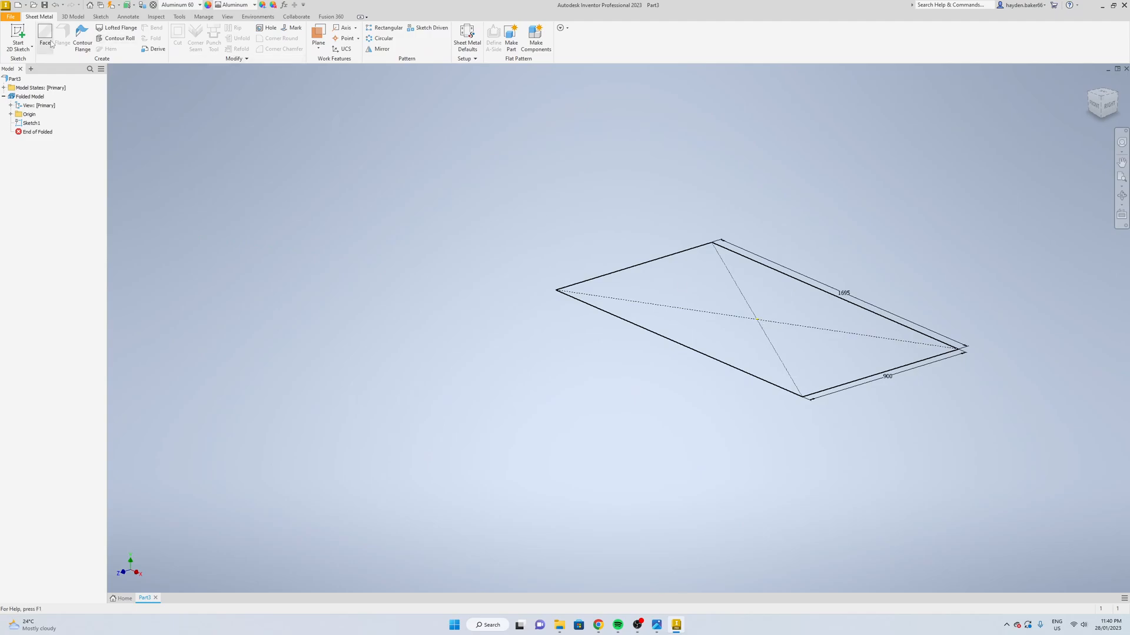
# - Turn the rectangle into a flat sheet metal Face feature
pyautogui.click(44, 37)
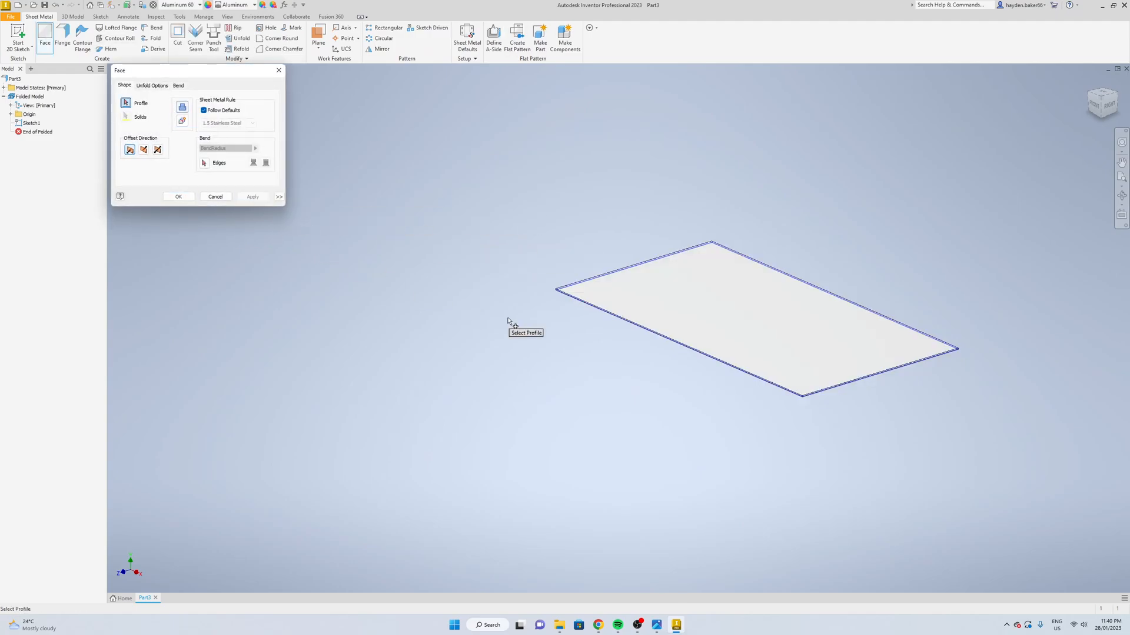
pyautogui.click(178, 197)
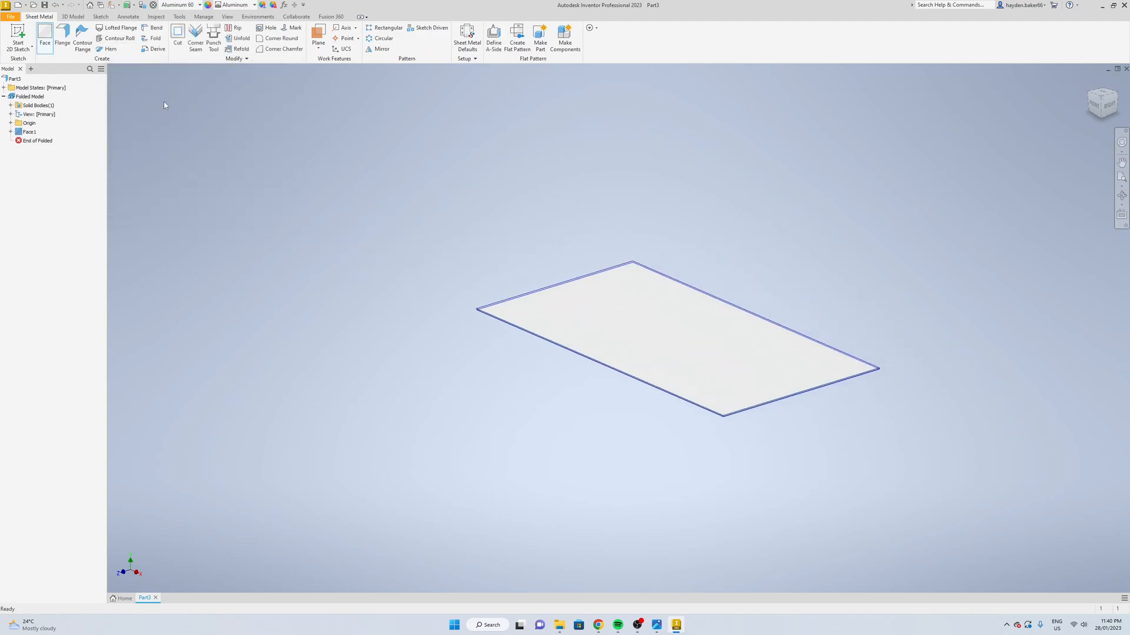
# - Start a flange on the plate edges and adjust its automatic corner mitering option
pyautogui.click(62, 38)
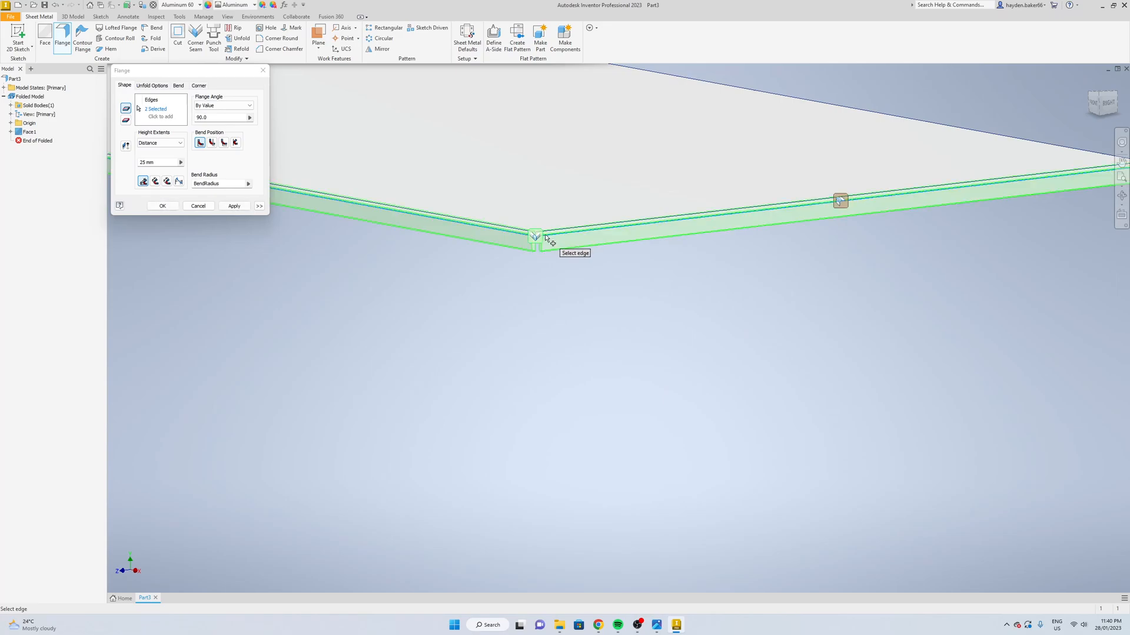
pyautogui.click(197, 85)
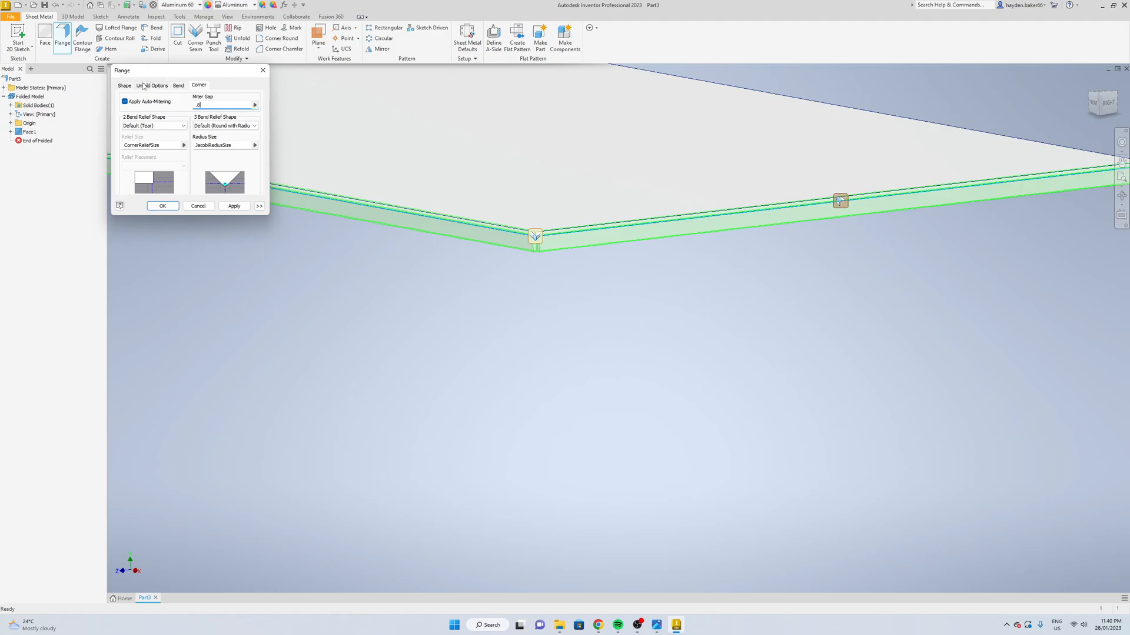
pyautogui.click(124, 84)
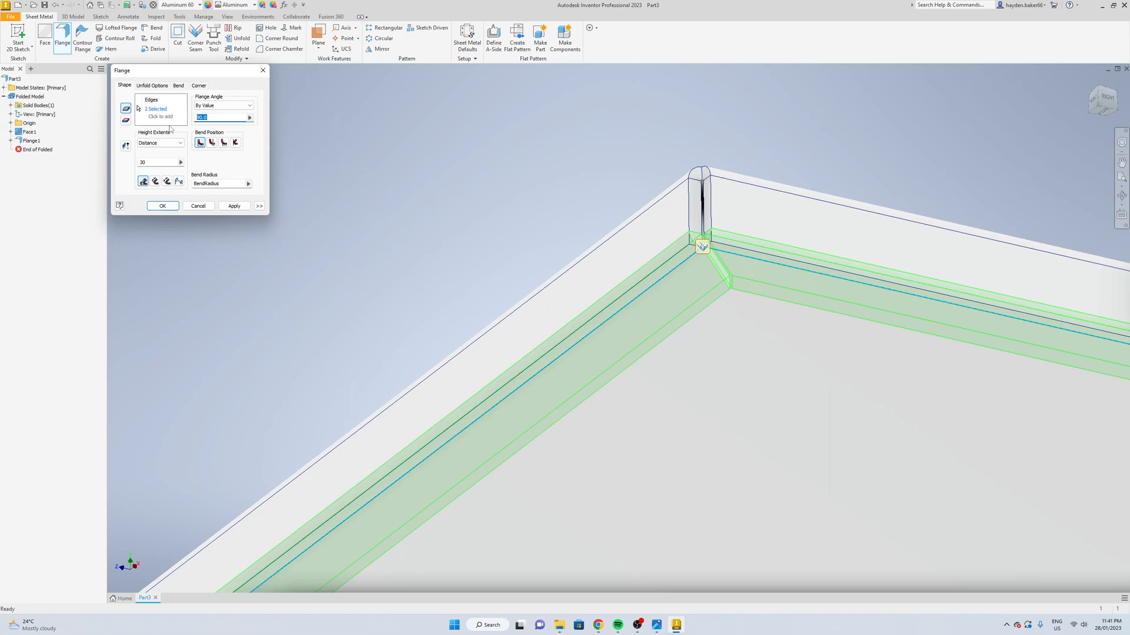
pyautogui.write('10')
pyautogui.click(160, 162)
pyautogui.write('5')
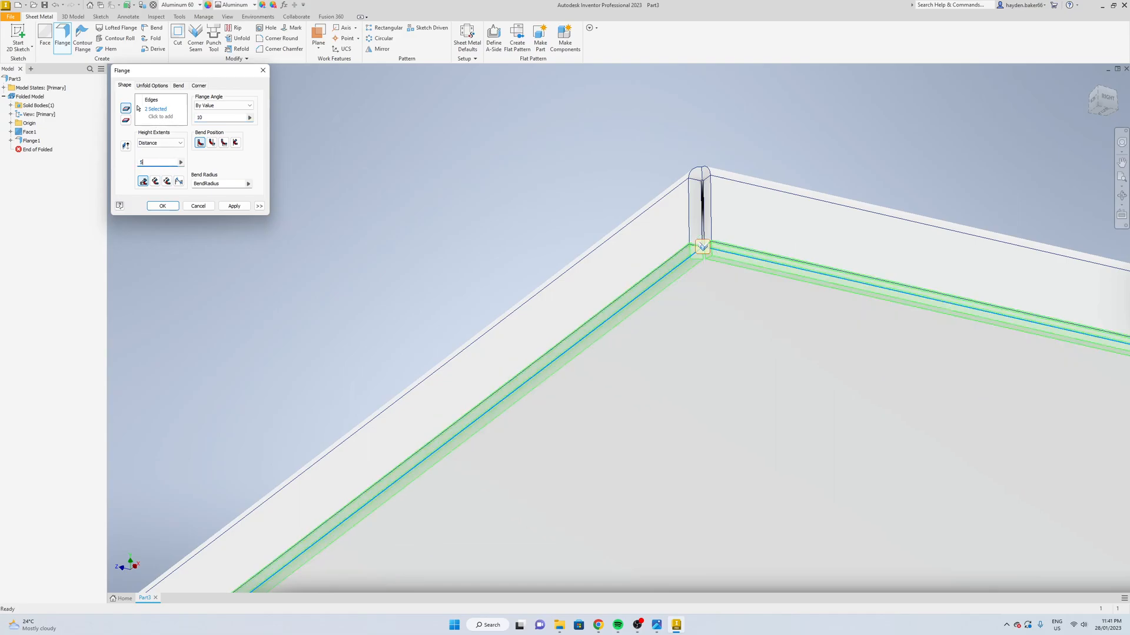
pyautogui.click(199, 85)
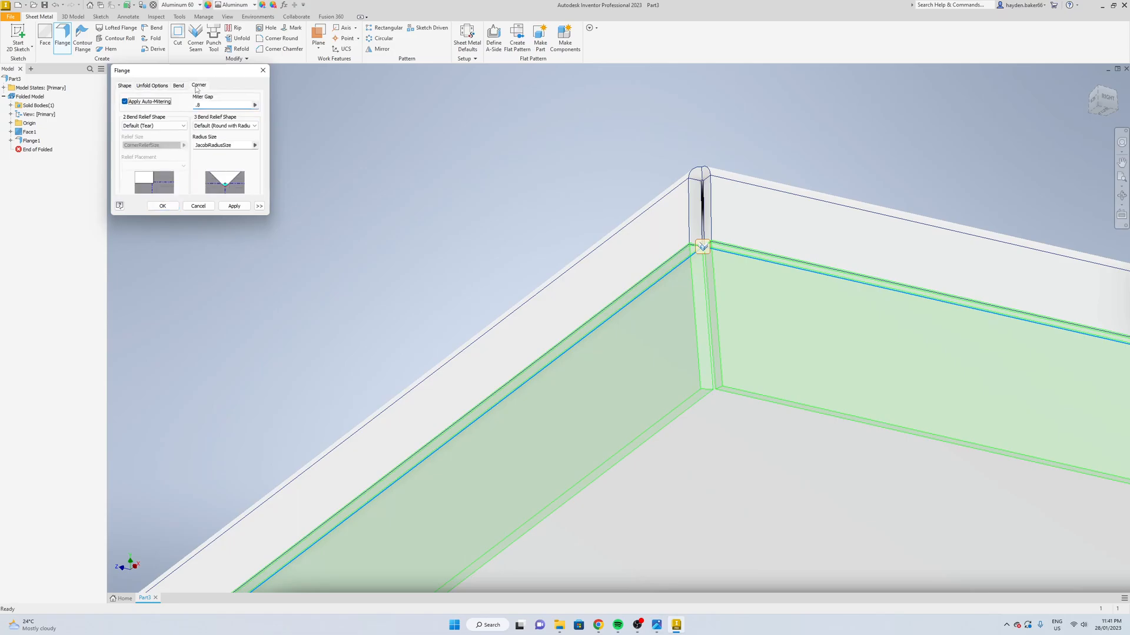
pyautogui.click(123, 85)
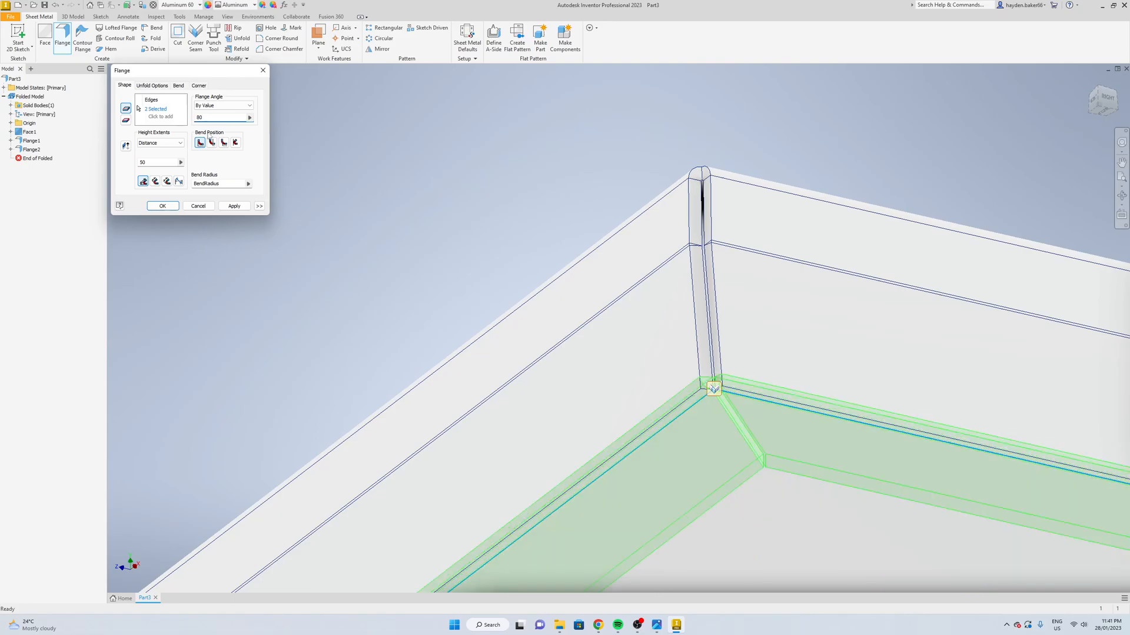
# - Set the flange height distance to 15 mm and apply it
pyautogui.click(156, 162)
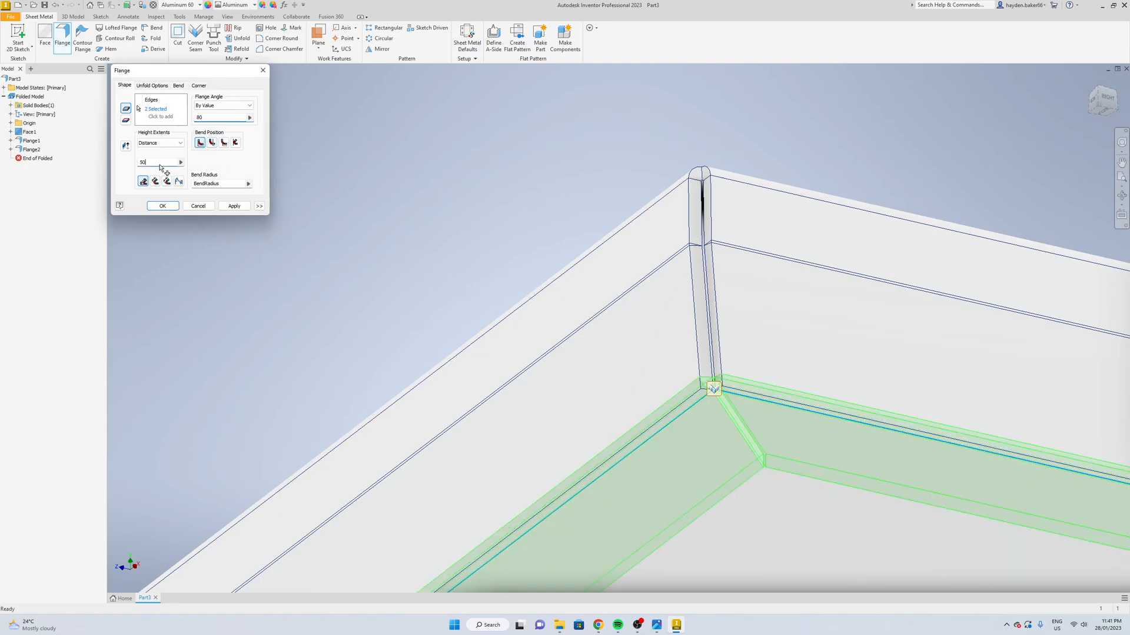
pyautogui.write('15')
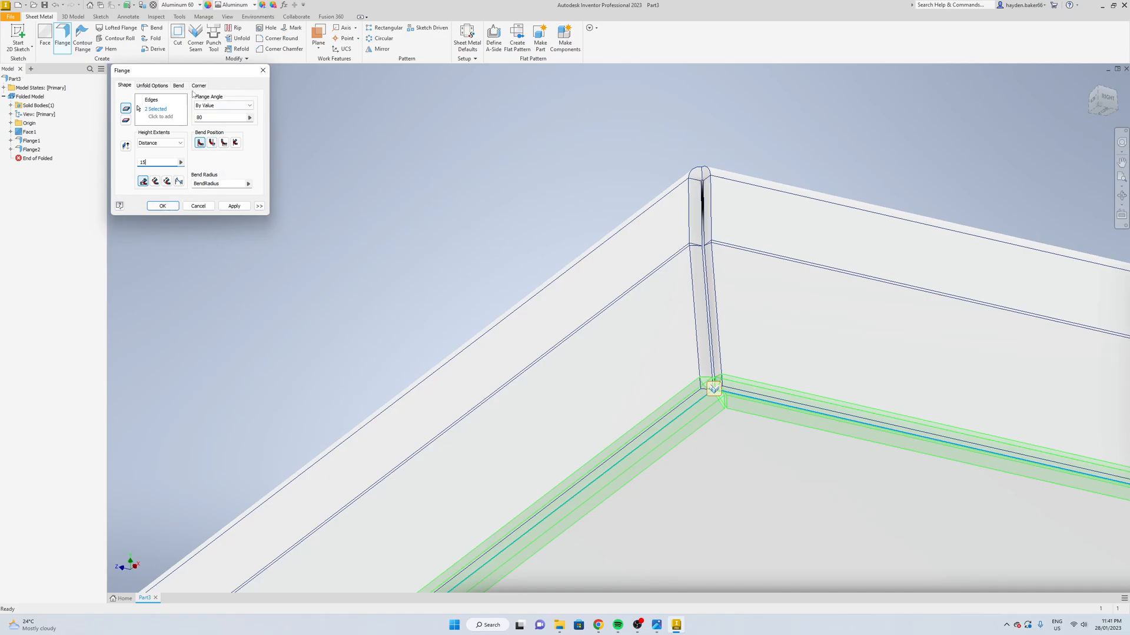
pyautogui.click(178, 85)
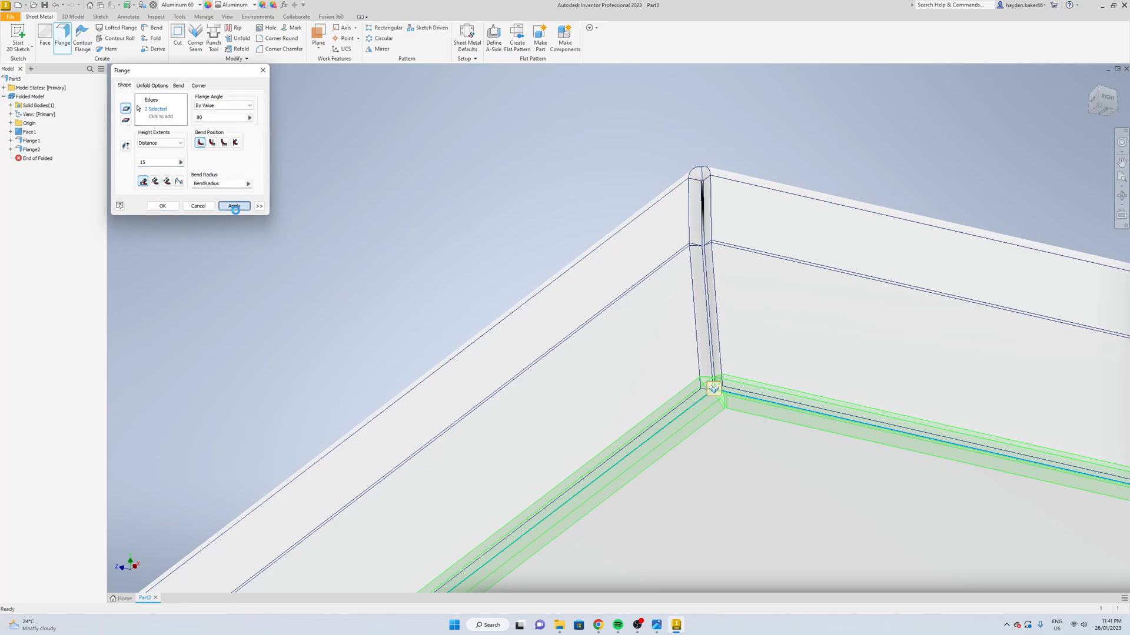
pyautogui.click(233, 206)
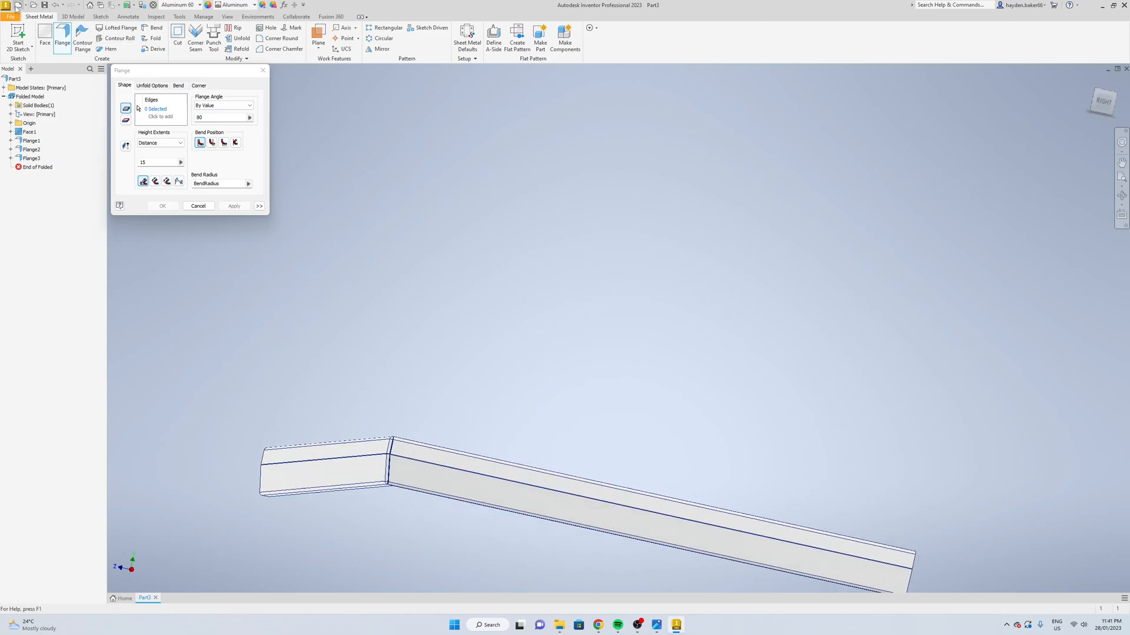
# - Save the part as tray in the Youtube folder
pyautogui.click(198, 206)
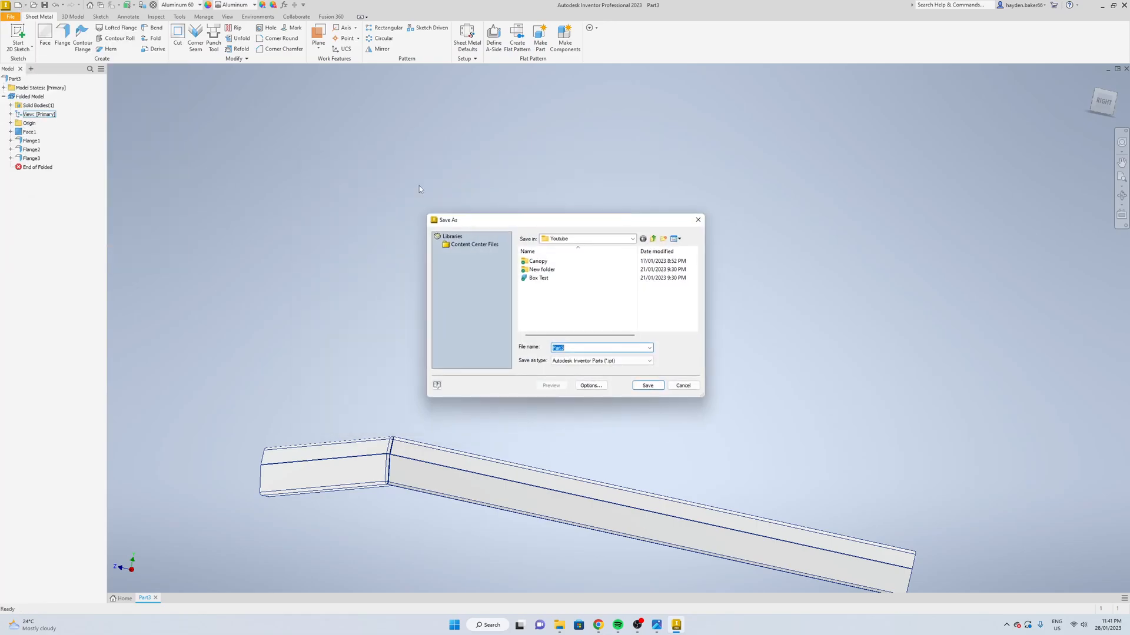
pyautogui.moveTo(653, 239)
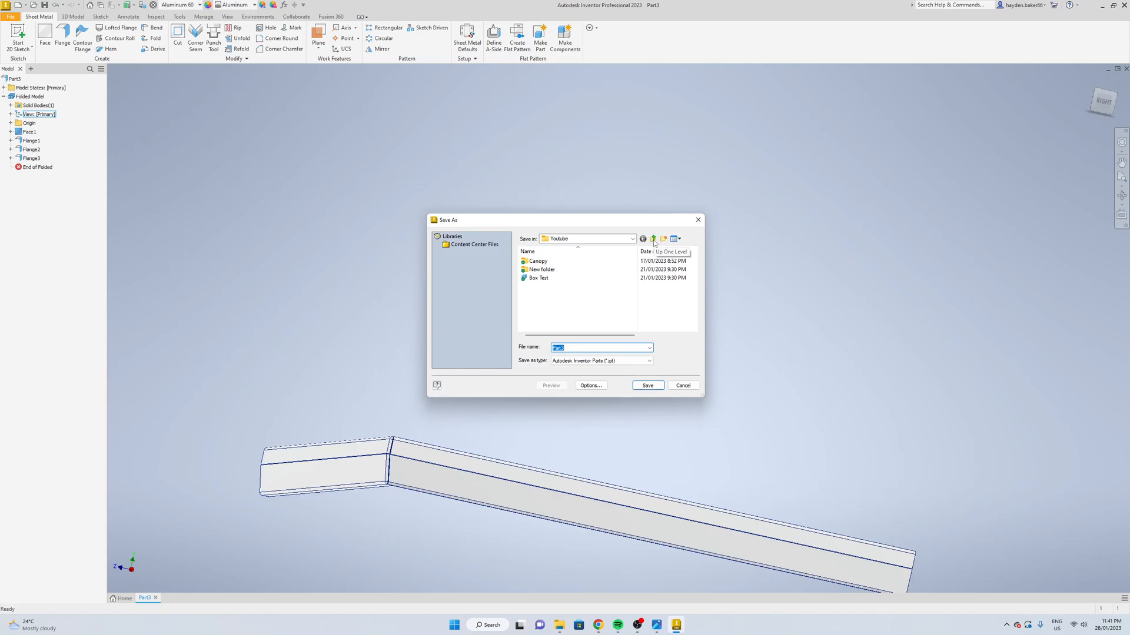
pyautogui.click(653, 238)
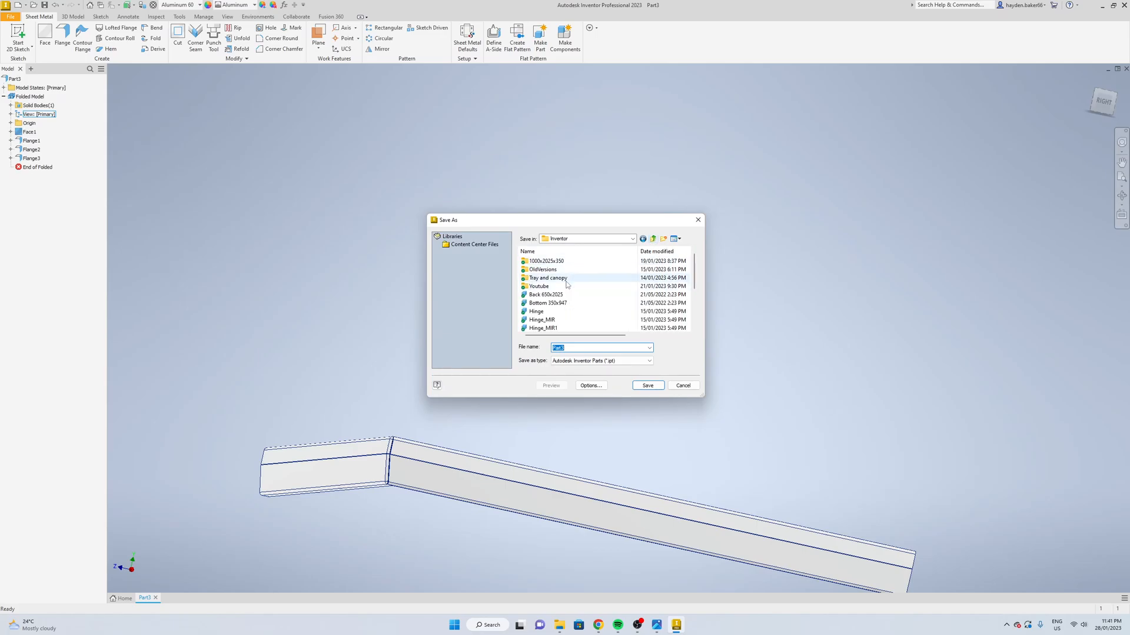
pyautogui.moveTo(551, 280)
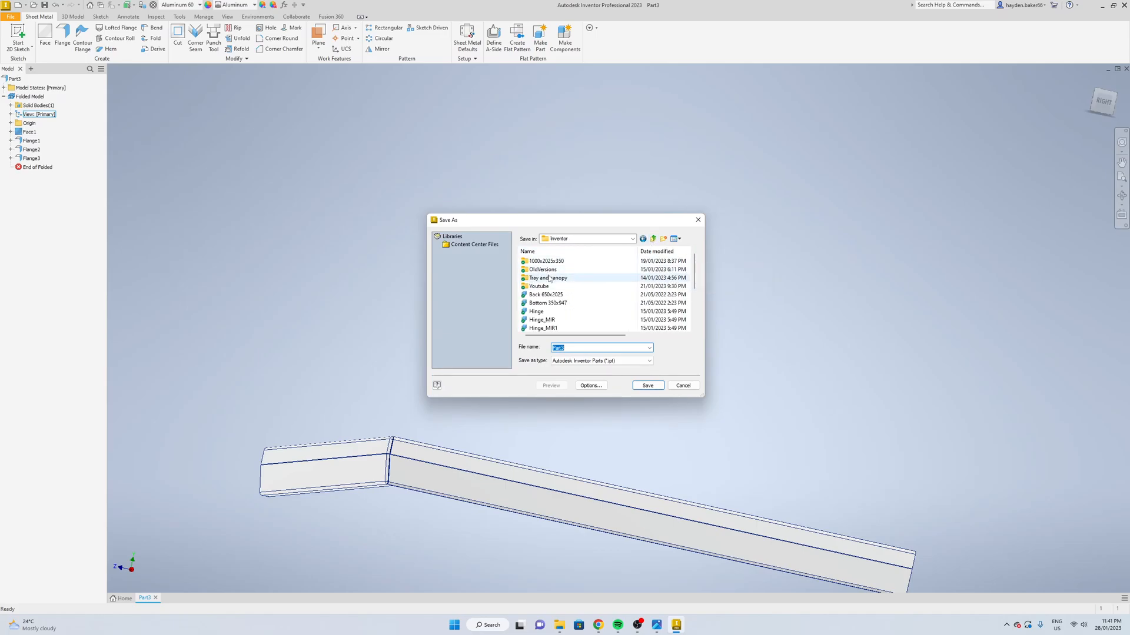
pyautogui.doubleClick(539, 286)
pyautogui.write('tray')
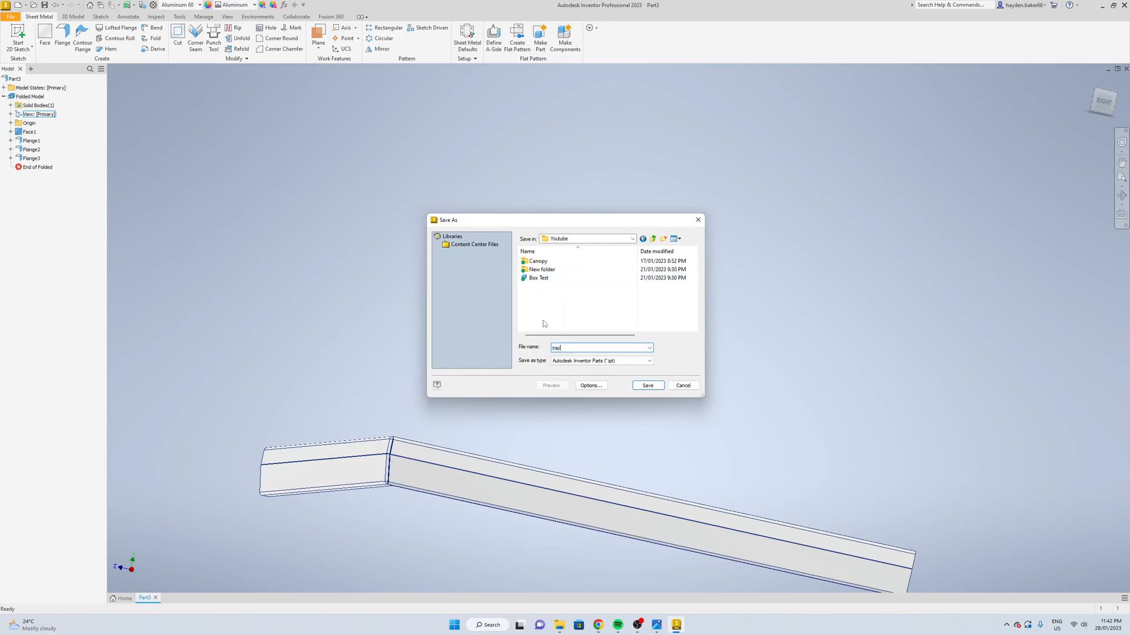
pyautogui.click(646, 386)
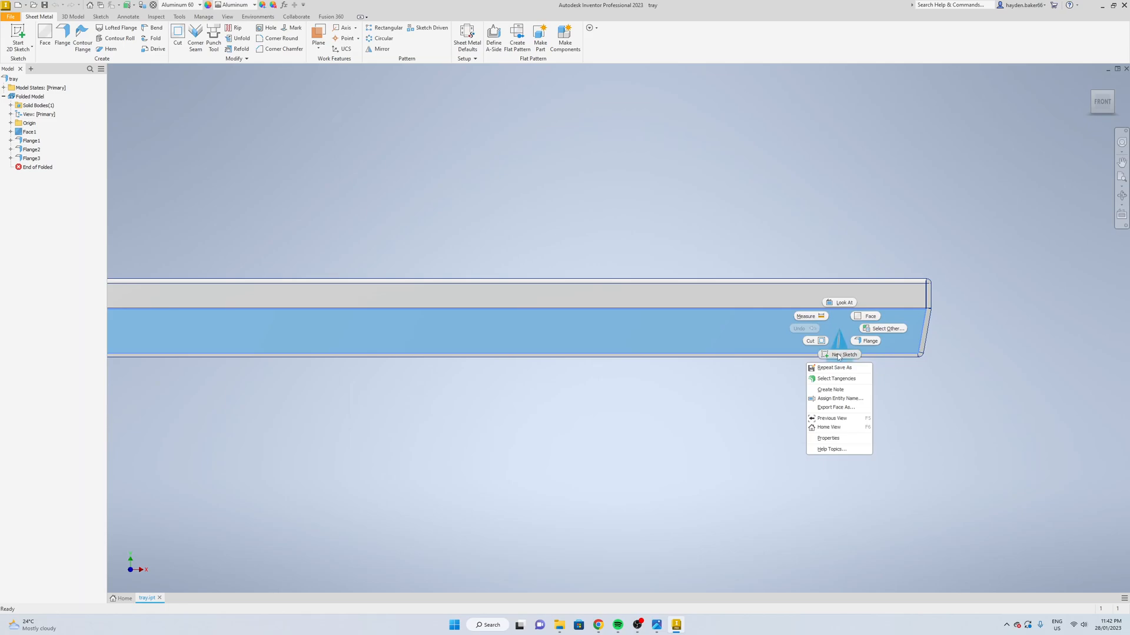
# - Begin a sketch on the front flange face with a line drawn from its edge, dimensioned 100
pyautogui.click(848, 354)
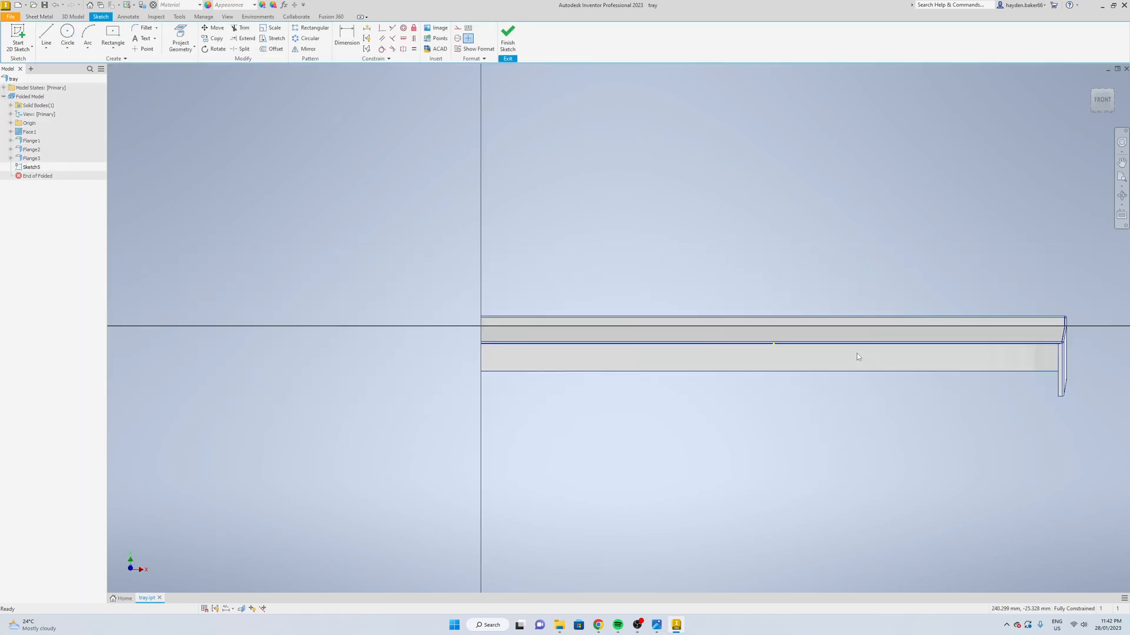
pyautogui.click(46, 34)
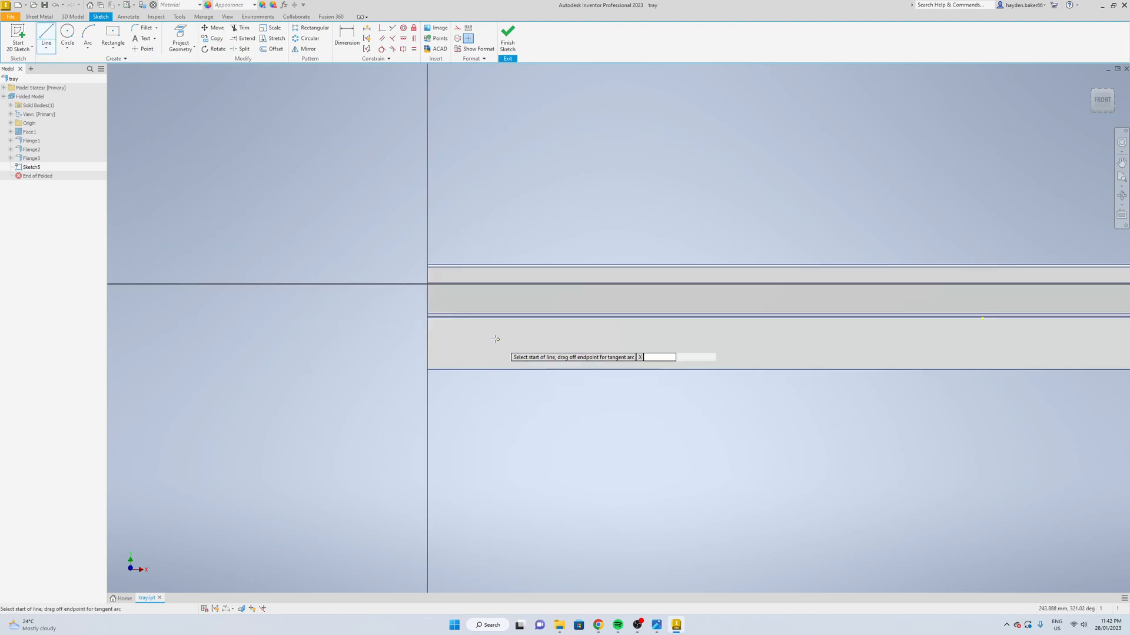
pyautogui.moveTo(387, 274)
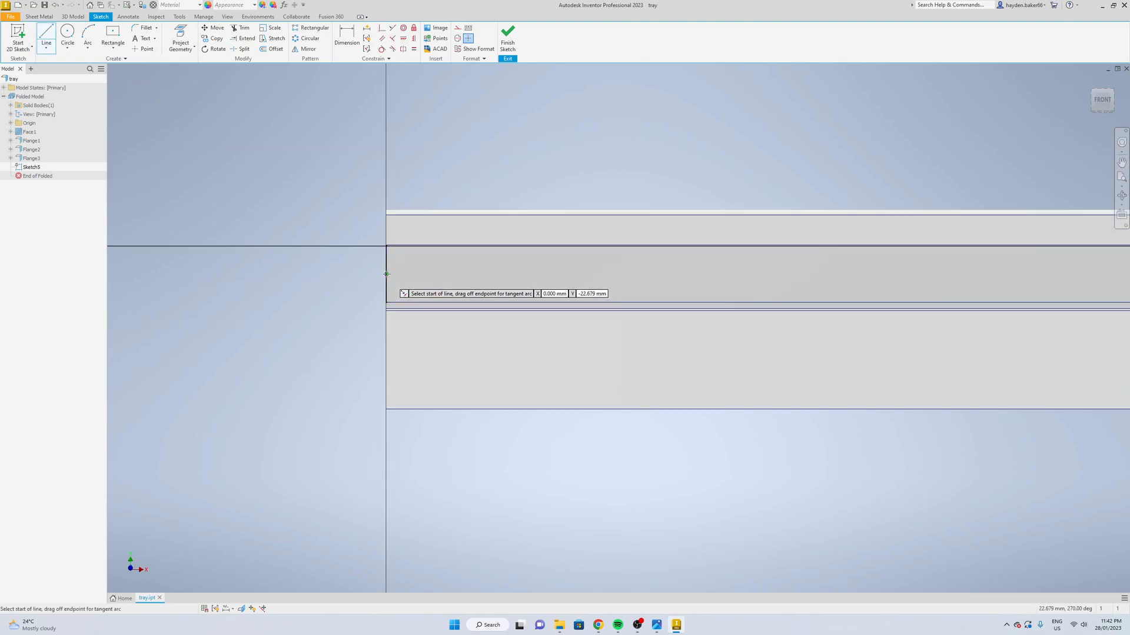
pyautogui.click(387, 274)
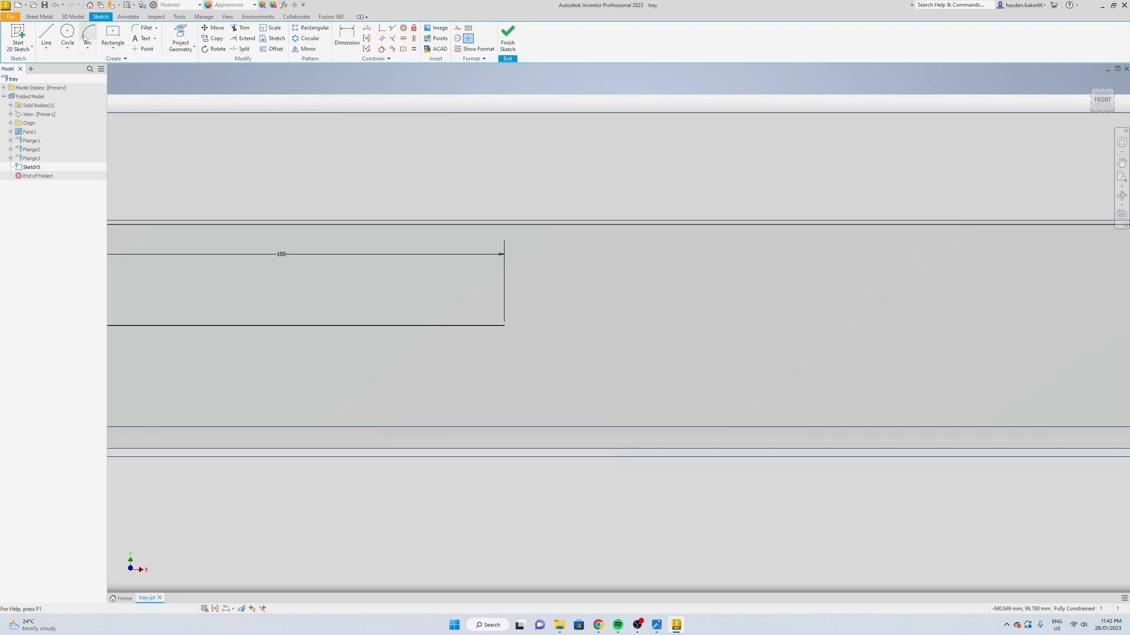
# - Draw two 15 mm circles from the line's end and set their centre spacing to 20 mm
pyautogui.click(503, 325)
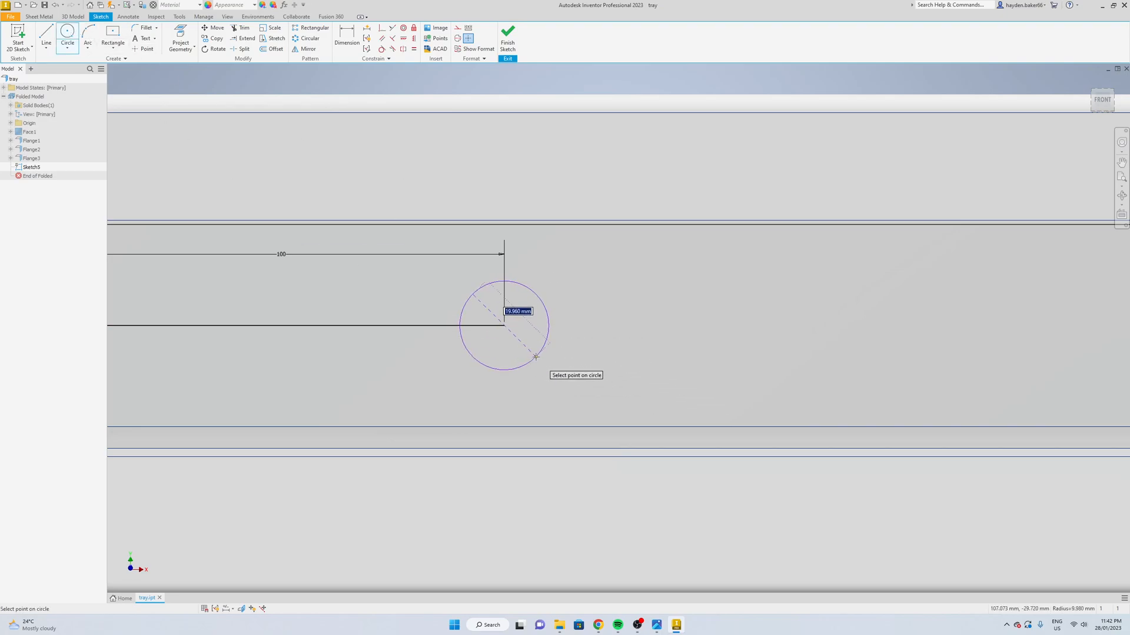
pyautogui.moveTo(514, 374)
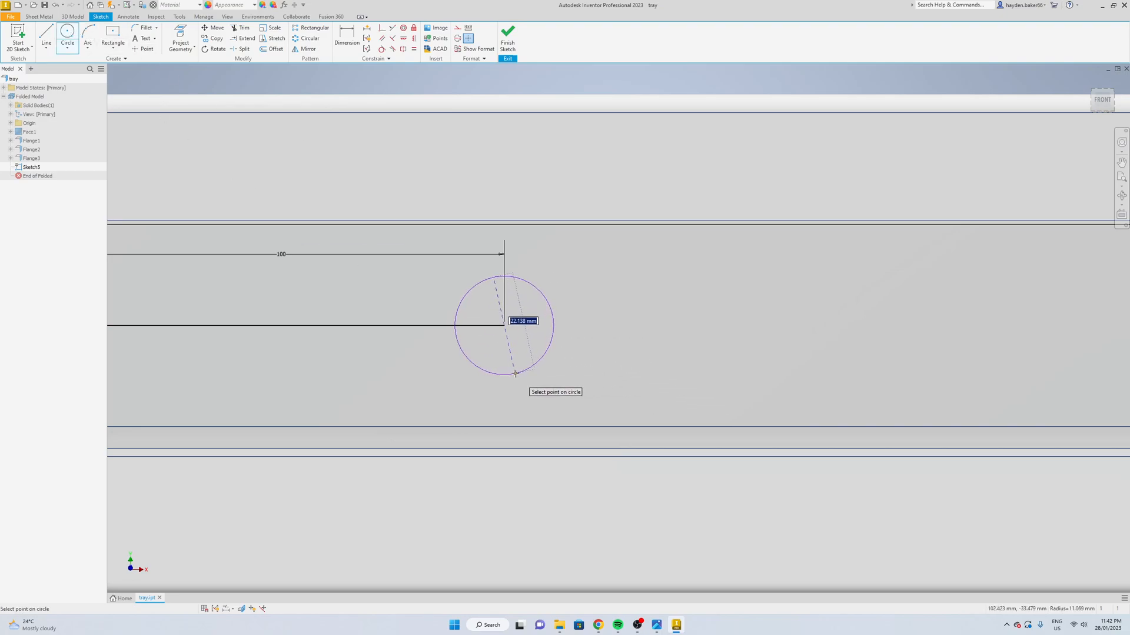
pyautogui.write('15')
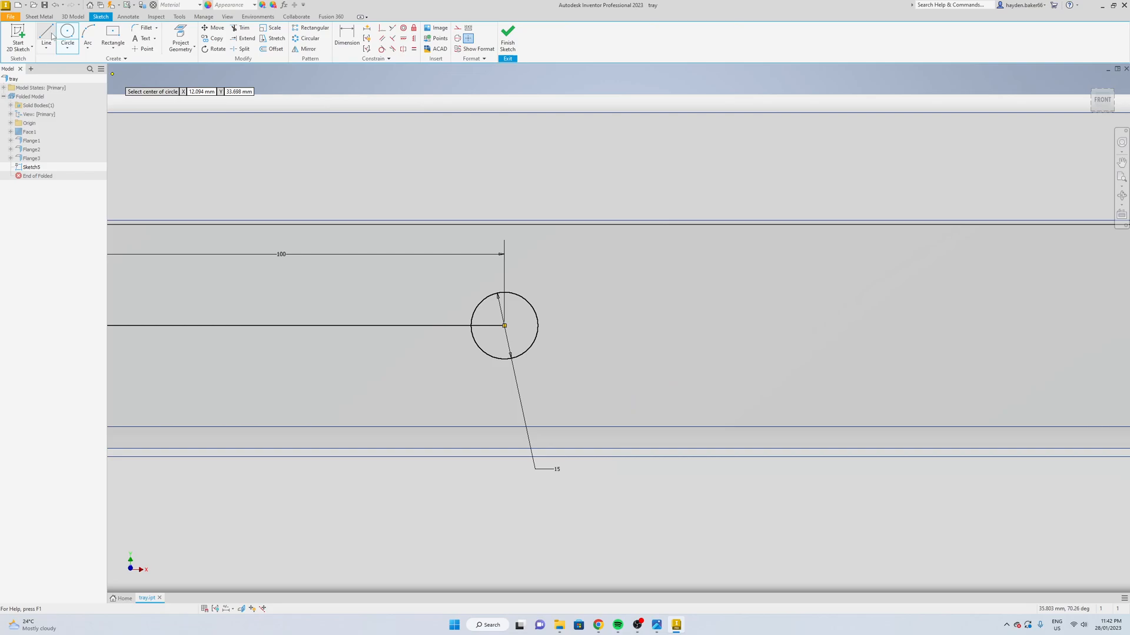
pyautogui.moveTo(583, 328)
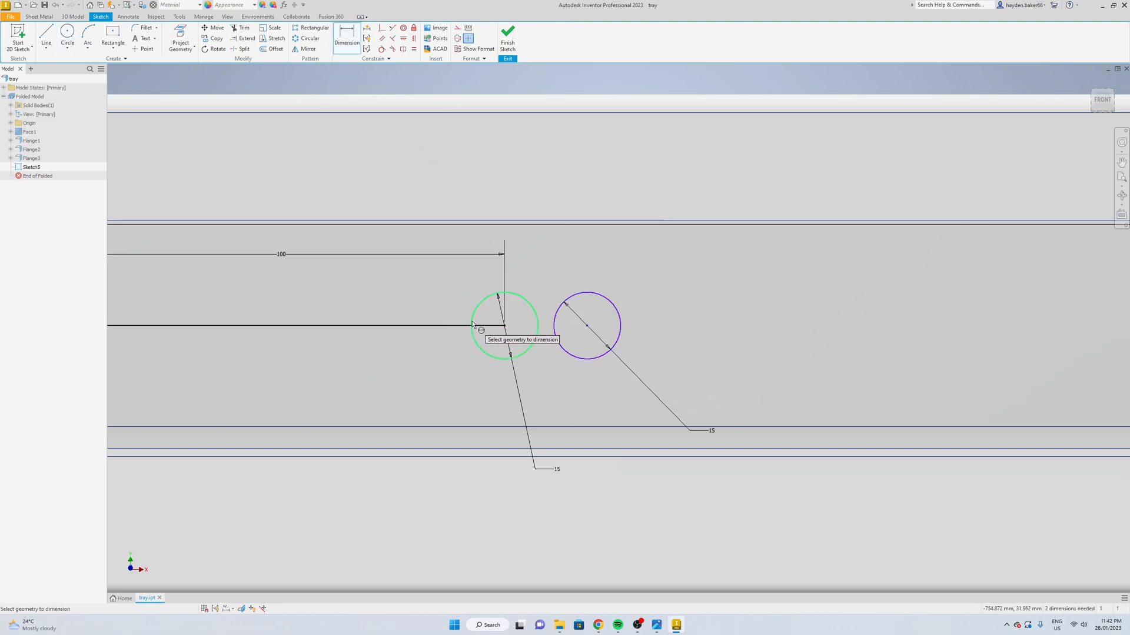
pyautogui.moveTo(589, 328)
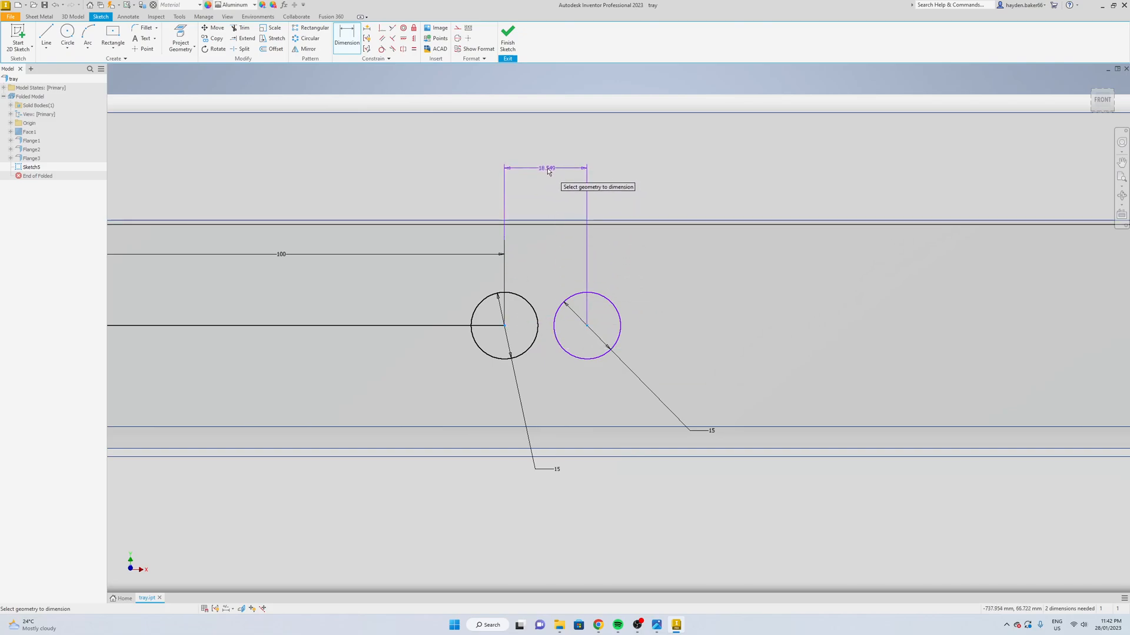
pyautogui.click(547, 168)
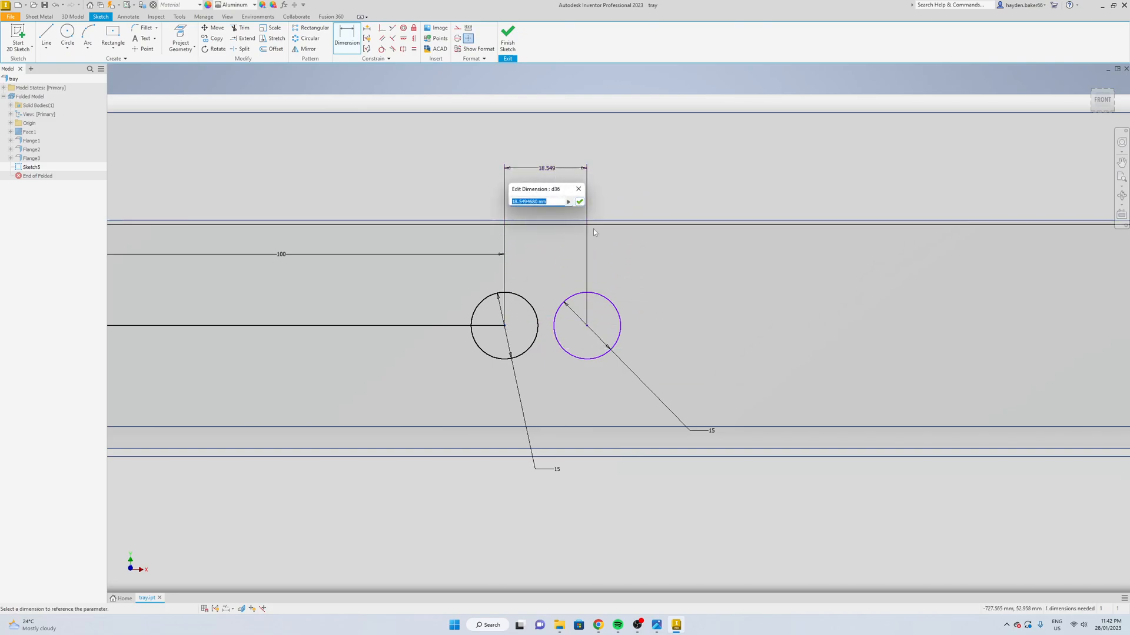
pyautogui.write('2')
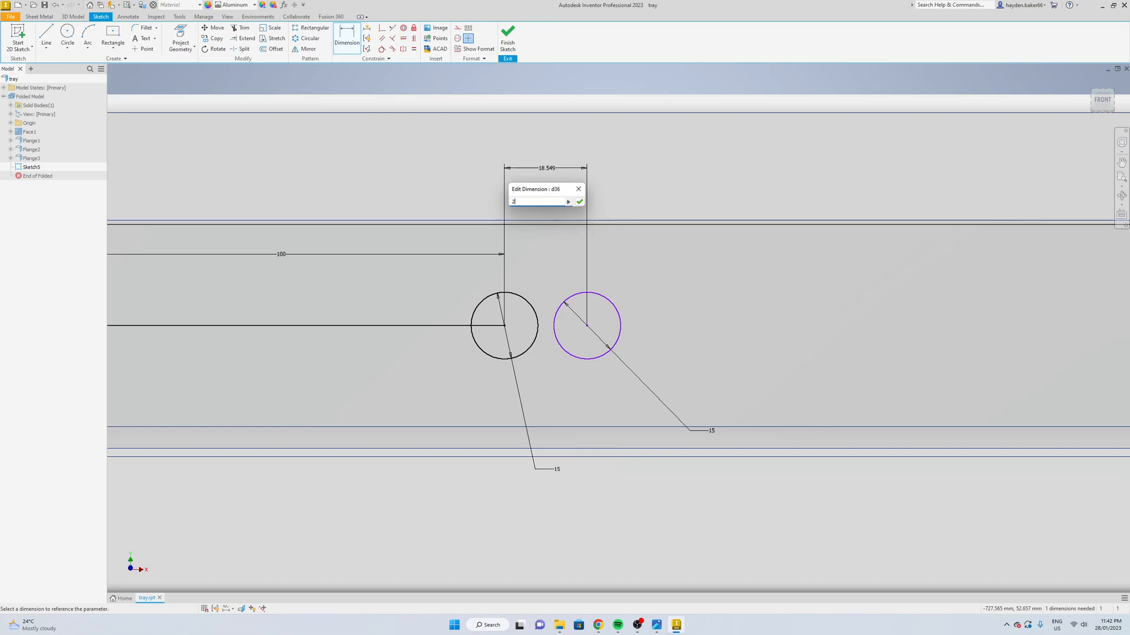
pyautogui.click(579, 201)
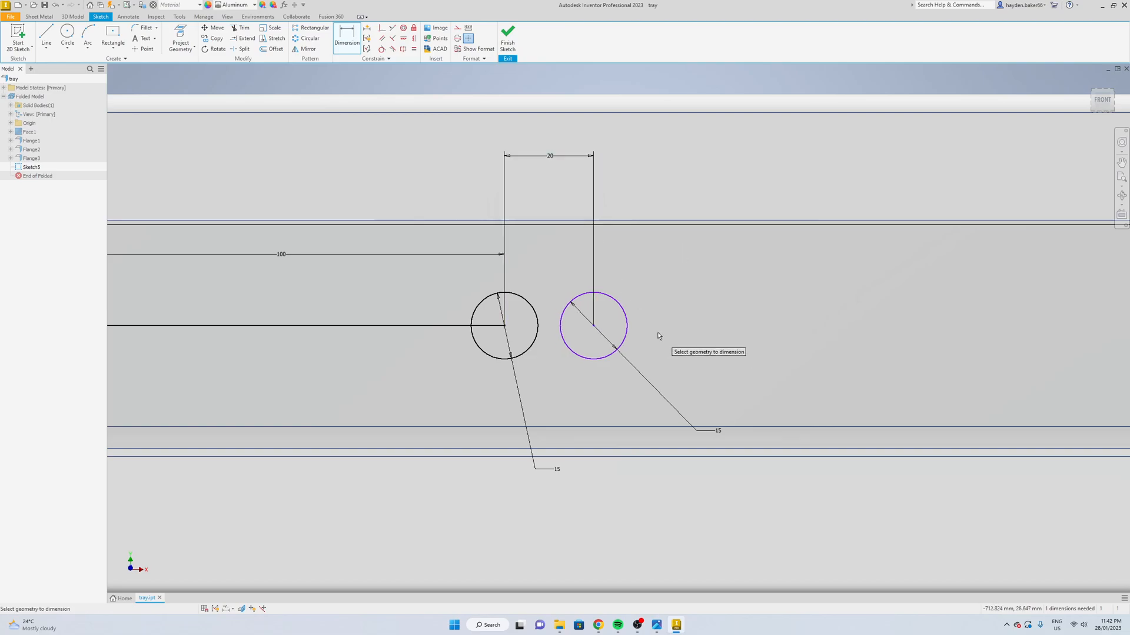
pyautogui.click(46, 38)
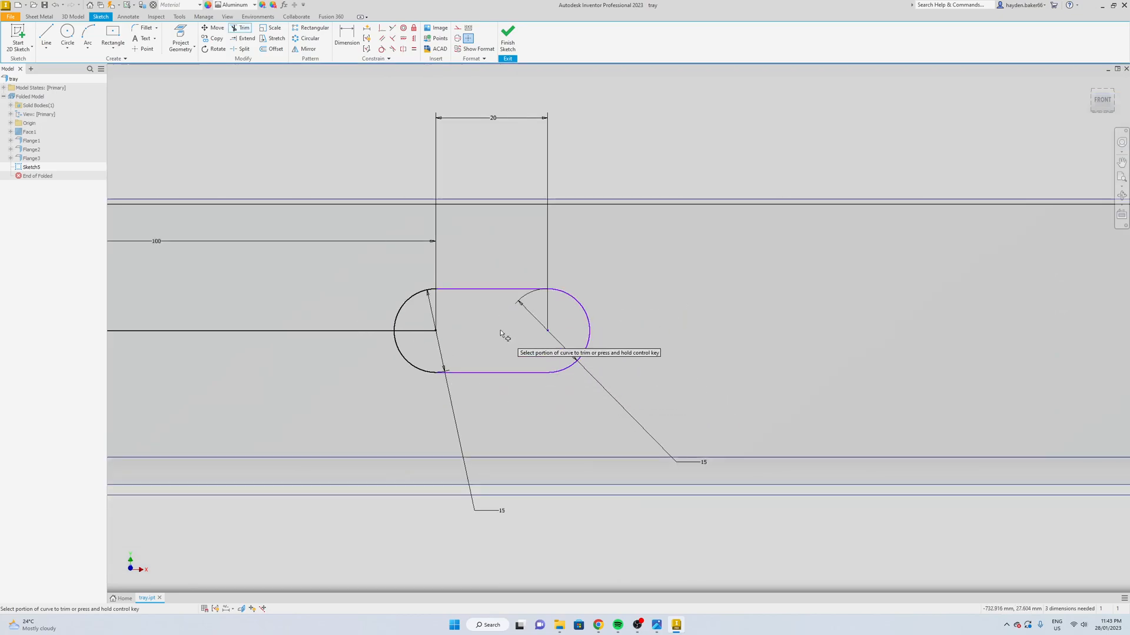
# - Trim the inner arcs so the circles and tangent lines form a closed slot outline
pyautogui.click(46, 34)
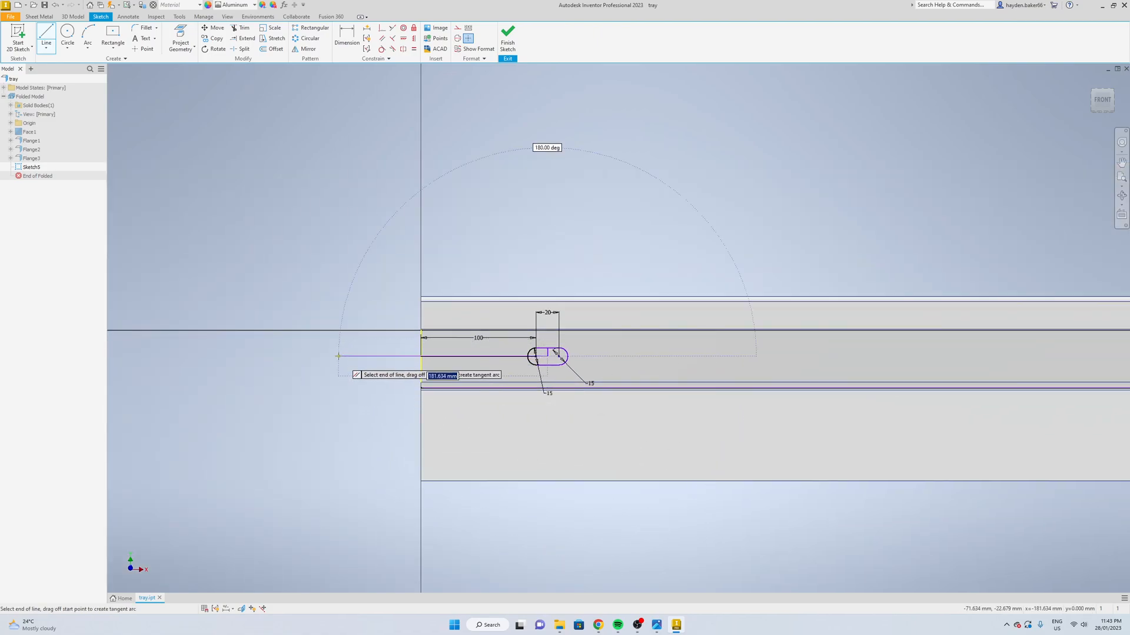
pyautogui.moveTo(335, 357)
pyautogui.write('250')
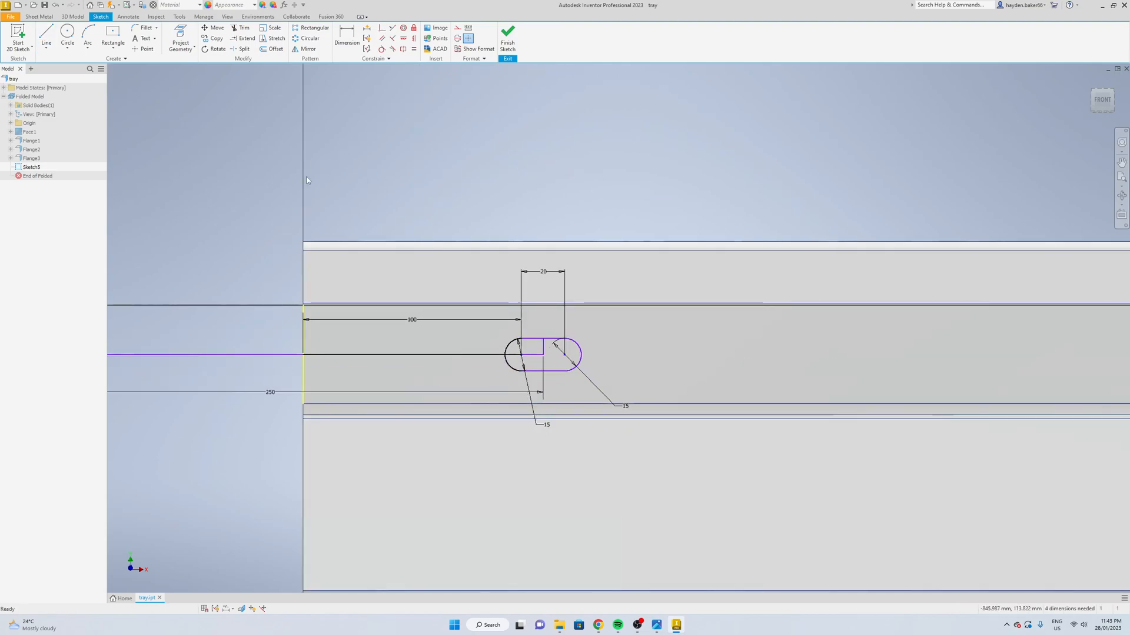
pyautogui.moveTo(217, 38)
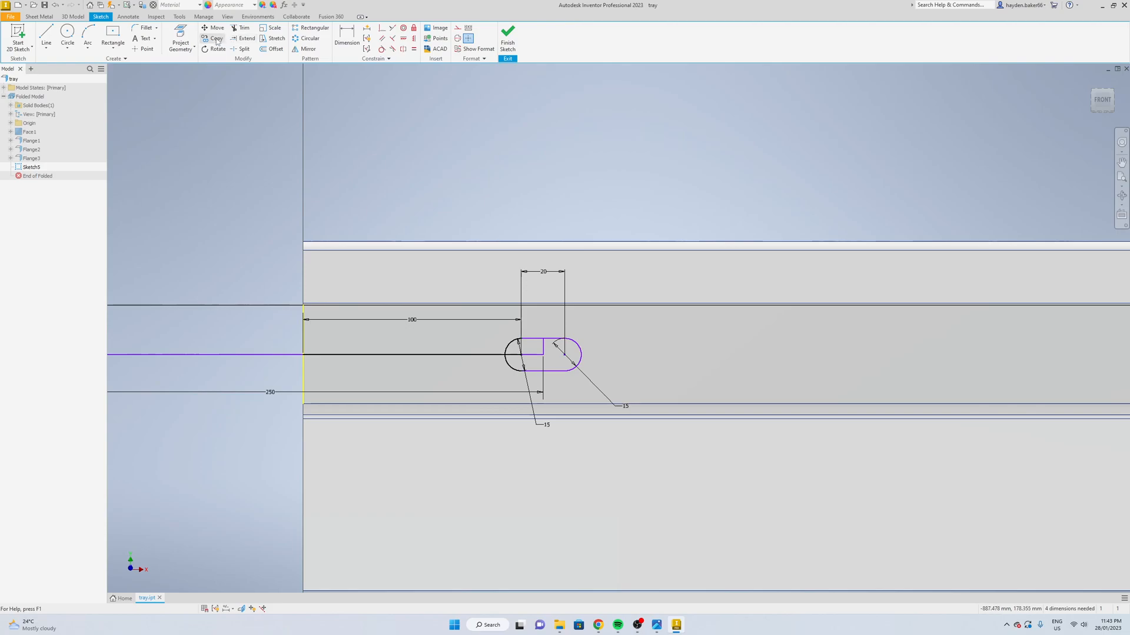
# - Copy the slot geometry along the strip to make seven evenly spaced slots
pyautogui.click(215, 38)
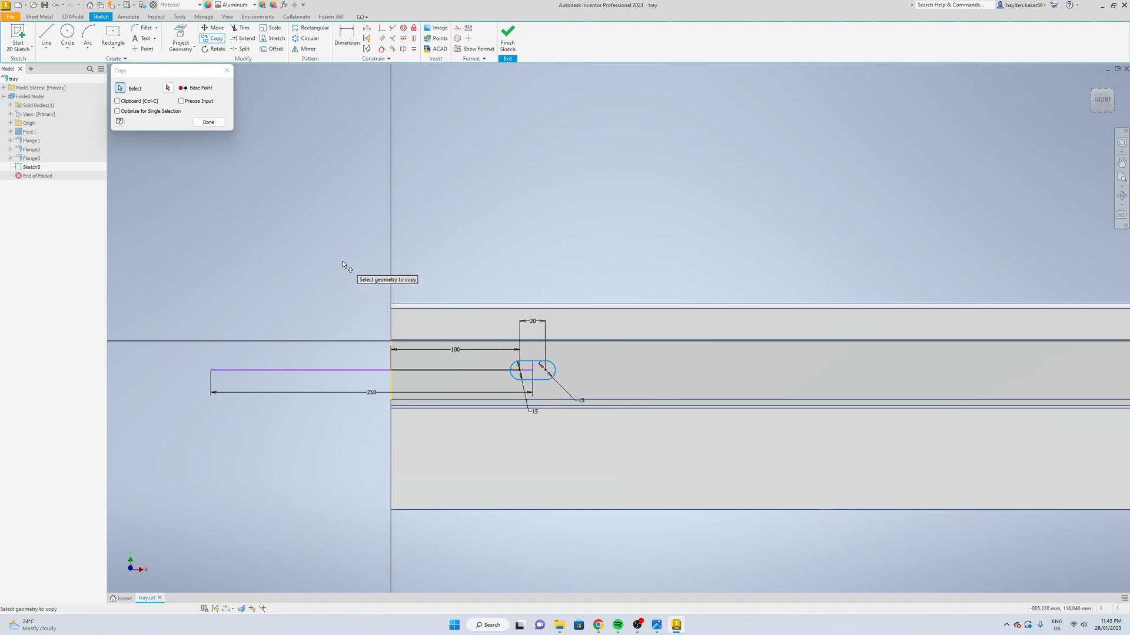
pyautogui.moveTo(168, 88)
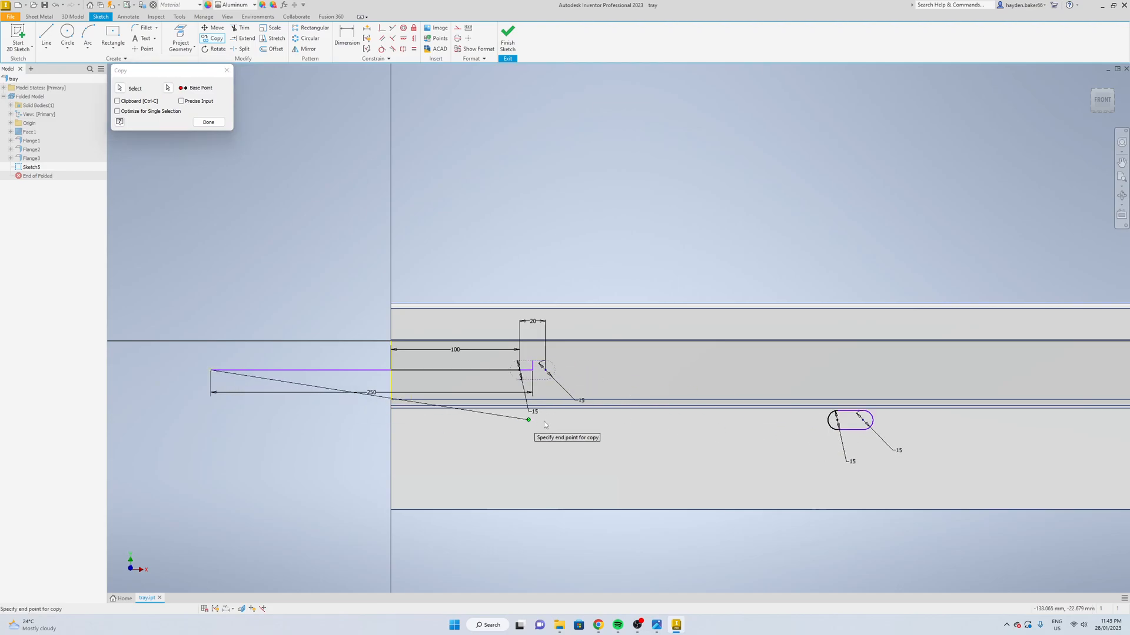
pyautogui.moveTo(850, 402)
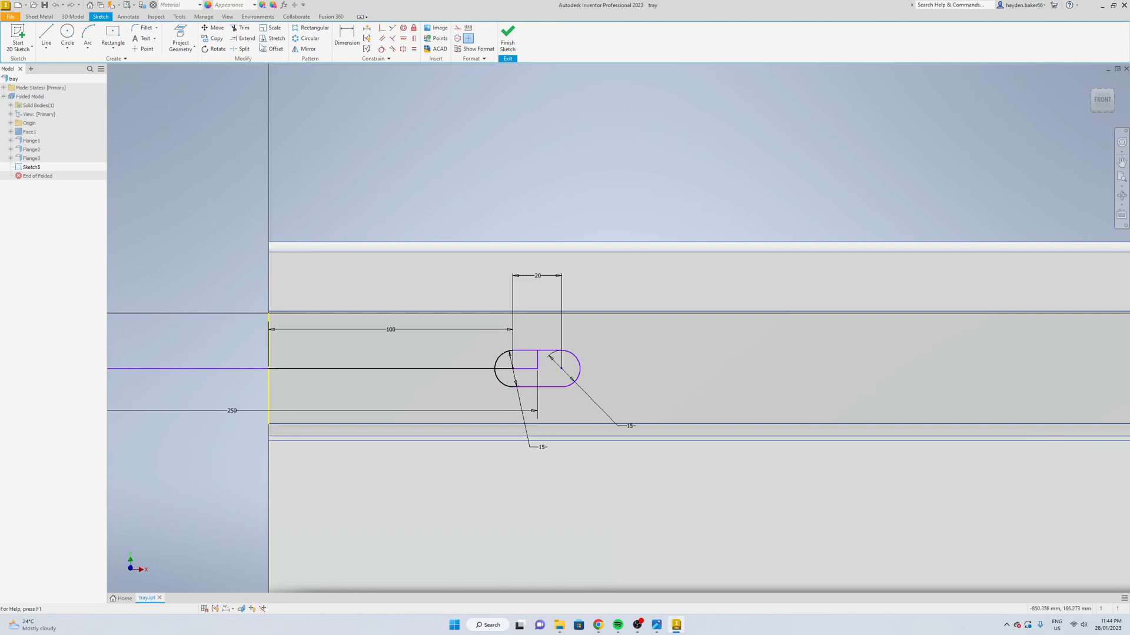
pyautogui.click(214, 38)
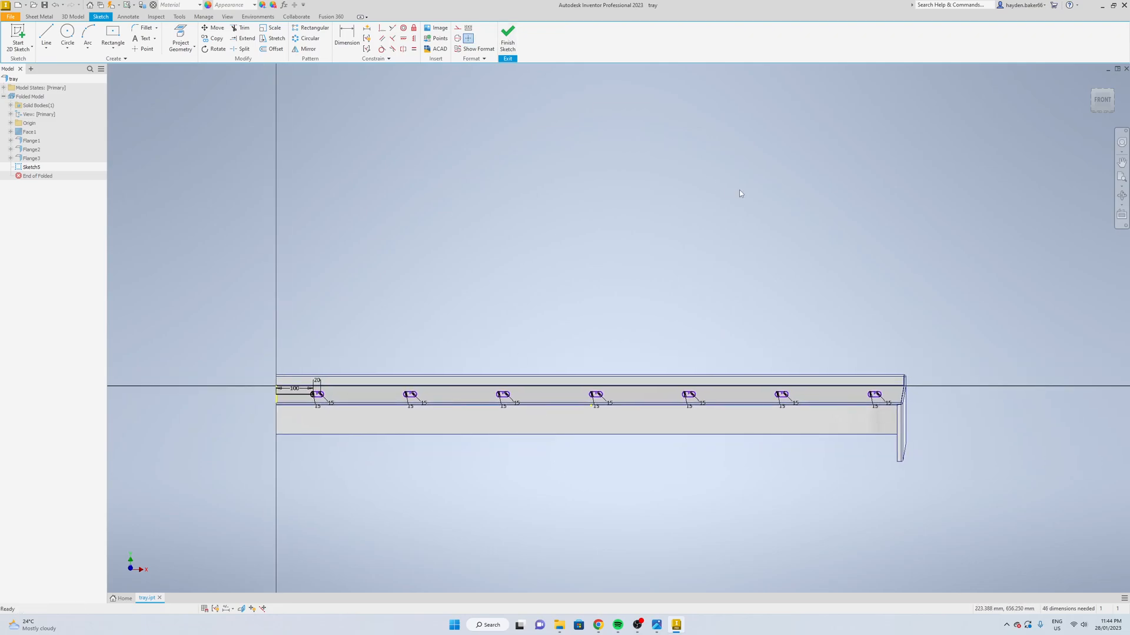
# - Finish the sketch and cut the seven slot profiles through the sheet with Cut Normal
pyautogui.click(509, 40)
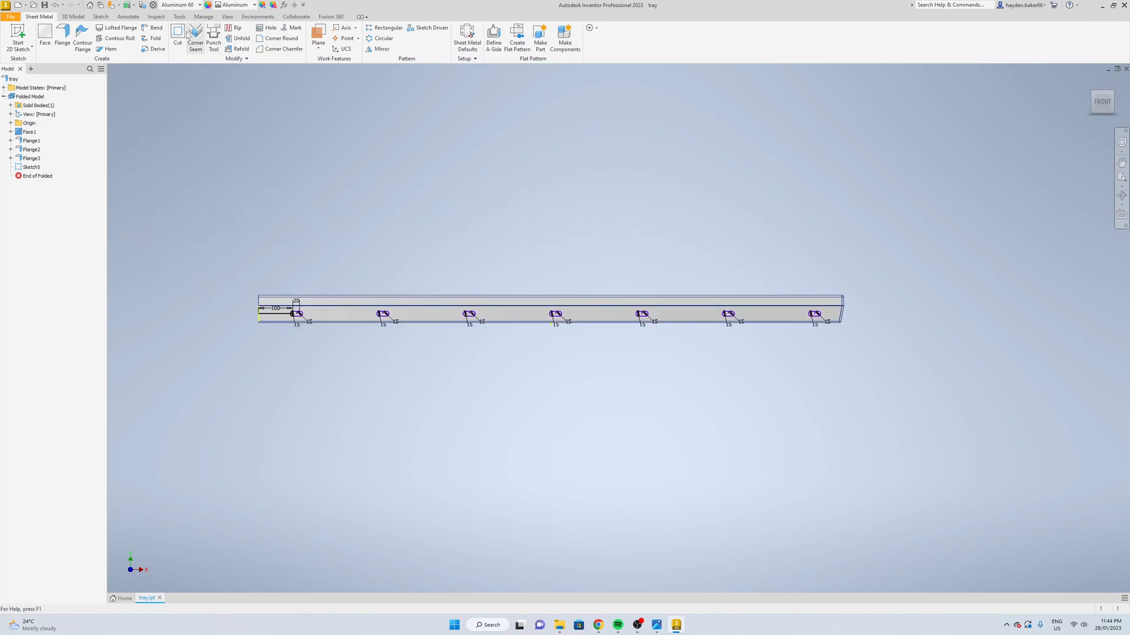
pyautogui.click(177, 33)
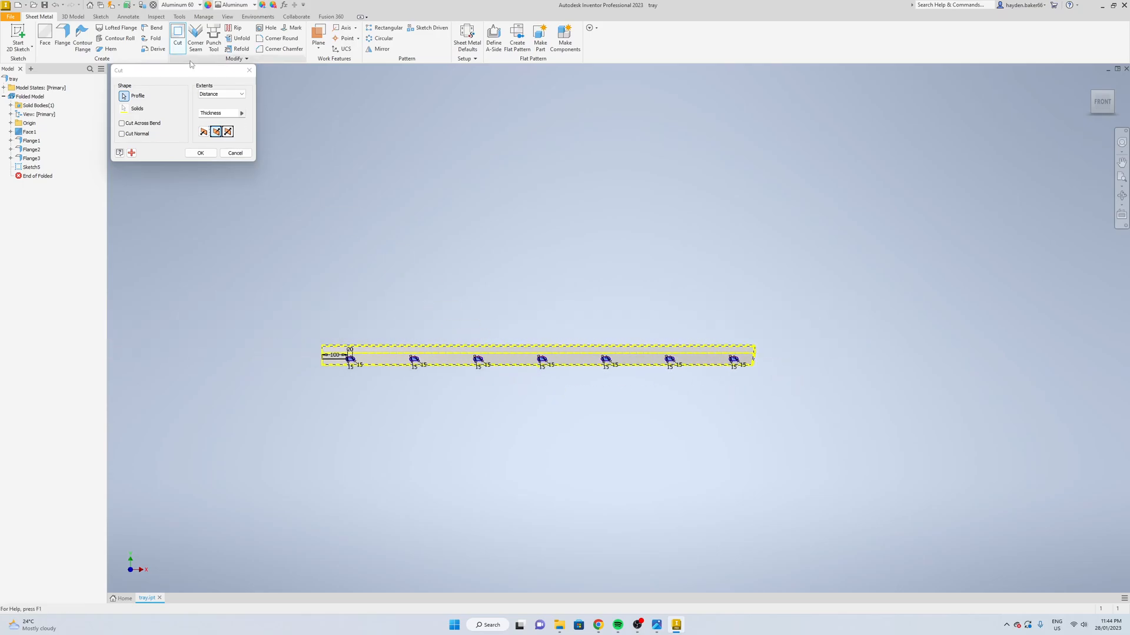
pyautogui.click(243, 113)
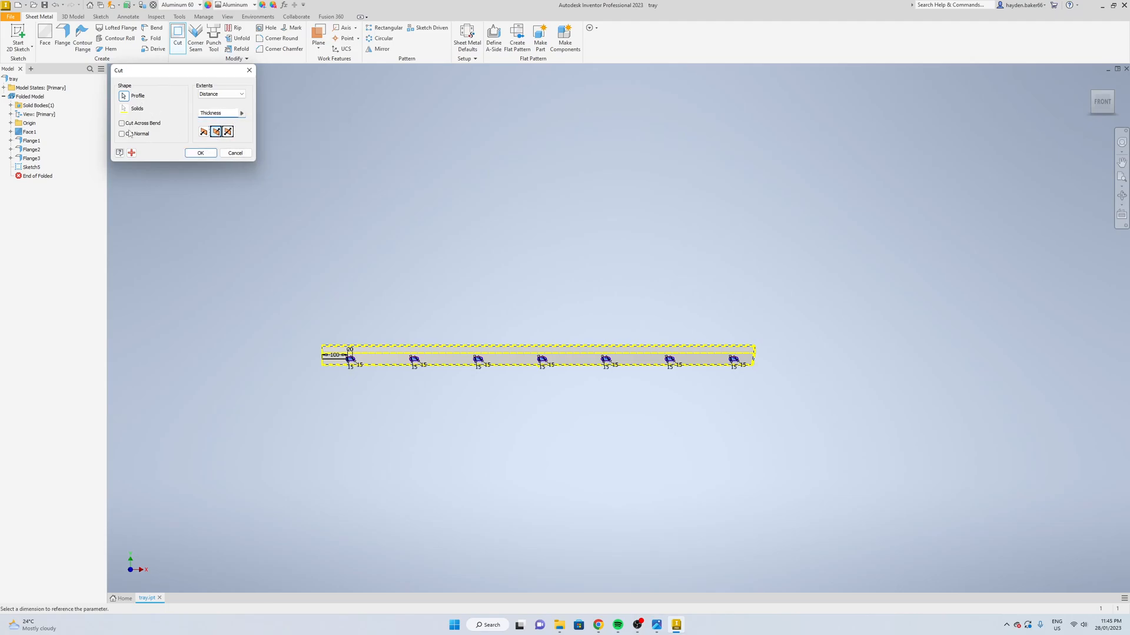
pyautogui.click(121, 134)
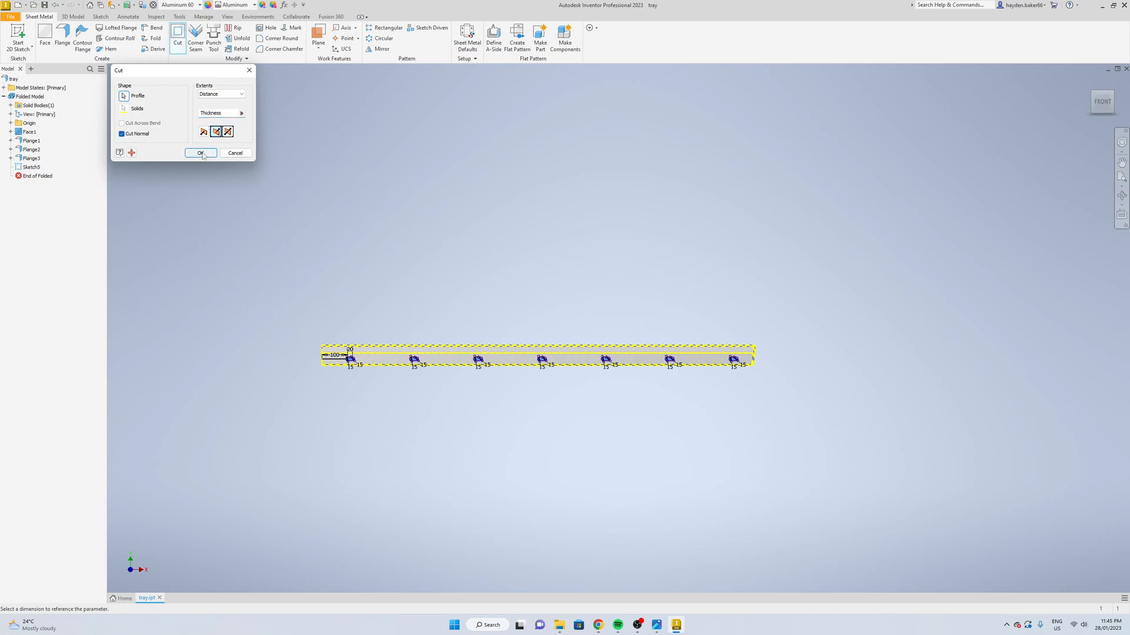
pyautogui.click(200, 153)
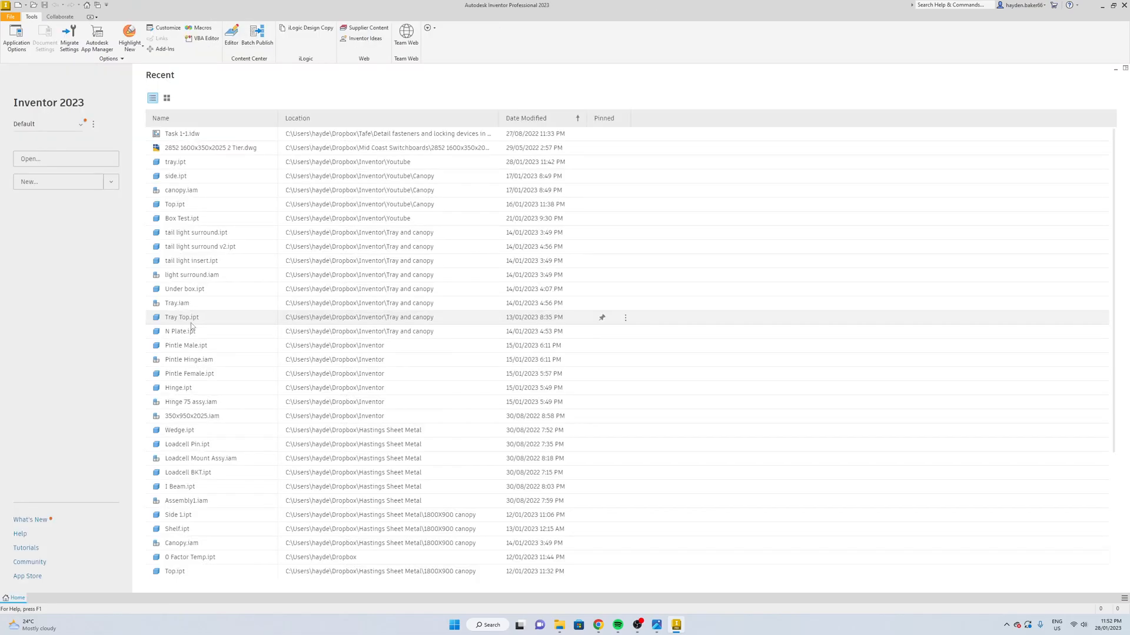
pyautogui.moveTo(187, 278)
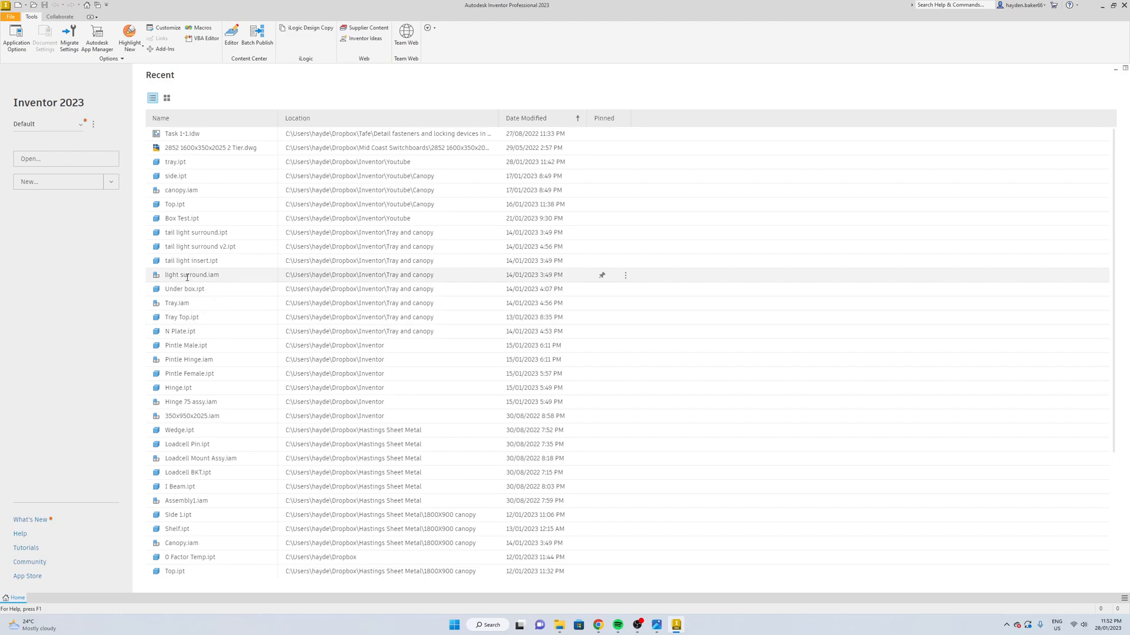
pyautogui.moveTo(198, 285)
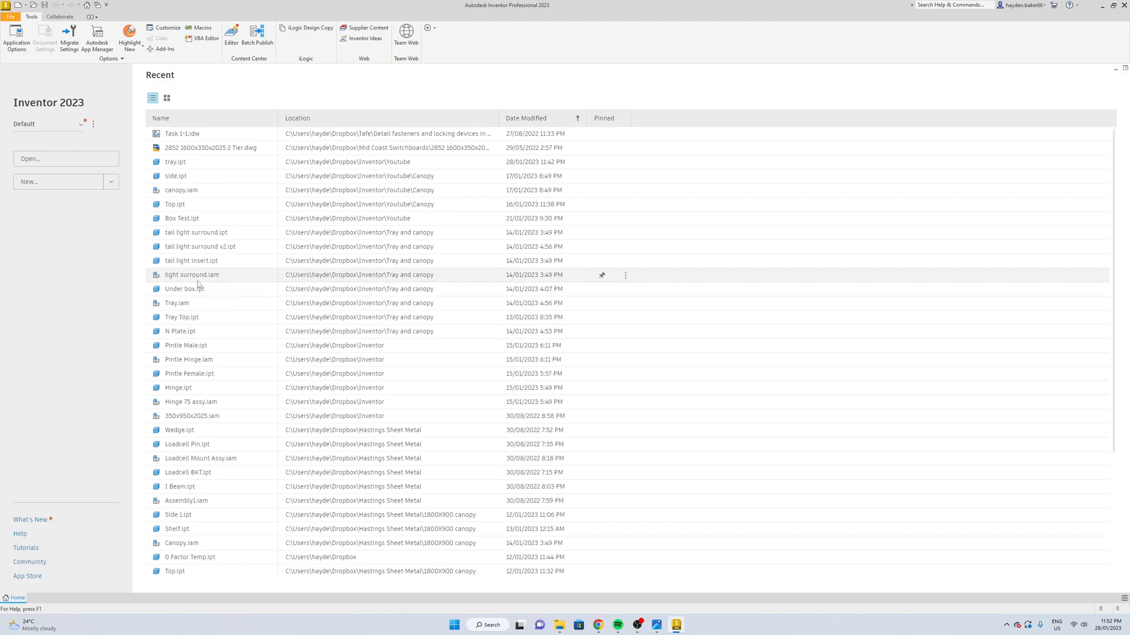
pyautogui.moveTo(75, 184)
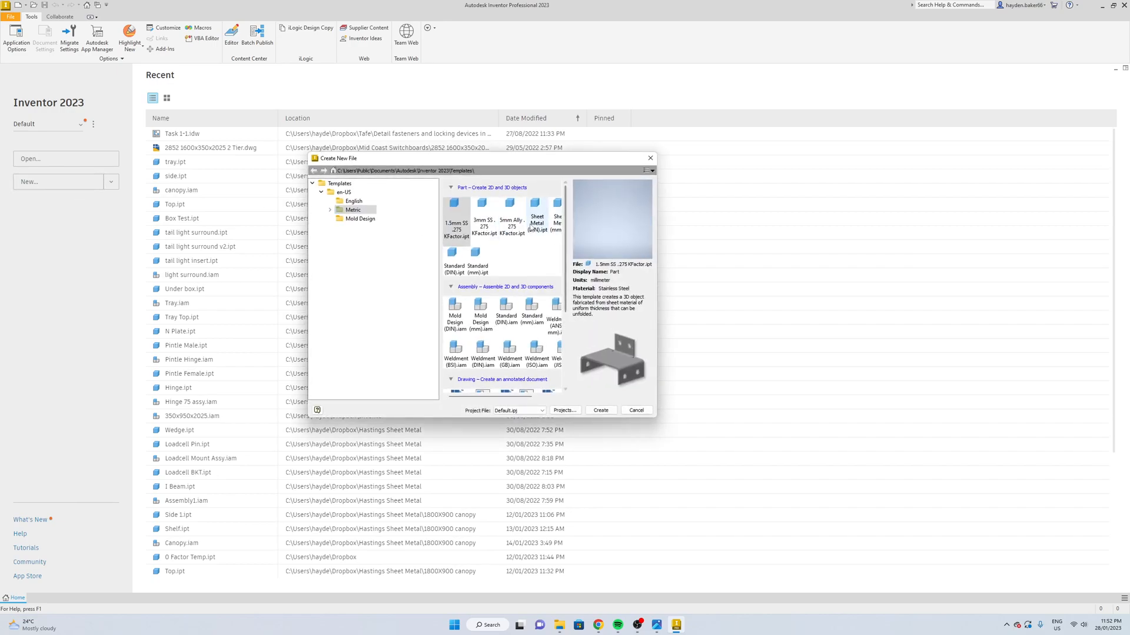
# - Create a new part from the Metric 5mm Ally .275 KFactor sheet metal template
pyautogui.click(508, 222)
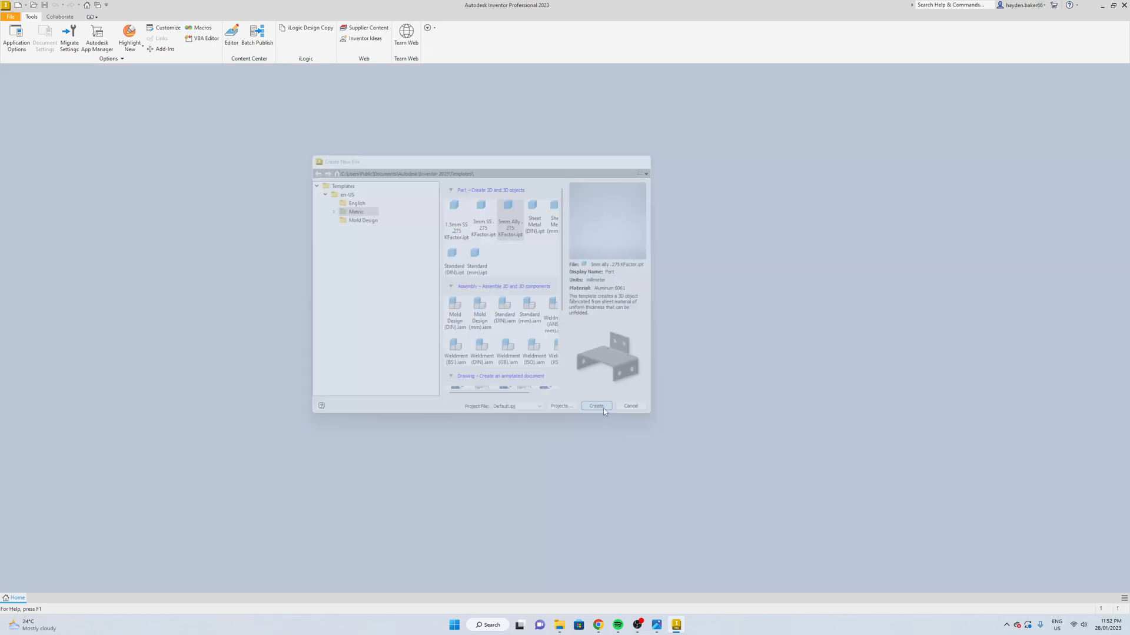
pyautogui.click(596, 406)
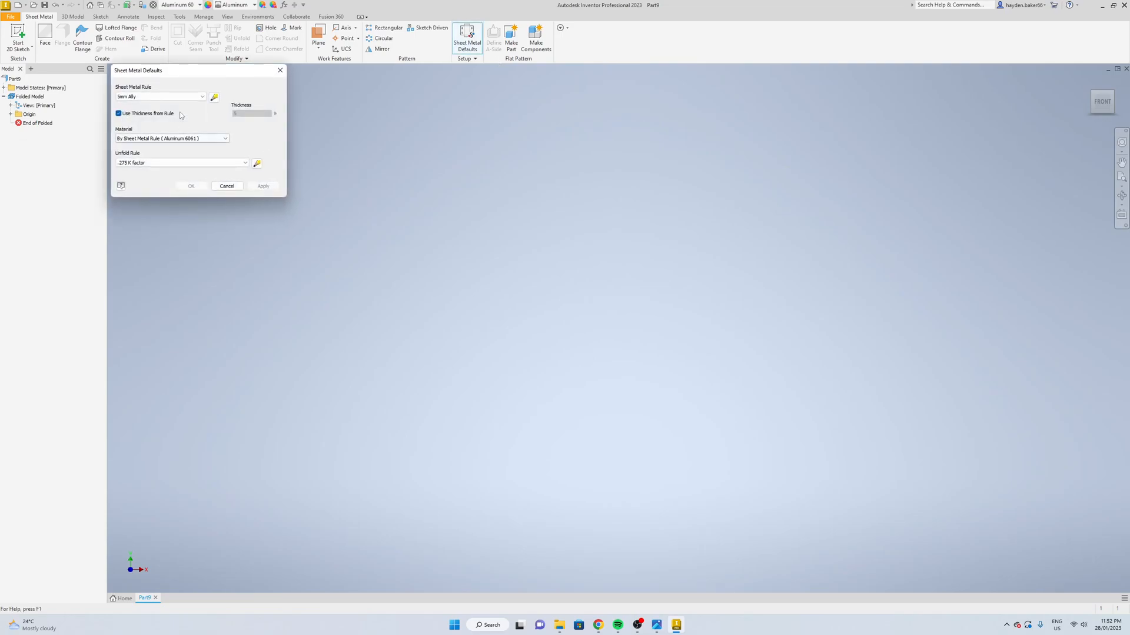
# - Accept the sheet metal defaults and sketch a centre rectangle dimensioned 1750 long
pyautogui.click(226, 186)
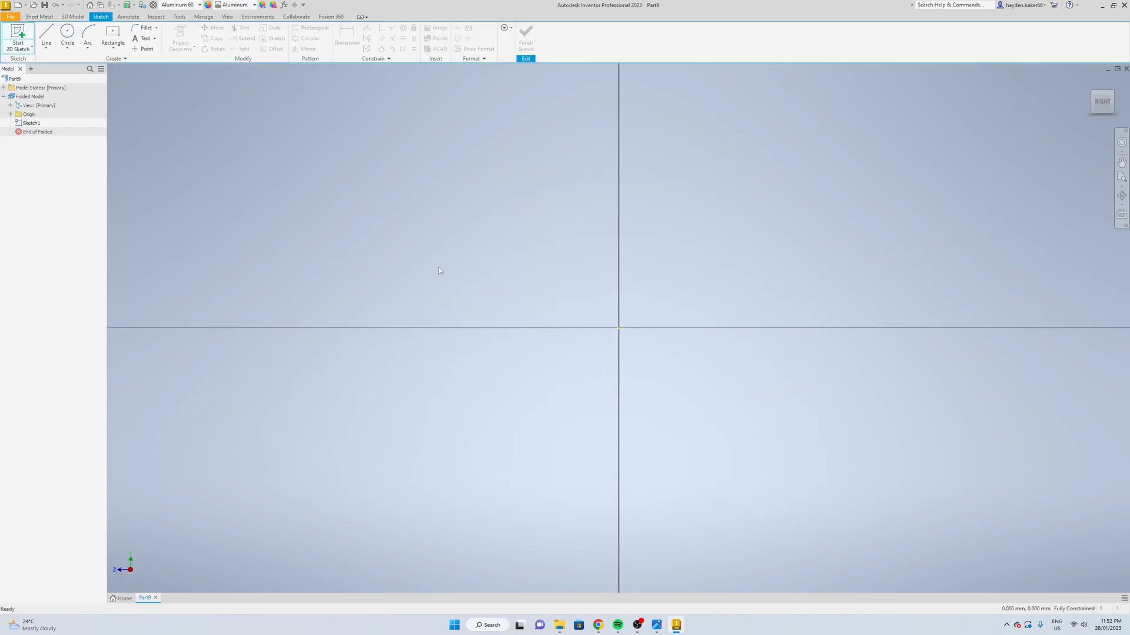
pyautogui.click(113, 38)
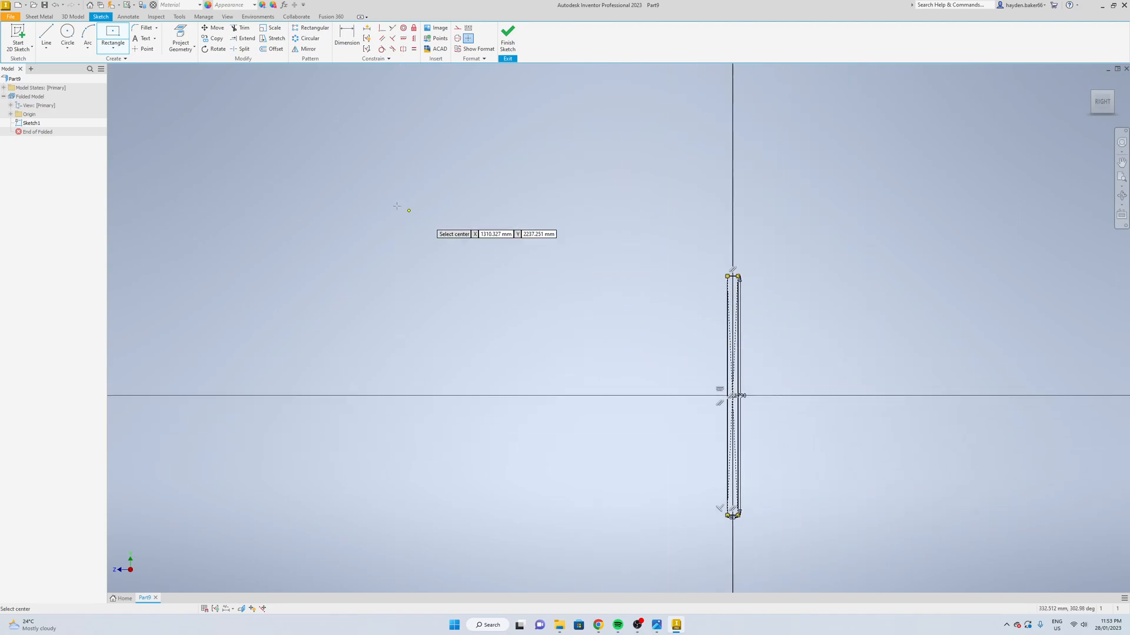
pyautogui.click(742, 401)
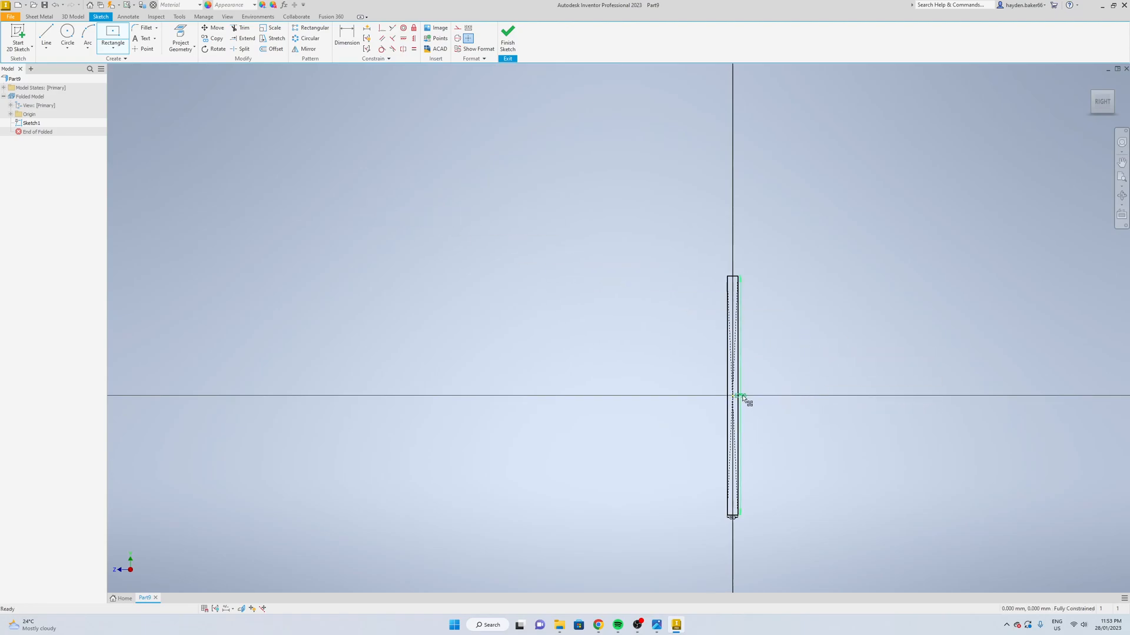
pyautogui.click(742, 399)
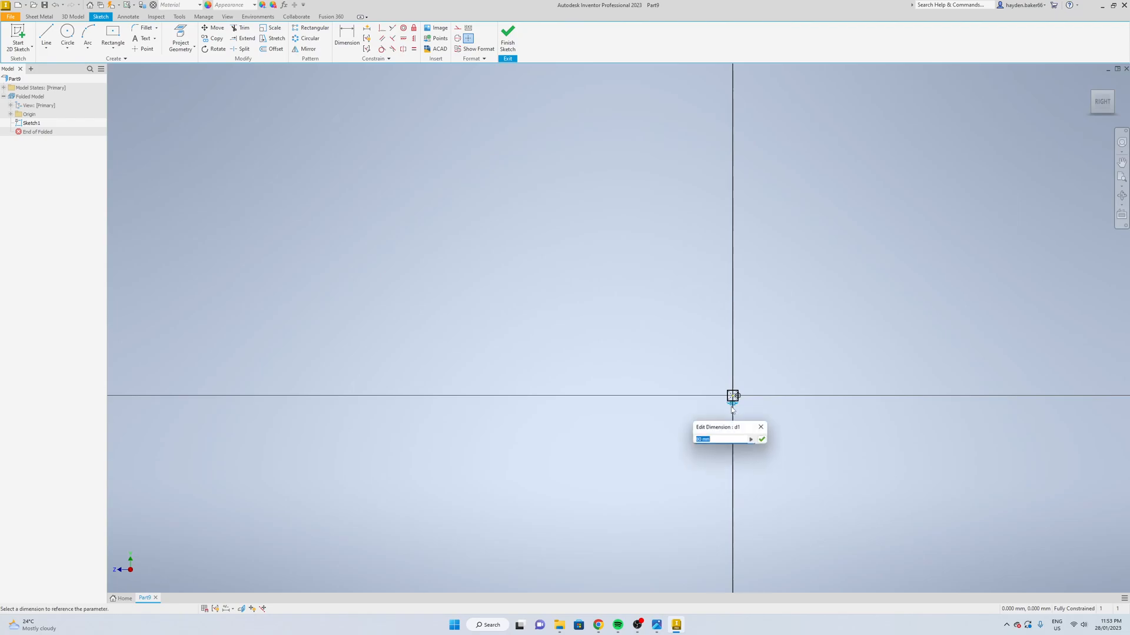
pyautogui.write('17')
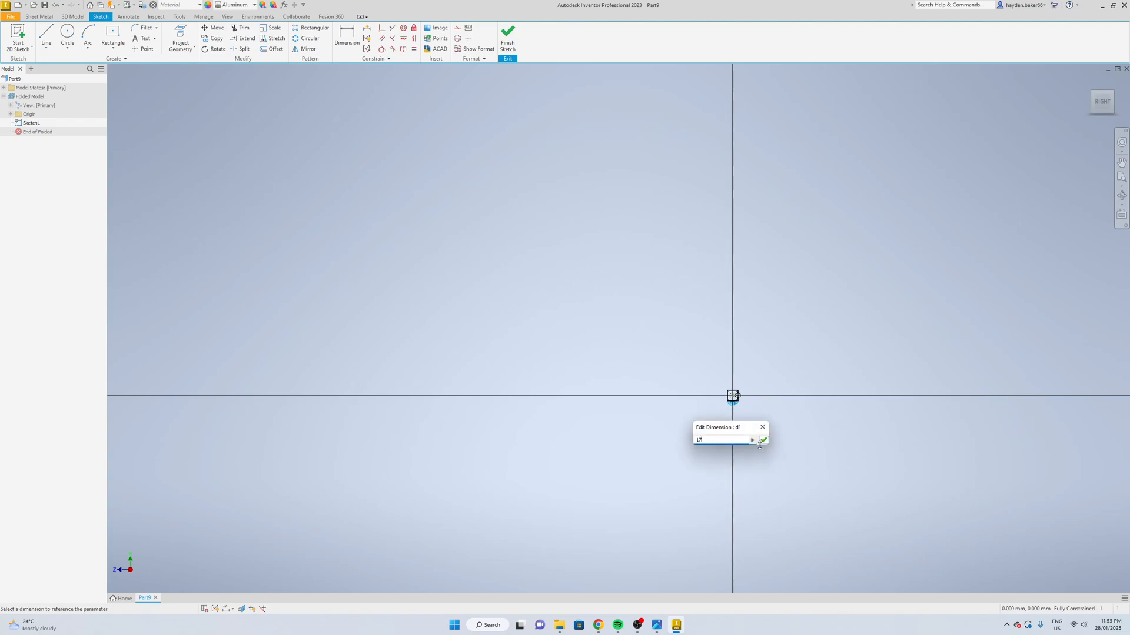
pyautogui.click(762, 440)
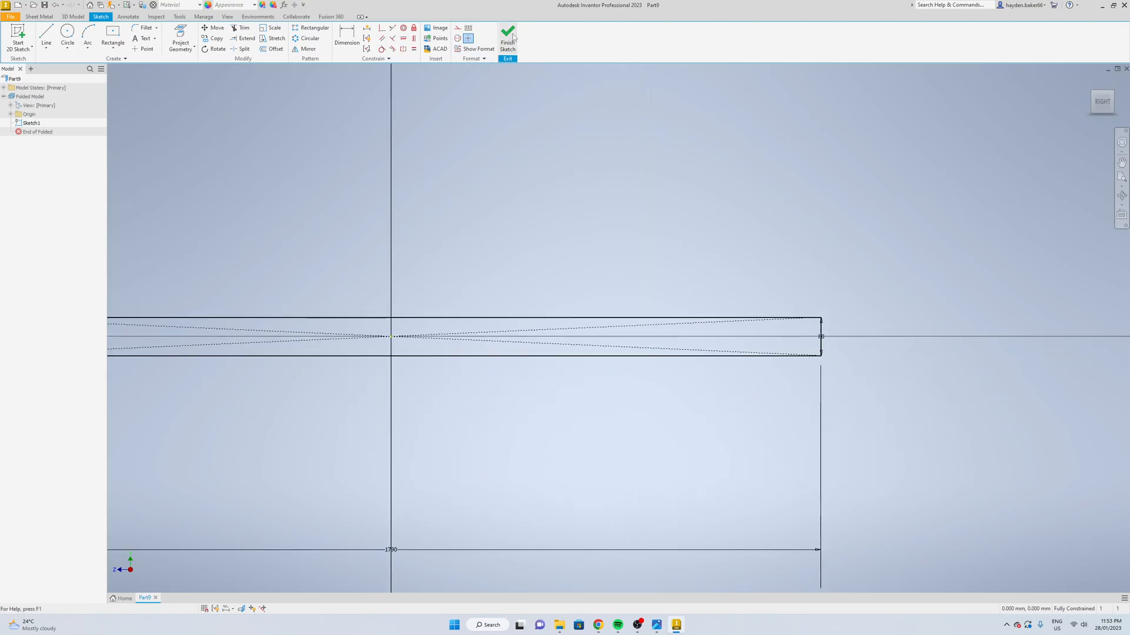
# - Finish the sketch and turn the rectangle into sheet metal face Face1
pyautogui.click(508, 38)
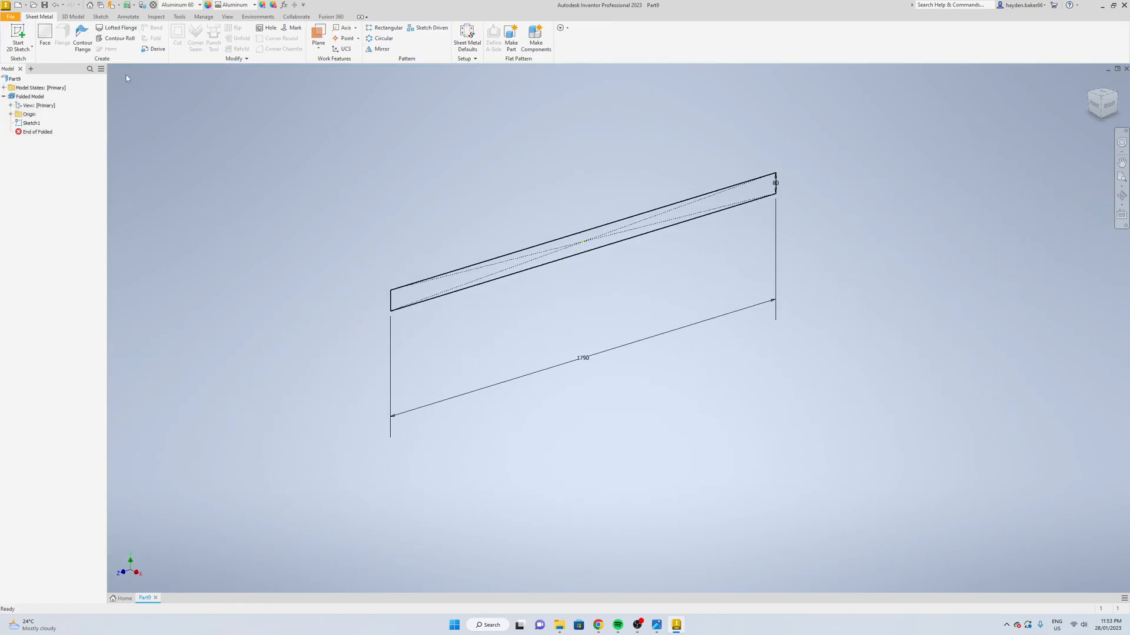
pyautogui.click(45, 33)
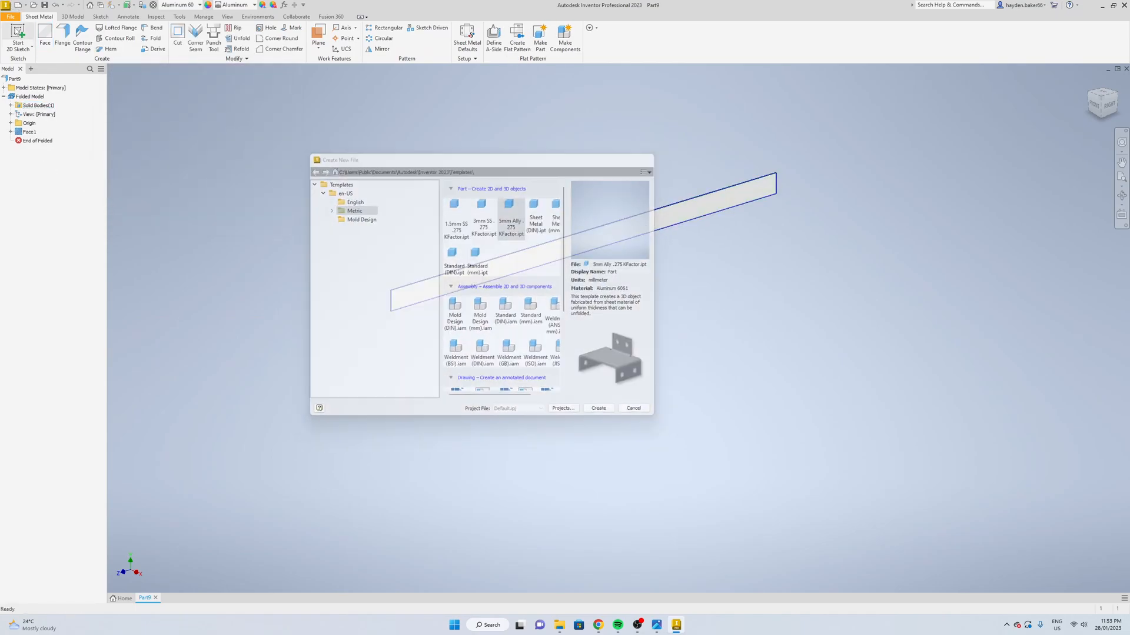
# - Create a new empty assembly from the metric Standard (mm).iam template
pyautogui.click(11, 13)
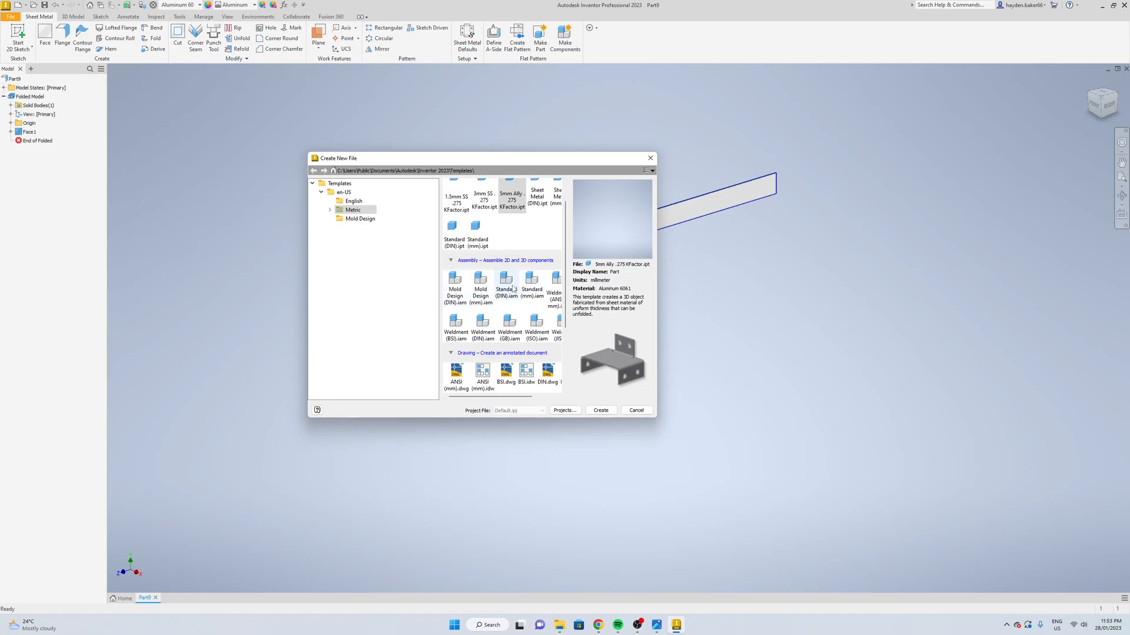
pyautogui.click(599, 410)
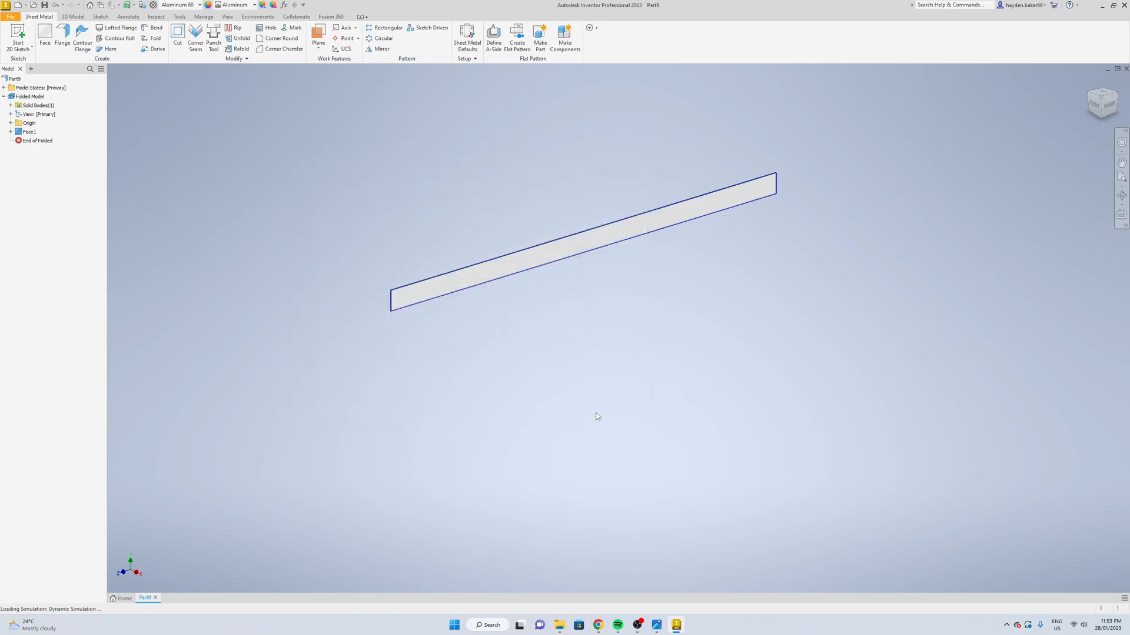
pyautogui.click(175, 598)
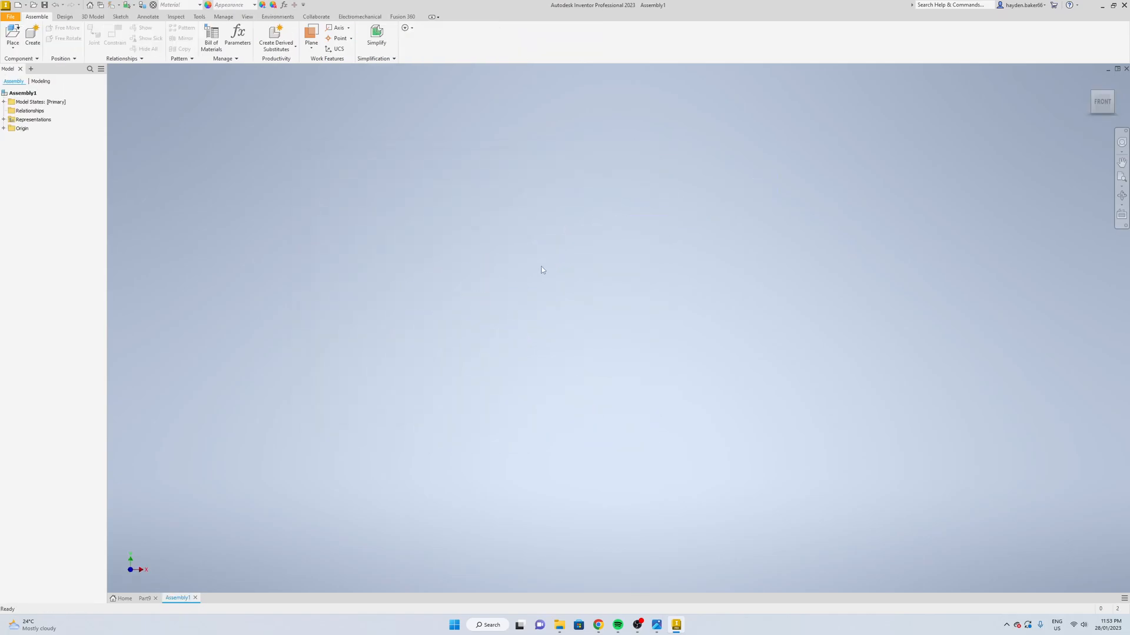
pyautogui.moveTo(391, 157)
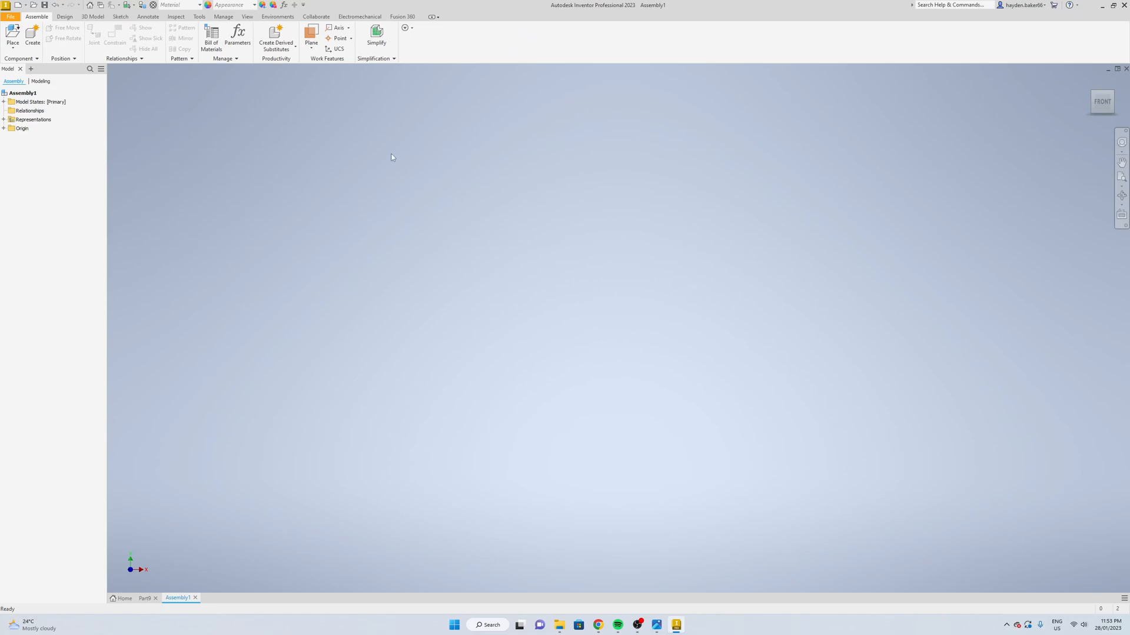
pyautogui.moveTo(192, 284)
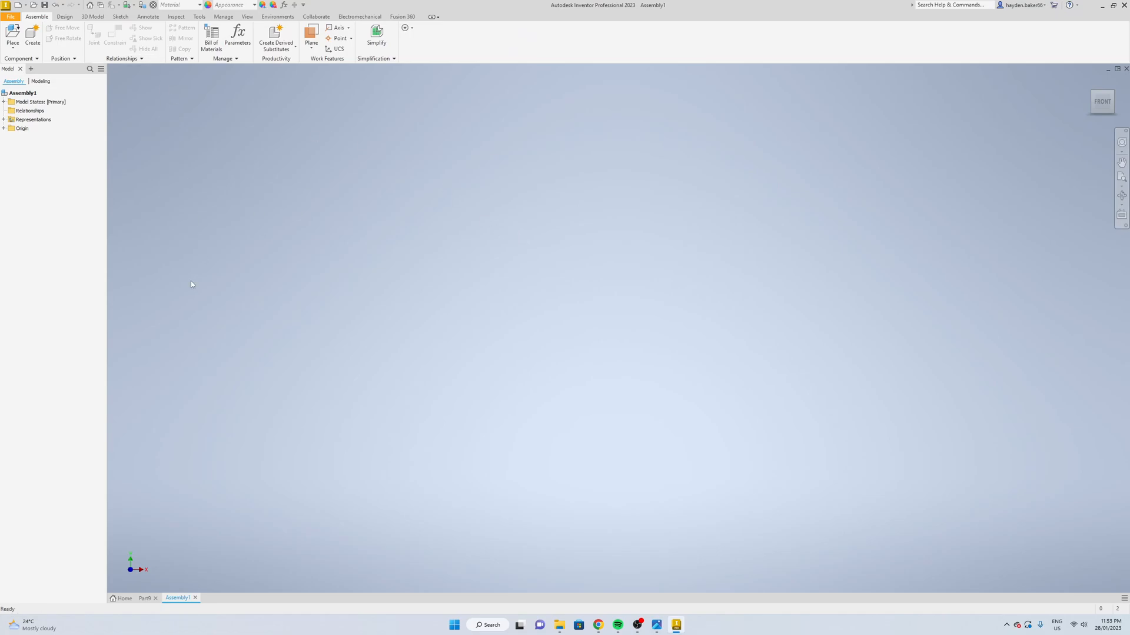
# - Start Place Component and browse from the C drive down to the Youtube project folder
pyautogui.rightClick(191, 283)
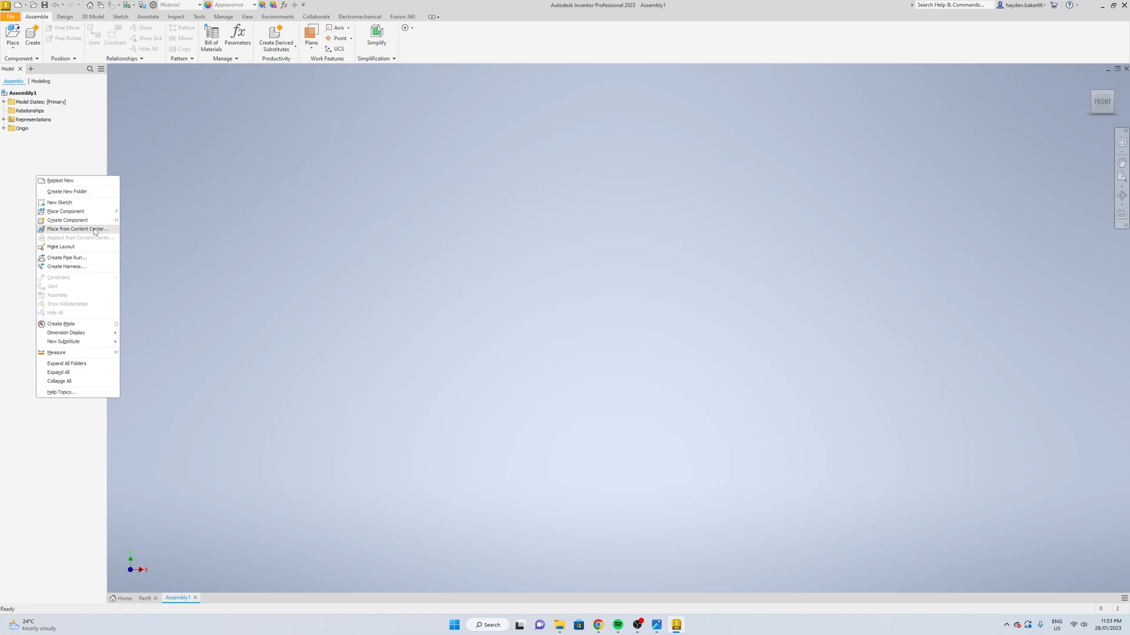
pyautogui.moveTo(75, 210)
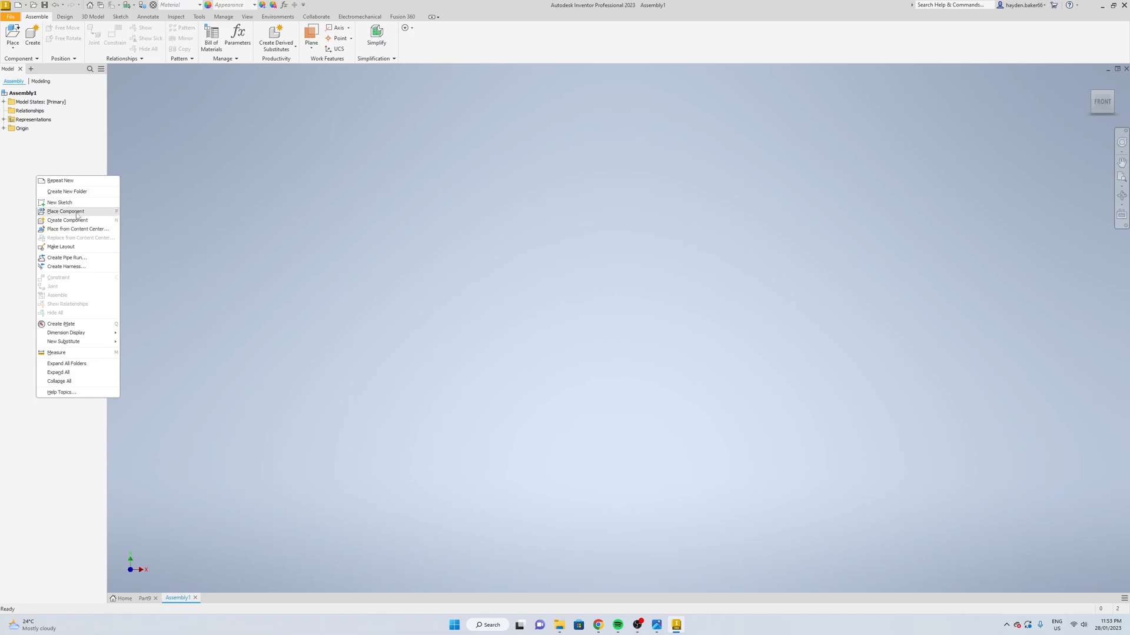
pyautogui.click(65, 210)
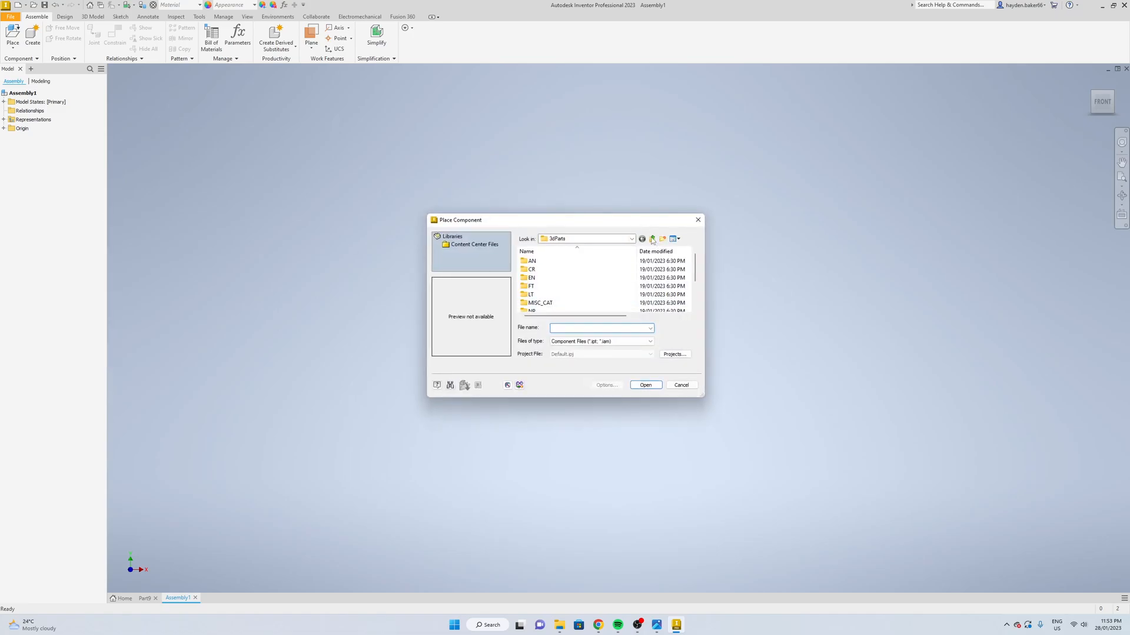
pyautogui.click(650, 239)
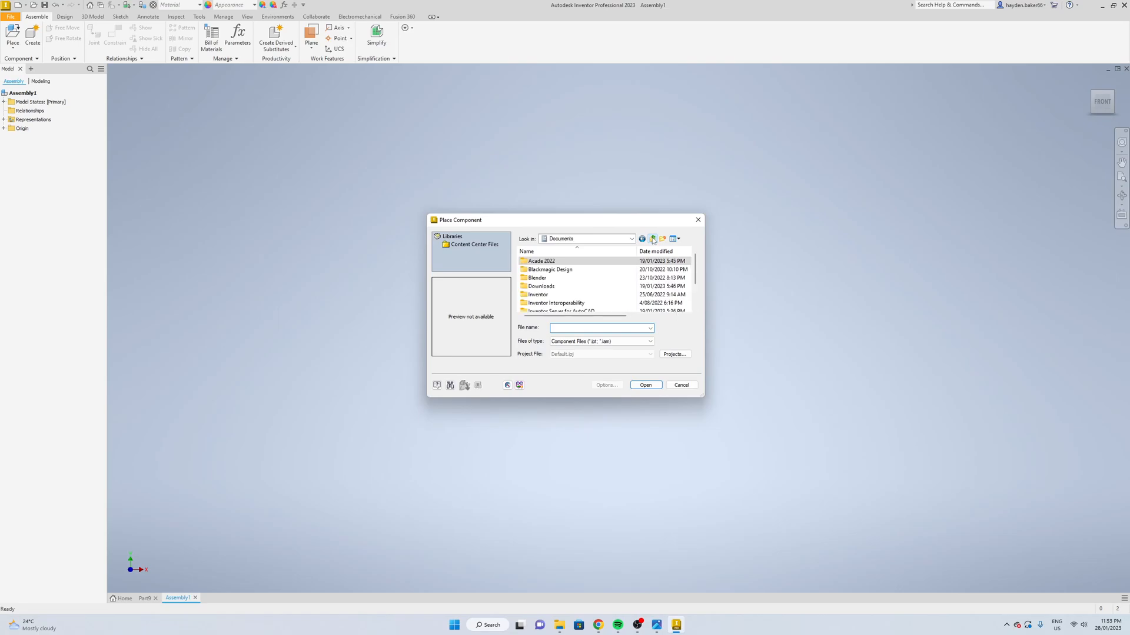
pyautogui.click(651, 239)
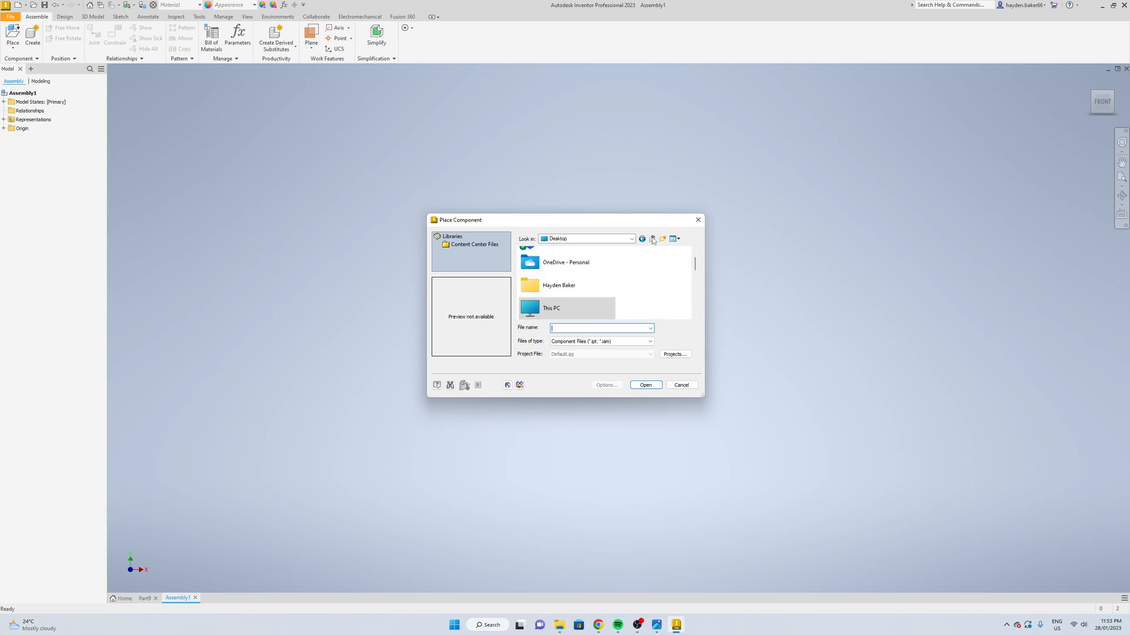
pyautogui.moveTo(615, 268)
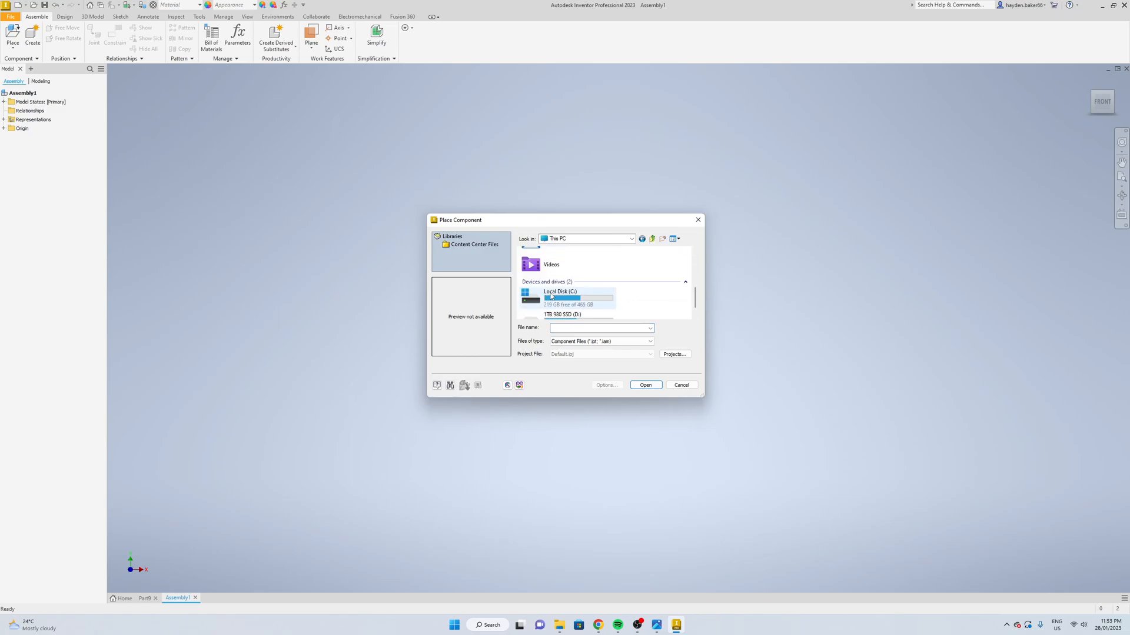
pyautogui.doubleClick(560, 292)
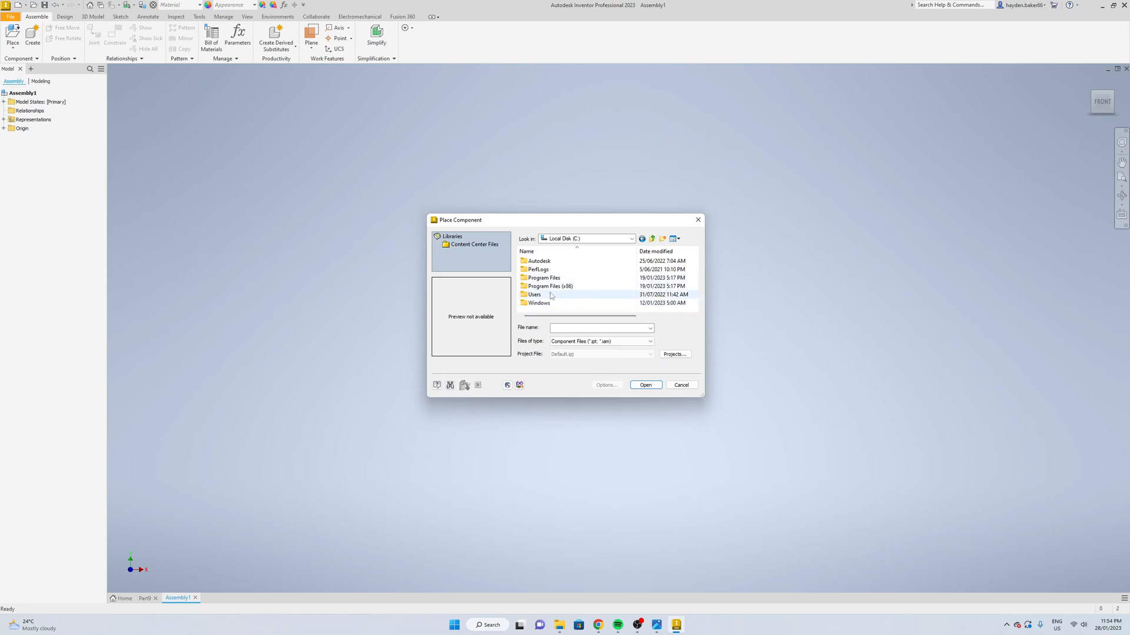
pyautogui.moveTo(573, 281)
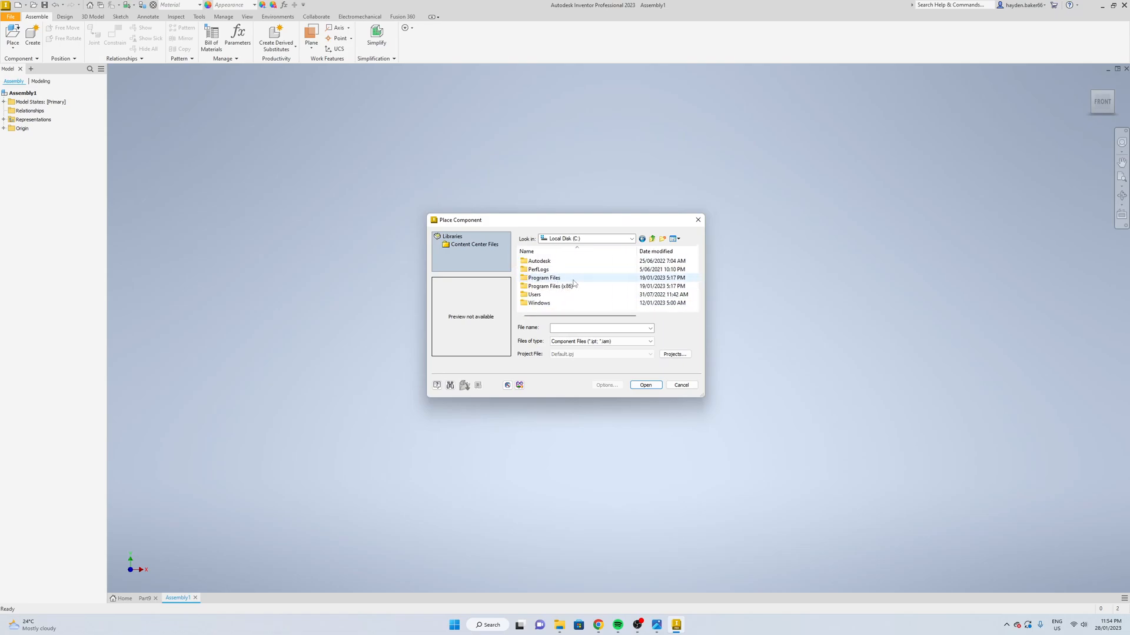
pyautogui.doubleClick(533, 294)
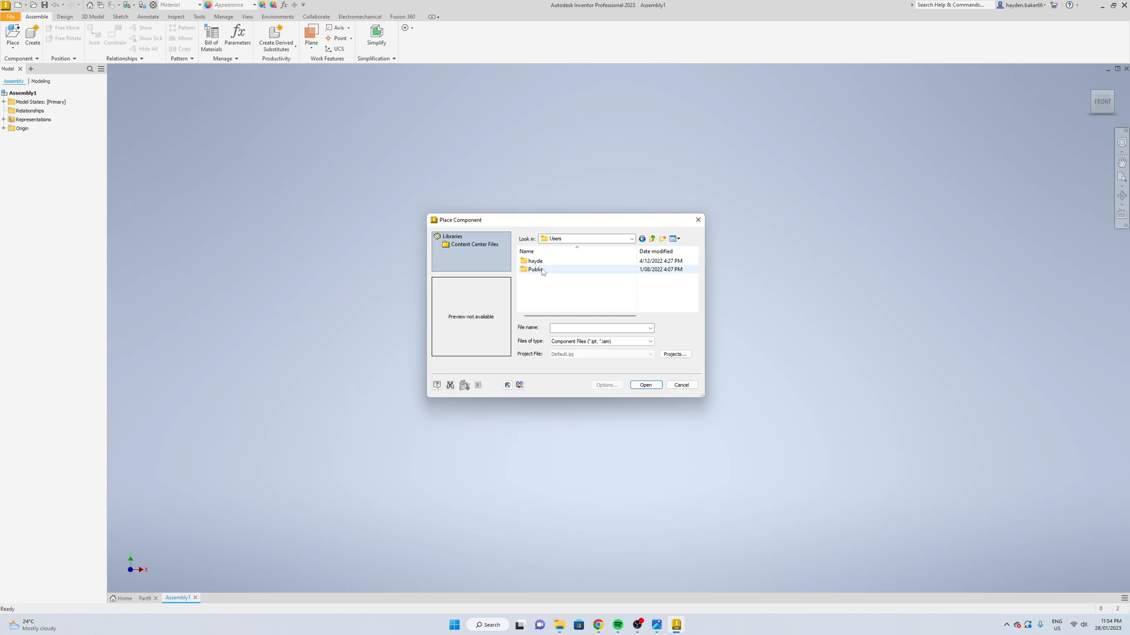
pyautogui.doubleClick(535, 261)
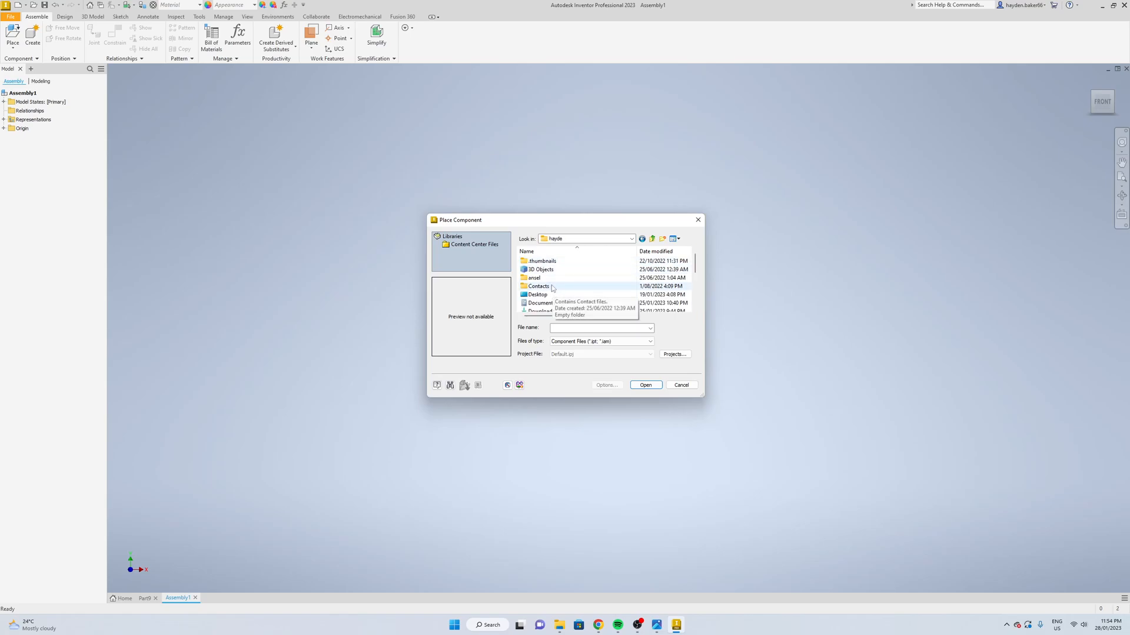
pyautogui.scroll(-3)
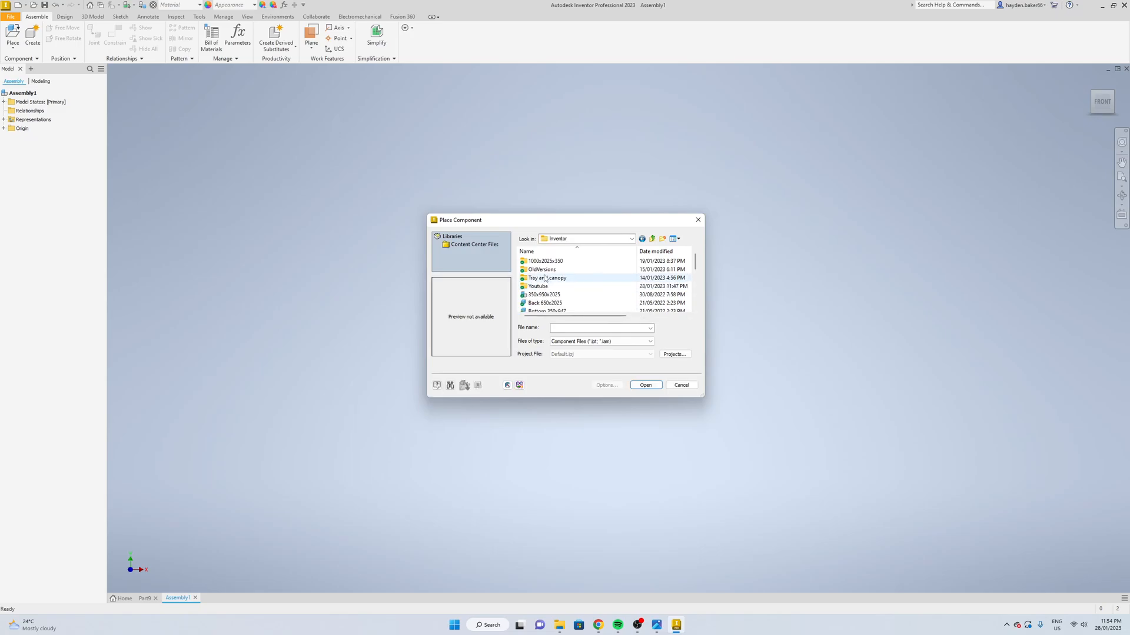
pyautogui.doubleClick(538, 286)
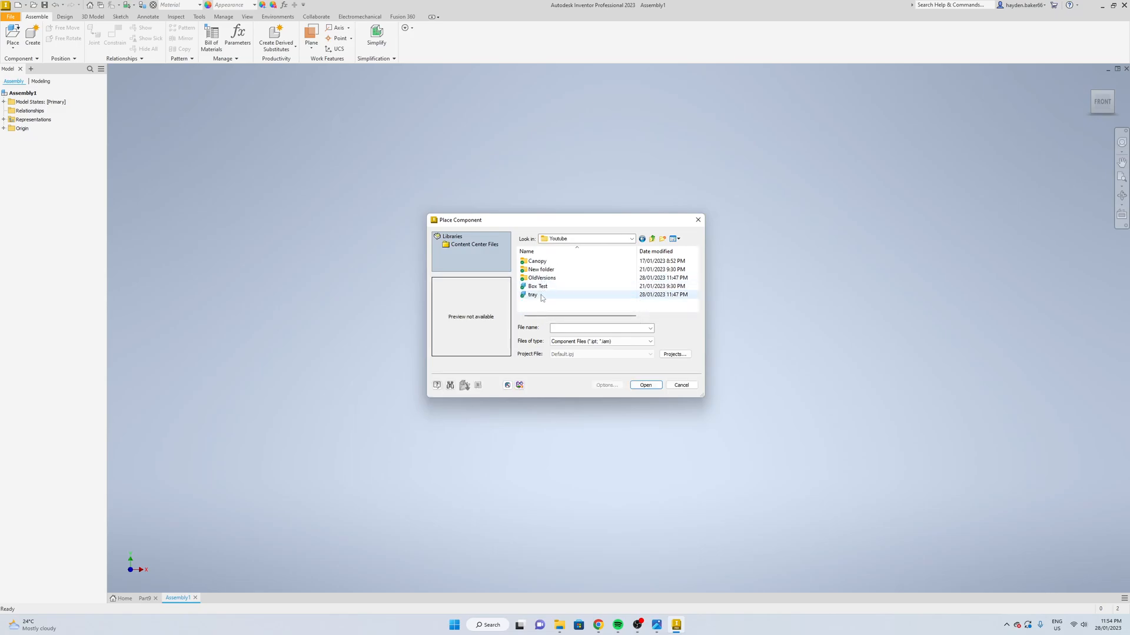
# - Place the tray part into the assembly as its first component, tray:1
pyautogui.click(533, 294)
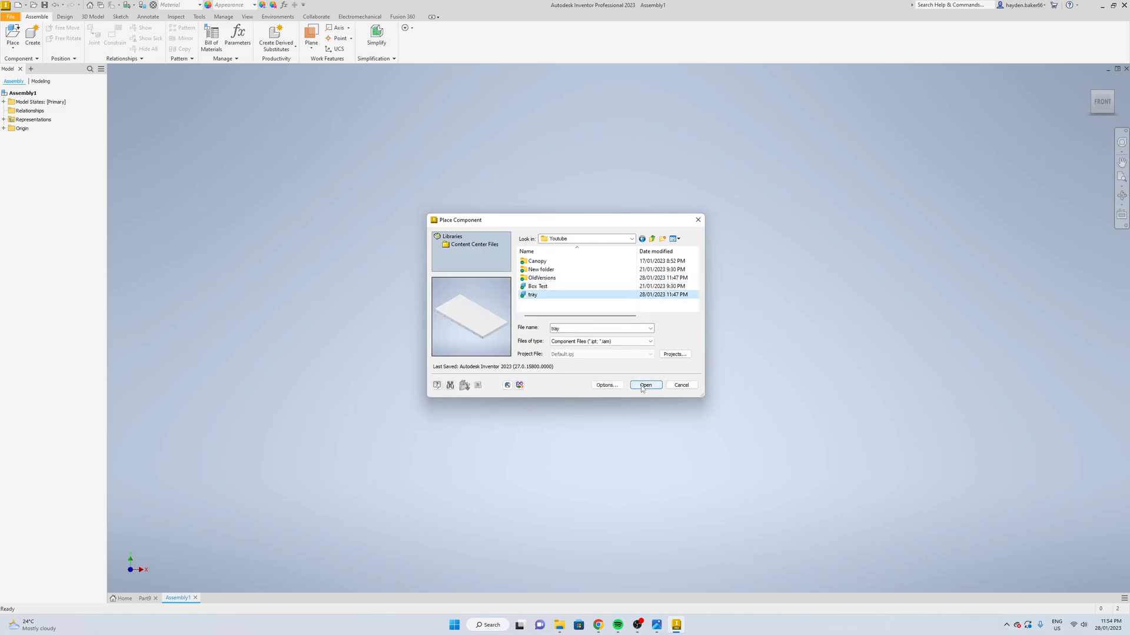
pyautogui.click(643, 385)
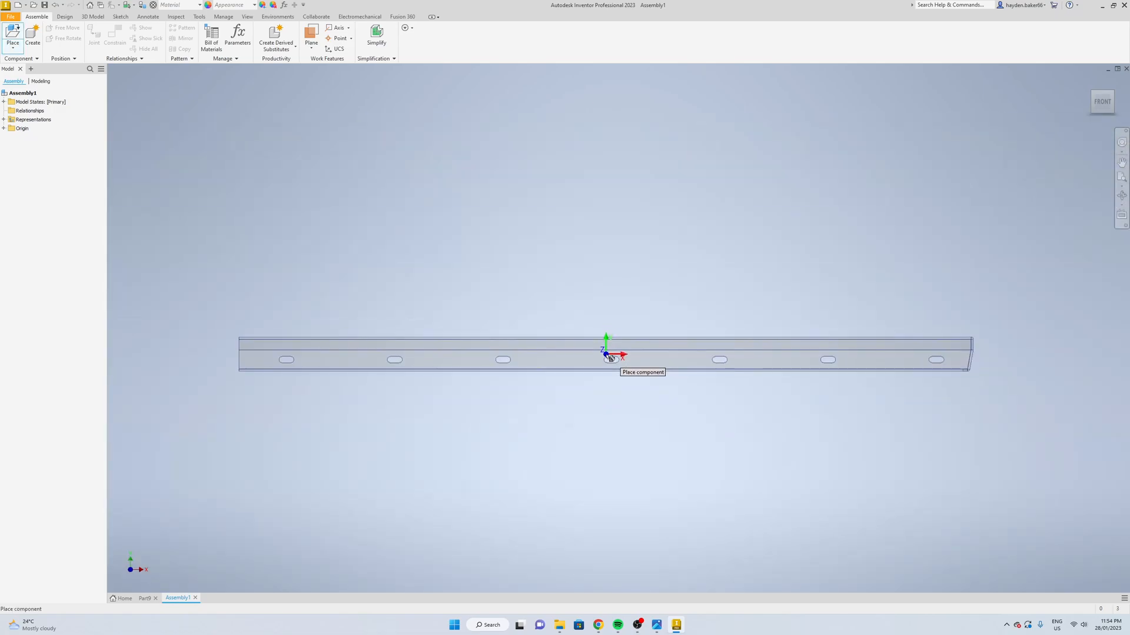
pyautogui.click(607, 355)
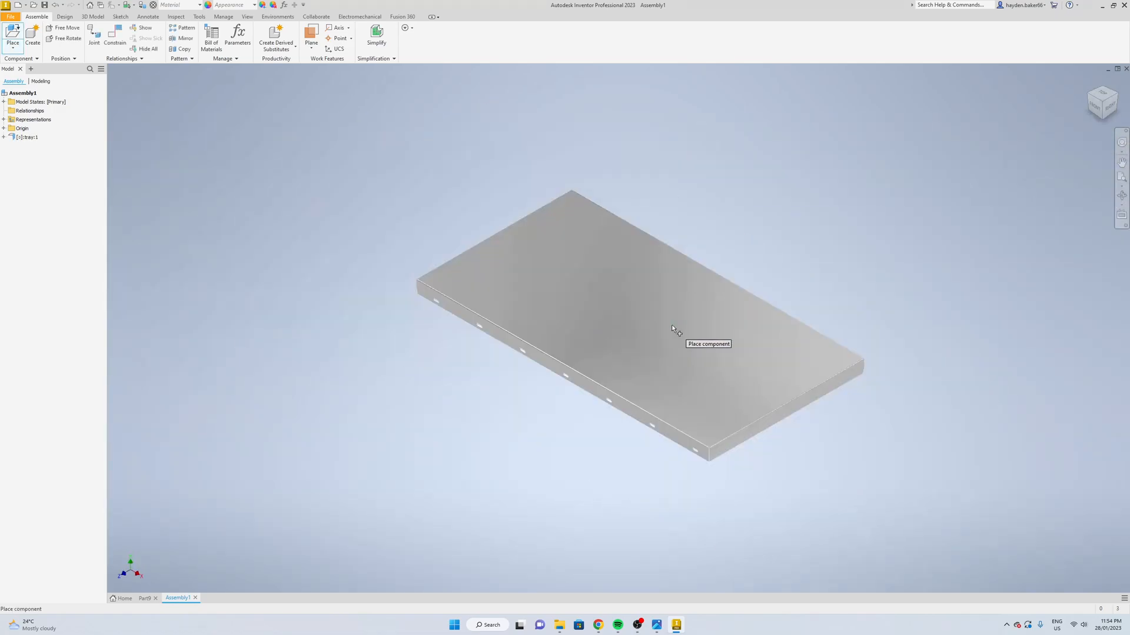
# - Mirror the placed tray across the XY plane to create tray_MIR beside the original
pyautogui.rightClick(655, 325)
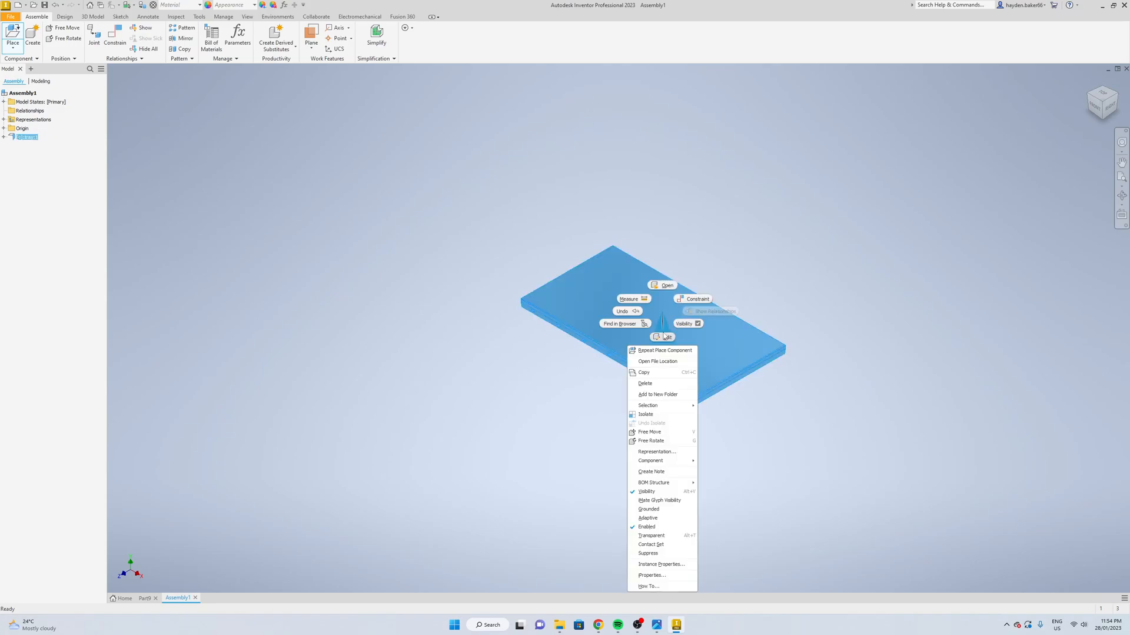
pyautogui.moveTo(660, 395)
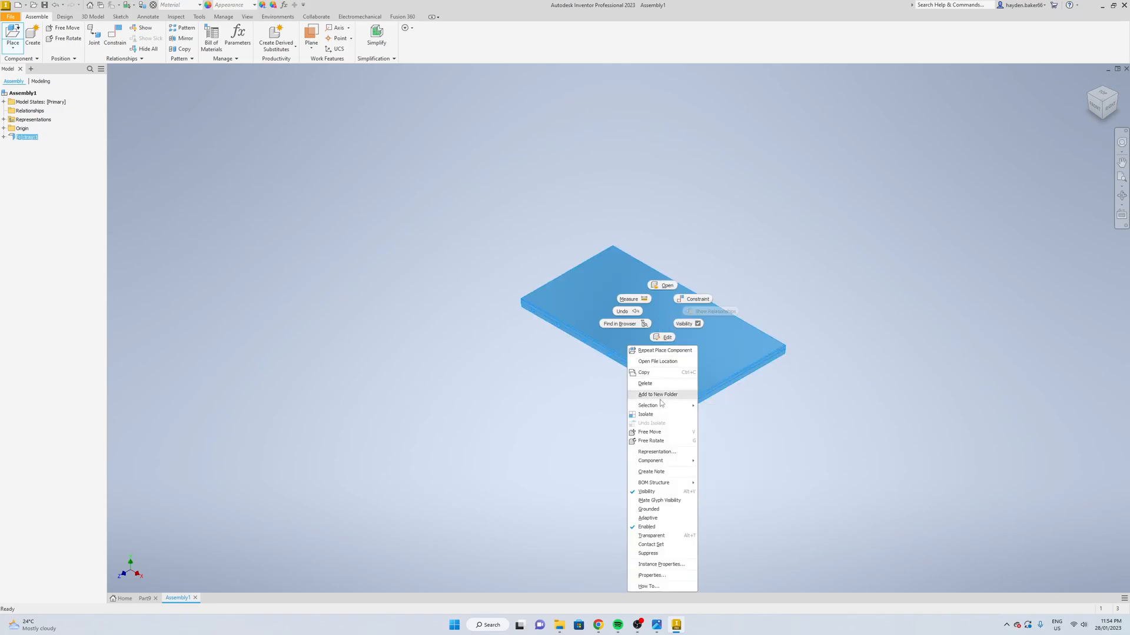
pyautogui.click(186, 37)
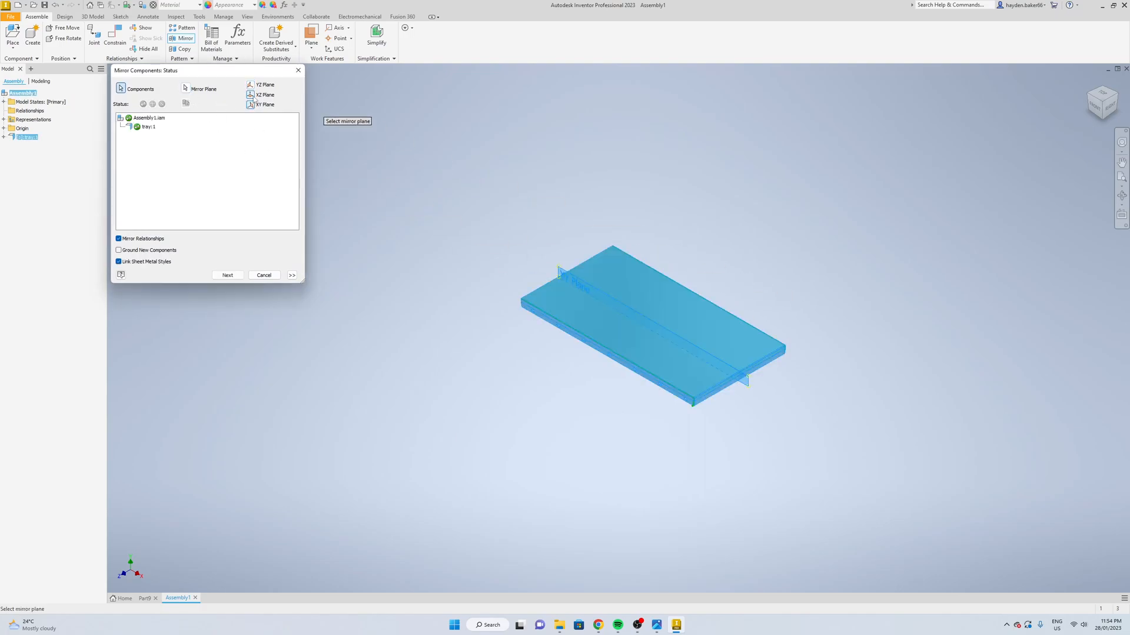
pyautogui.click(137, 88)
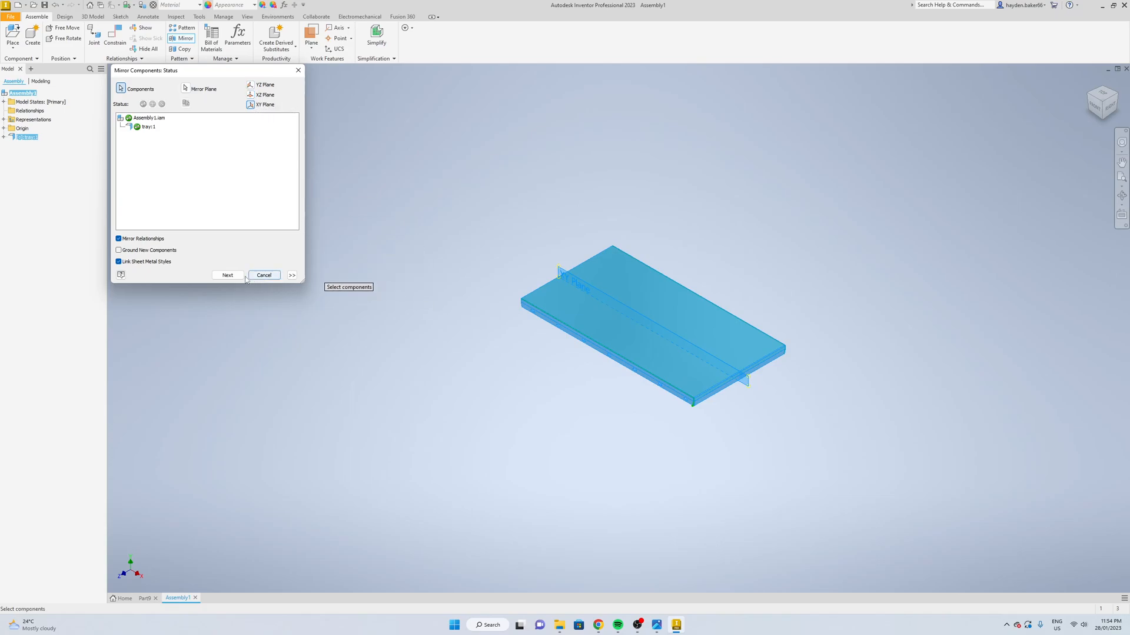
pyautogui.click(227, 275)
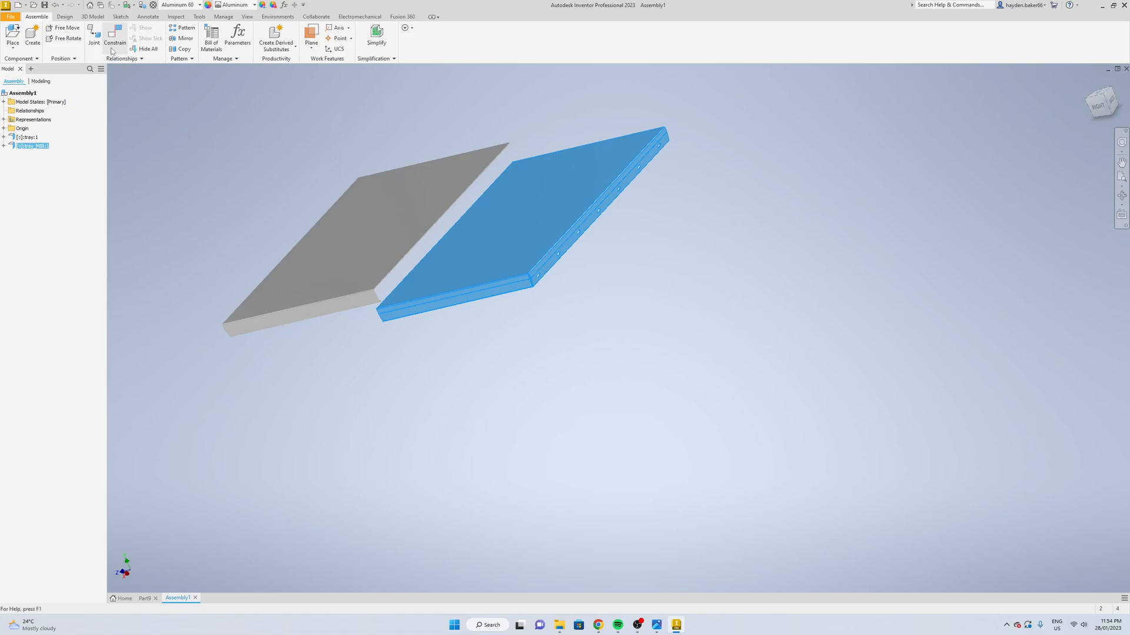
# - Constrain tray_MIR:1 to tray:1 so their edge faces sit against each other
pyautogui.click(114, 37)
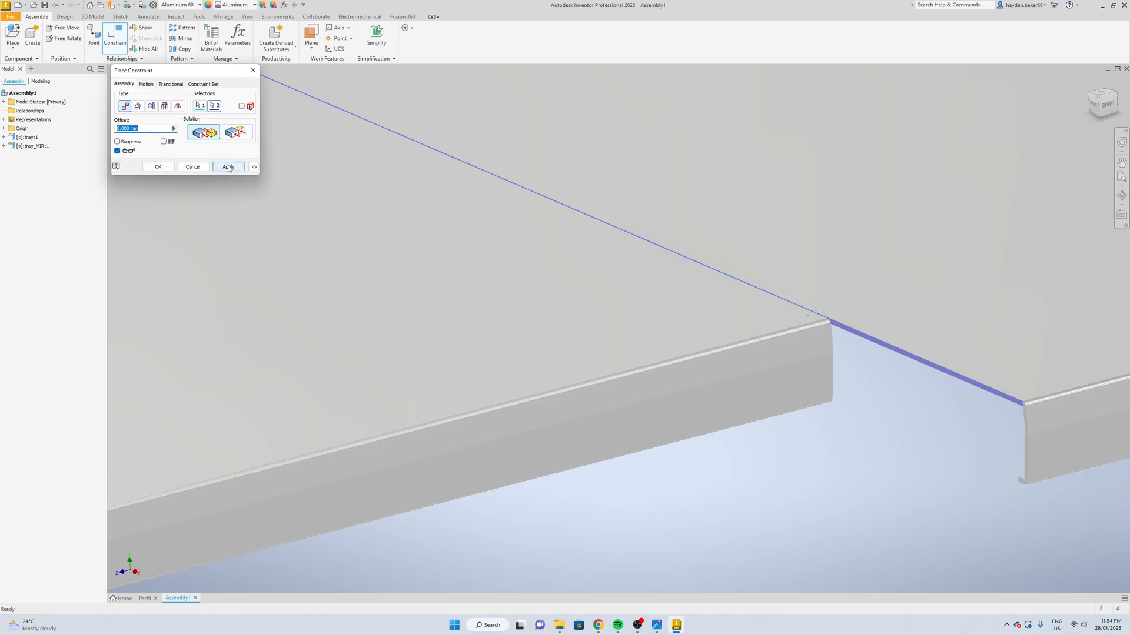
pyautogui.click(228, 166)
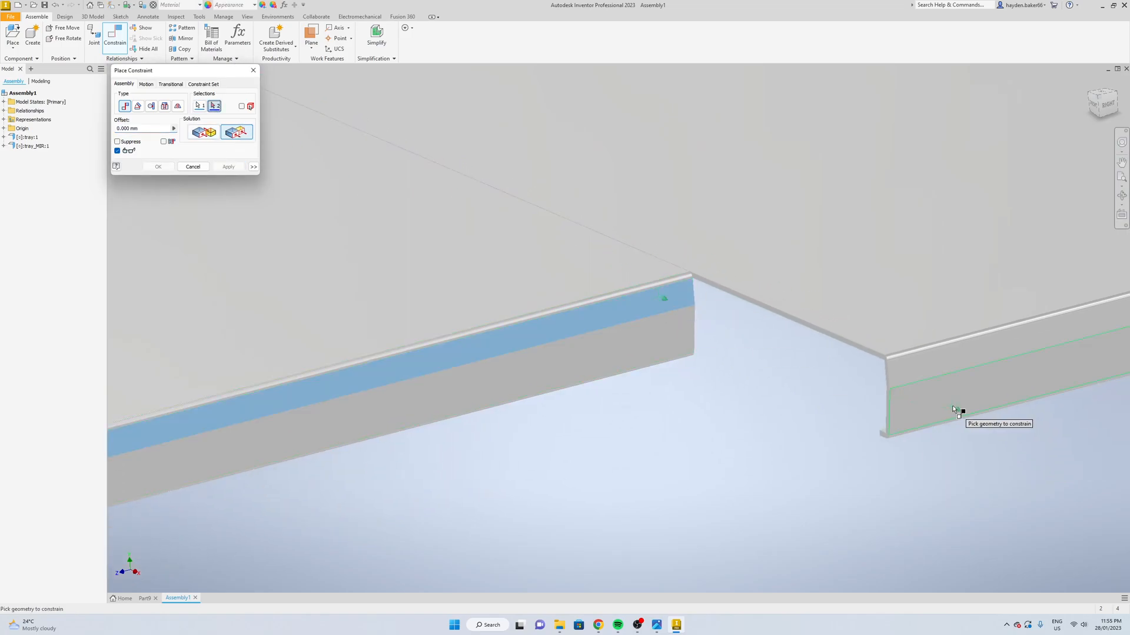
pyautogui.click(227, 166)
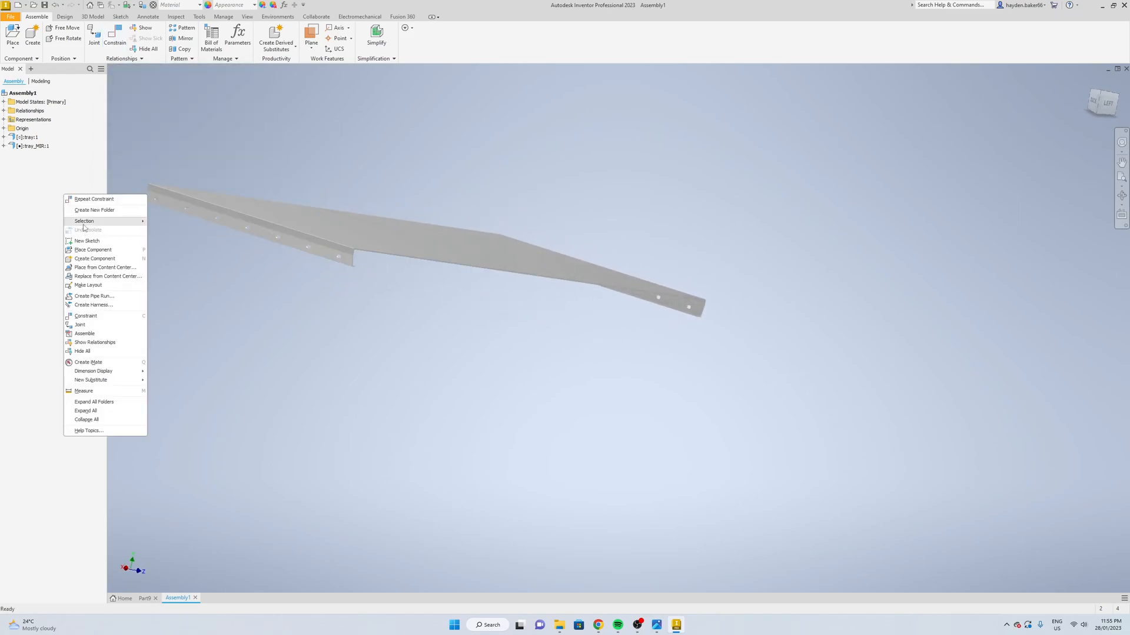
# - Start Save As for the plate part and browse to Dropbox > Inventor > Youtube
pyautogui.click(93, 250)
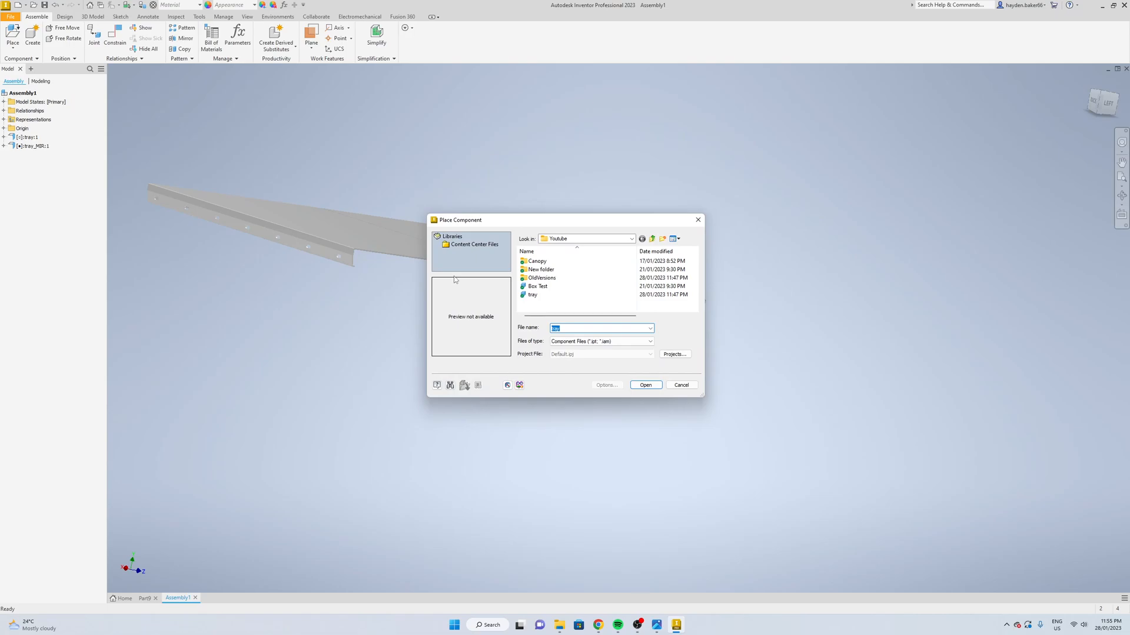
pyautogui.click(144, 598)
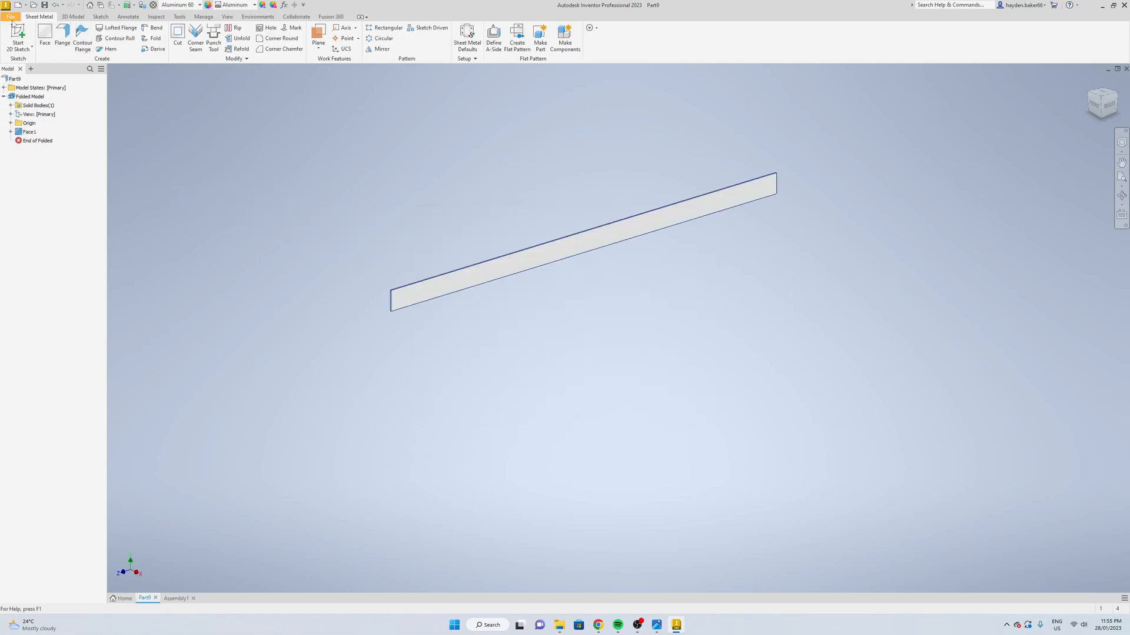
pyautogui.click(10, 16)
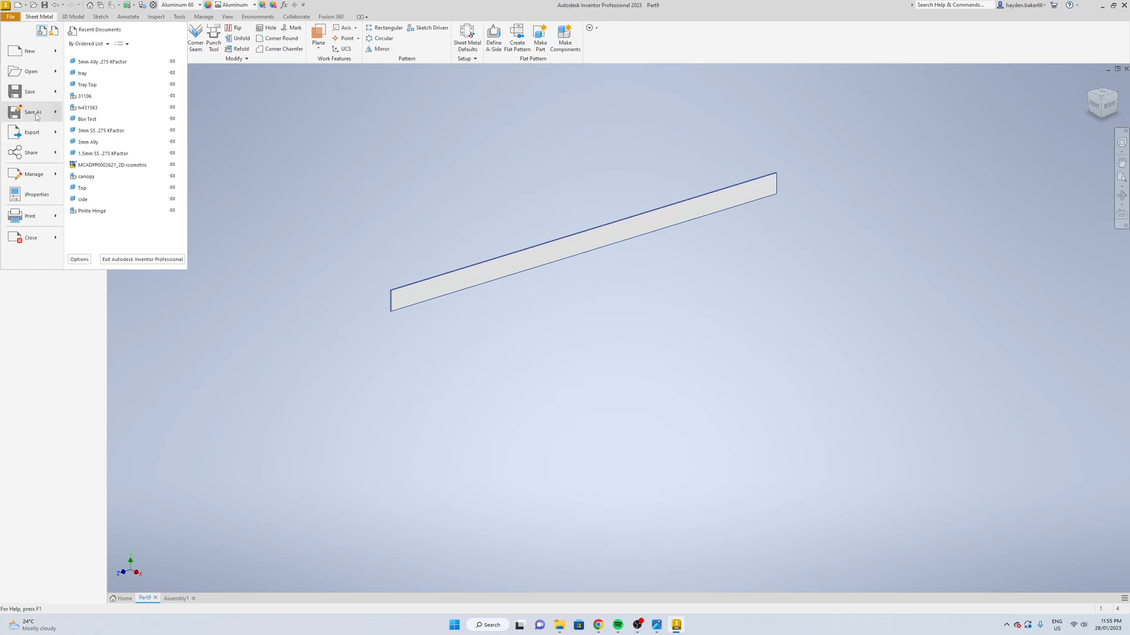
pyautogui.click(33, 113)
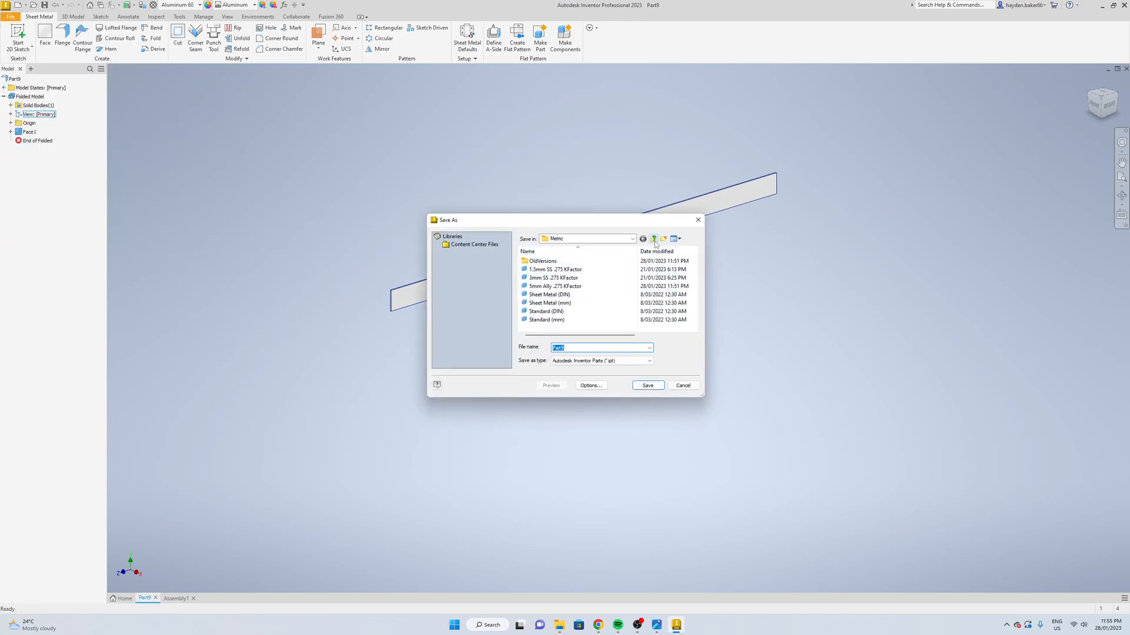
pyautogui.click(654, 239)
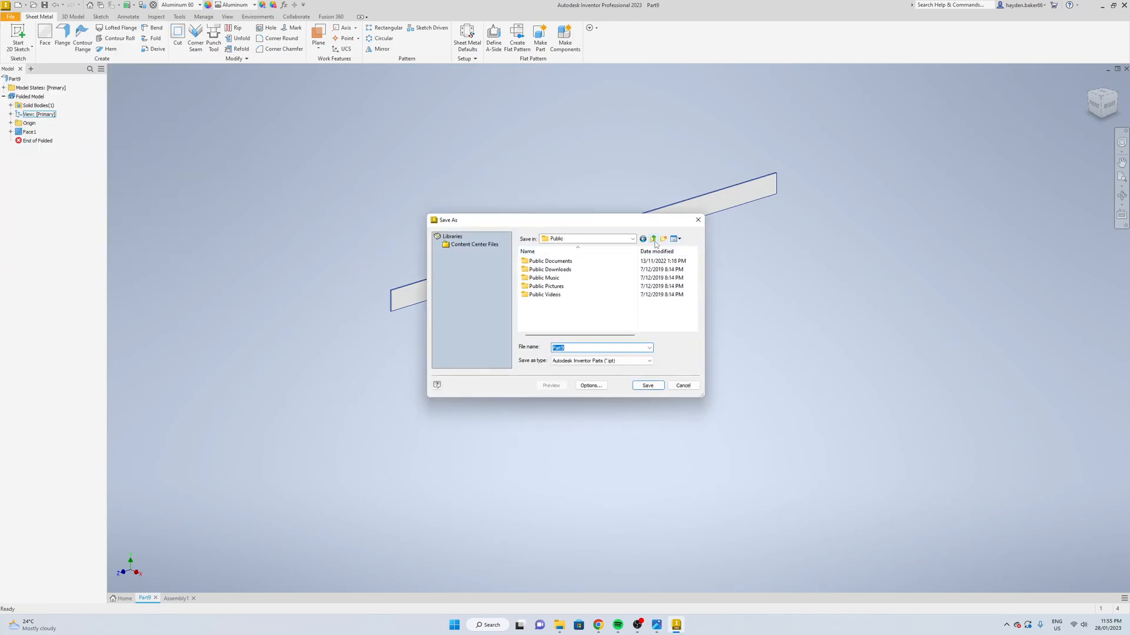
pyautogui.click(653, 239)
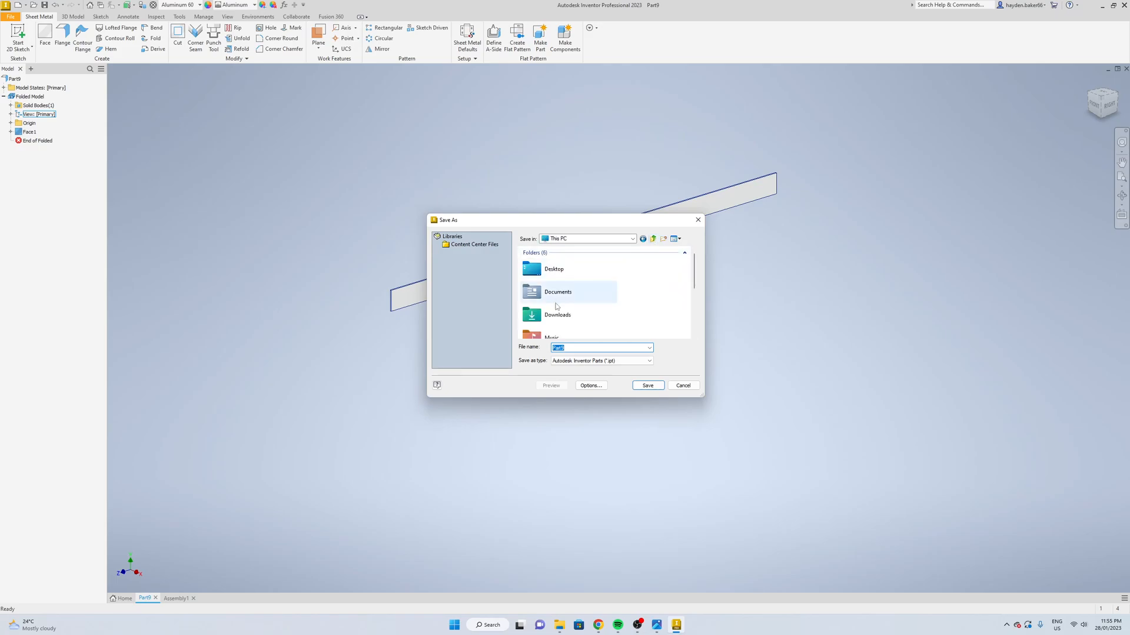
pyautogui.scroll(-3)
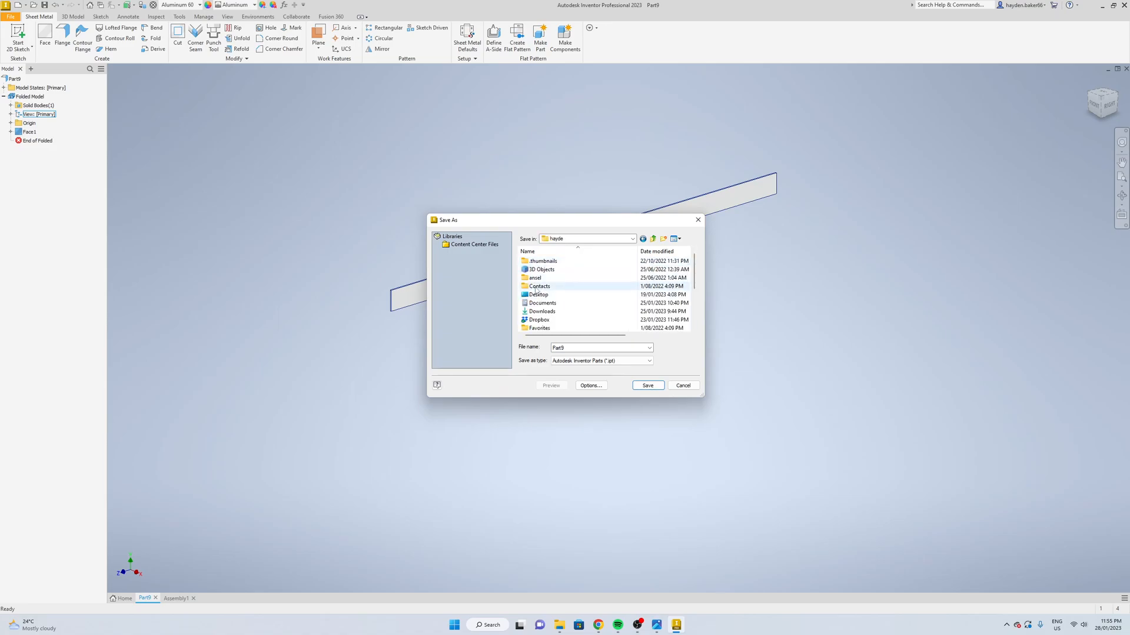
pyautogui.doubleClick(539, 319)
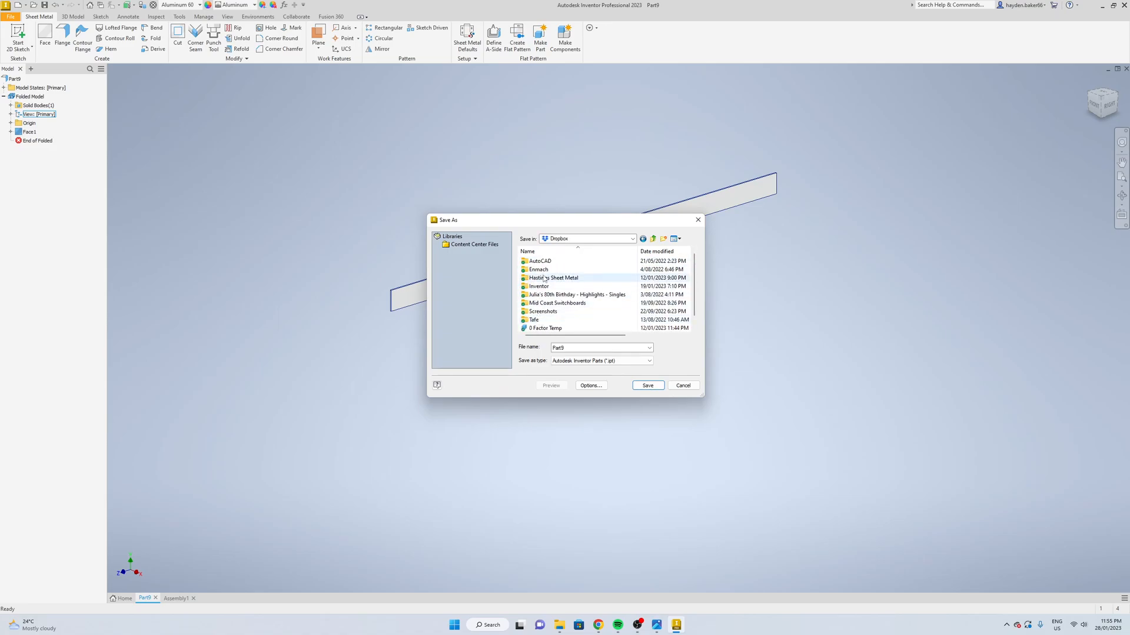
pyautogui.doubleClick(538, 286)
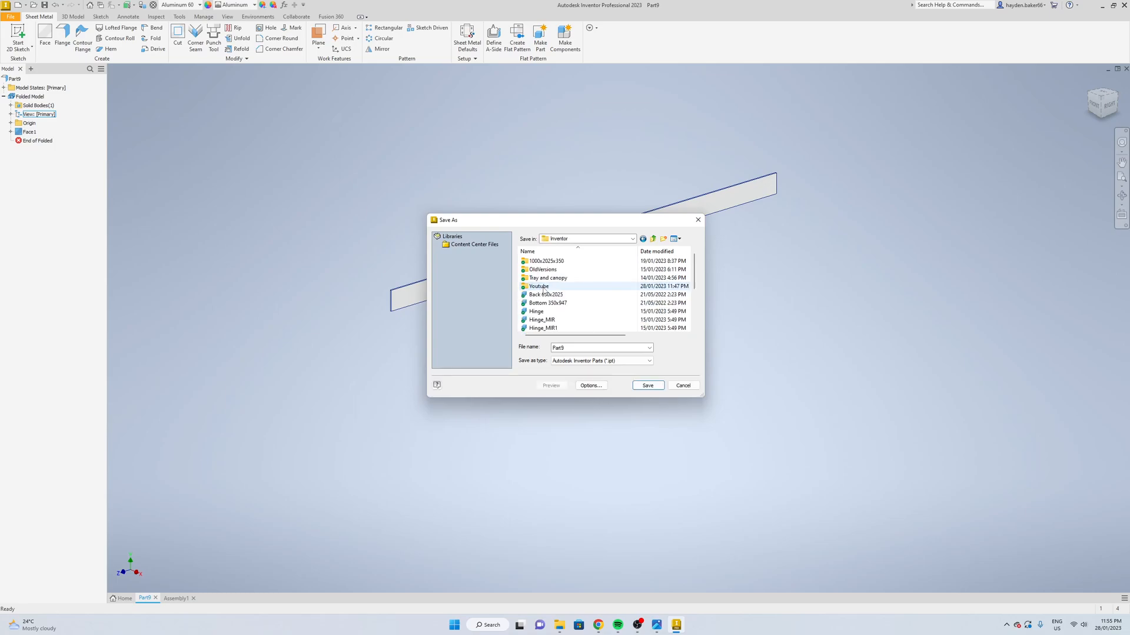
pyautogui.doubleClick(538, 286)
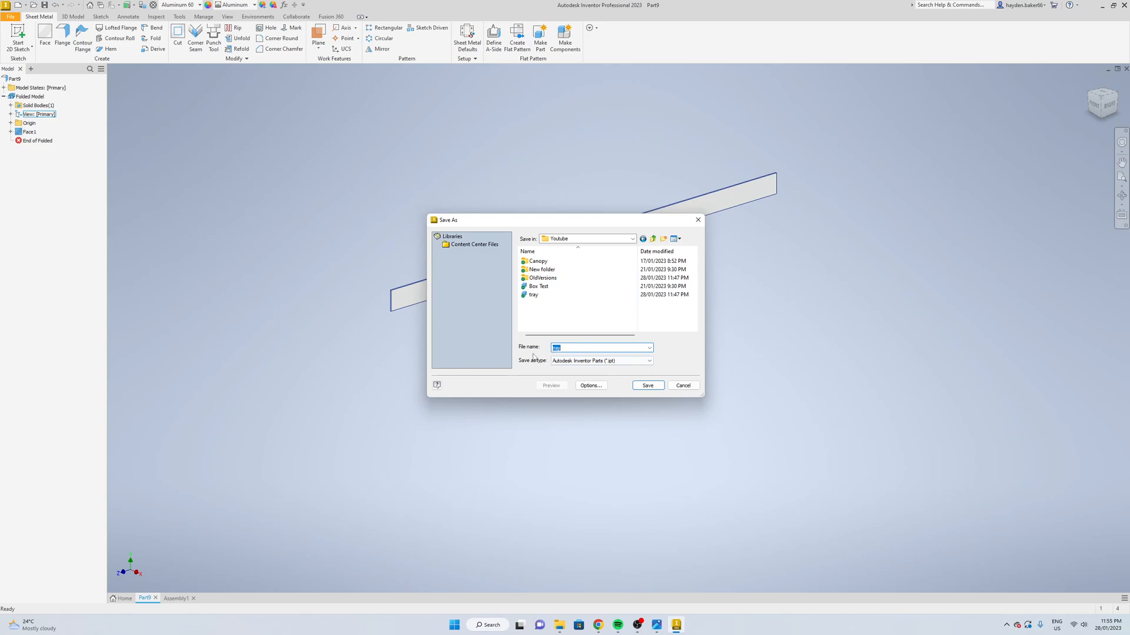
# - Save the plate part as Tray infill and return to Assembly1
pyautogui.write('Tray in')
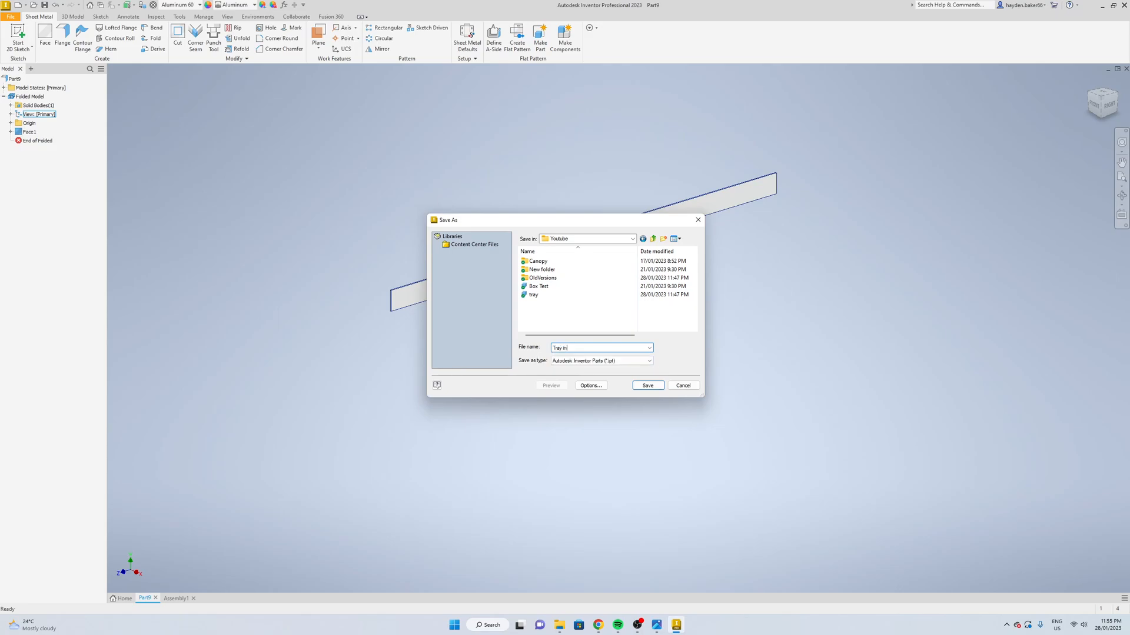
pyautogui.click(646, 384)
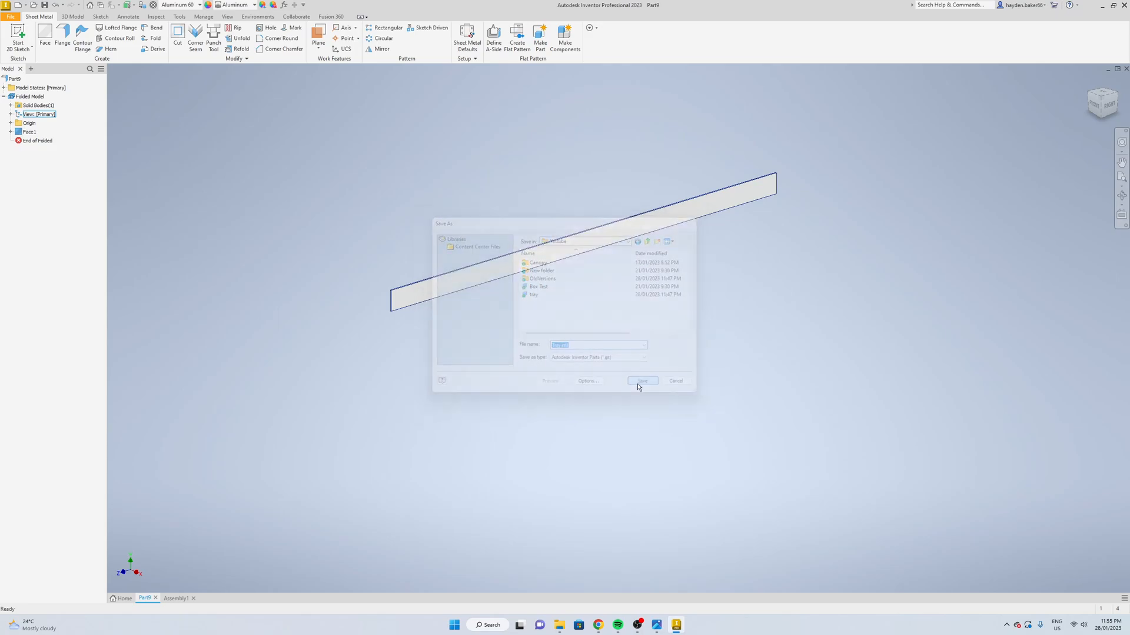
pyautogui.click(641, 380)
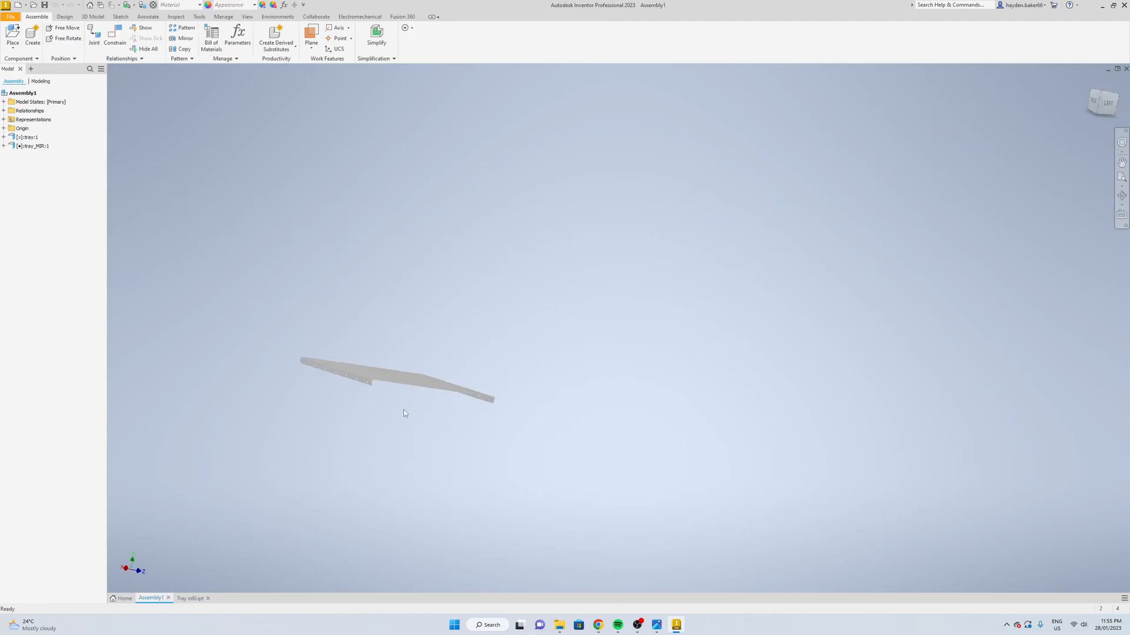
# - Place Tray infill.ipt into the assembly as Tray infill:1
pyautogui.rightClick(404, 413)
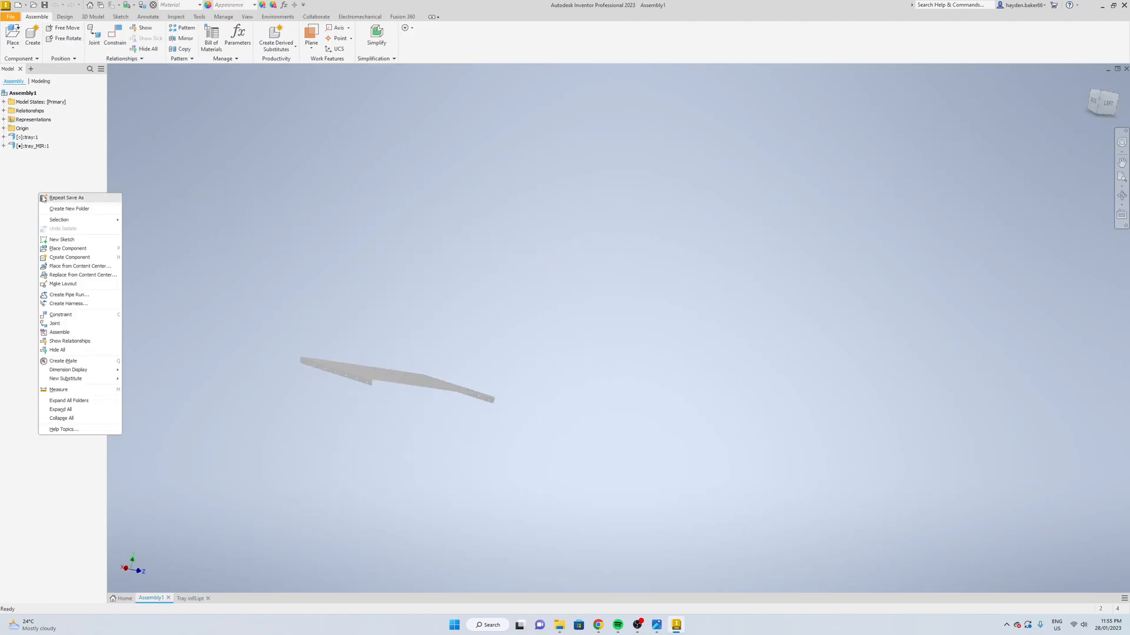
pyautogui.click(68, 248)
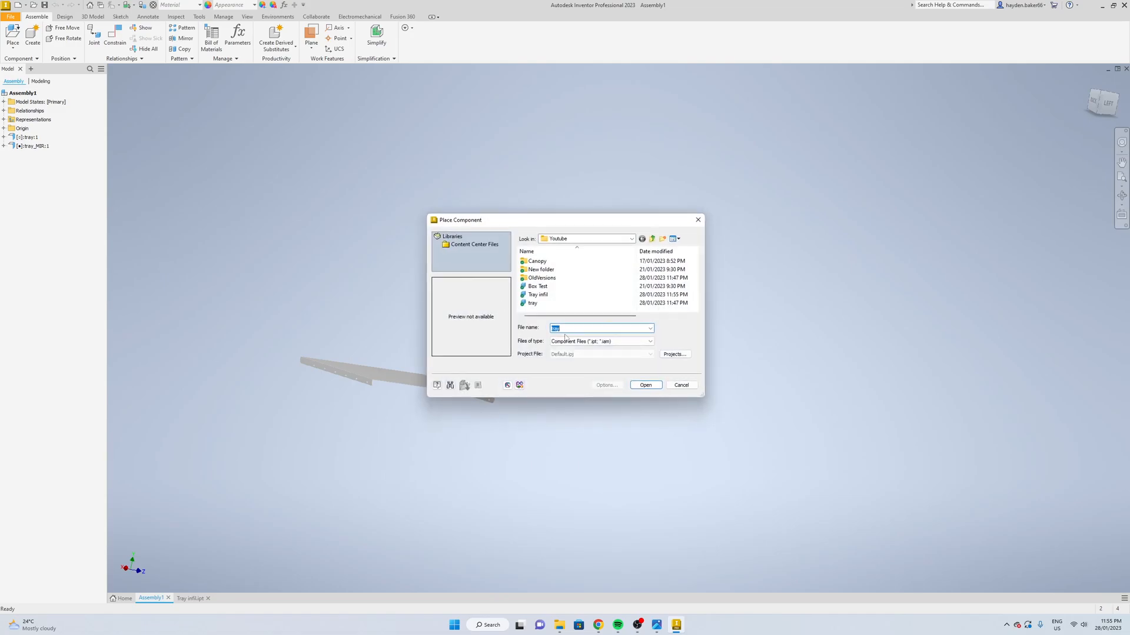
pyautogui.moveTo(538, 294)
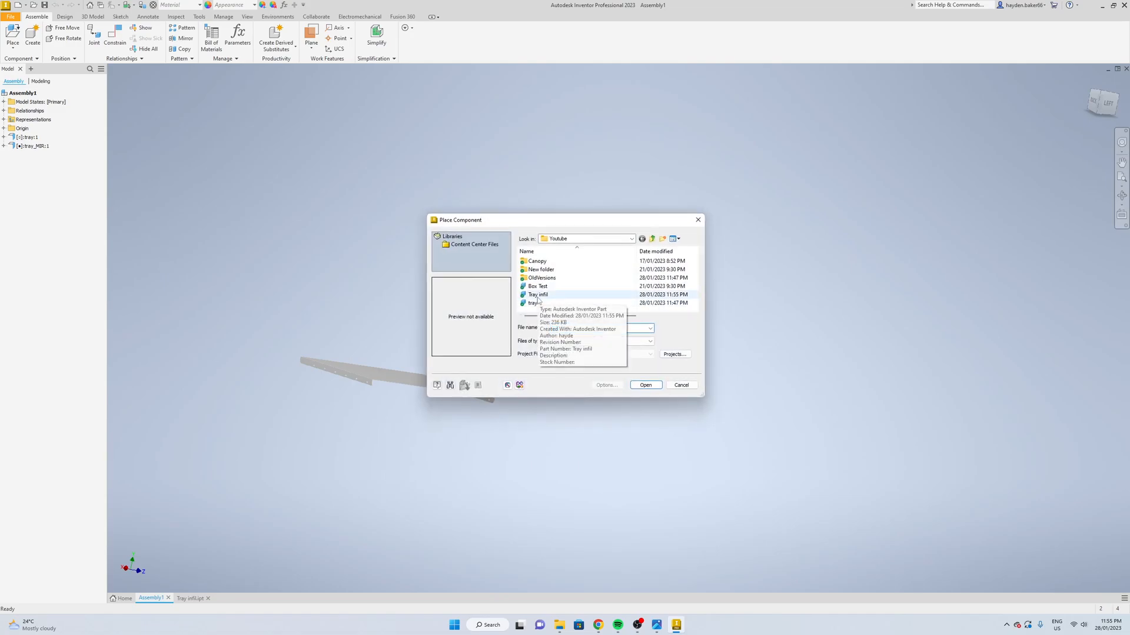
pyautogui.click(644, 384)
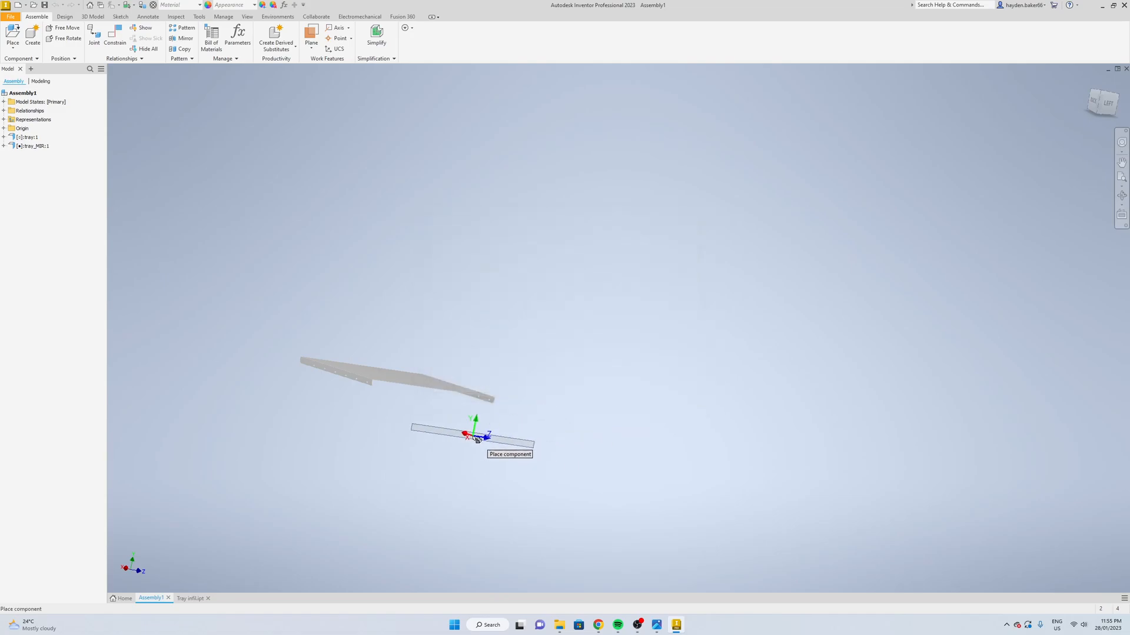
pyautogui.click(466, 434)
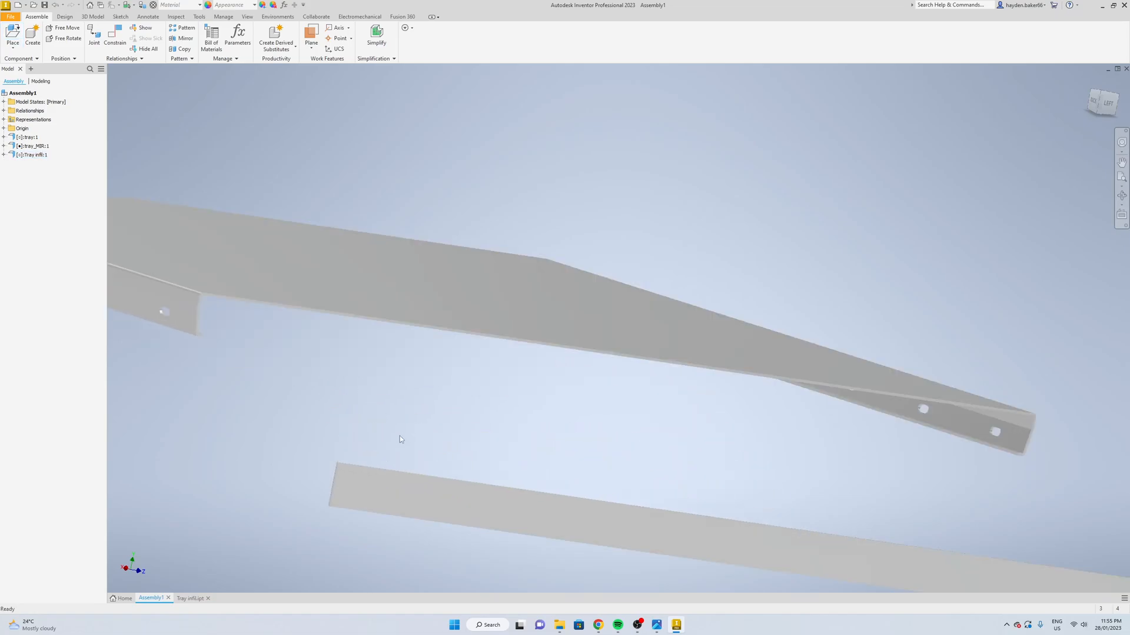
# - Mate the infill plate's face against the tray's face and apply the constraint
pyautogui.click(114, 34)
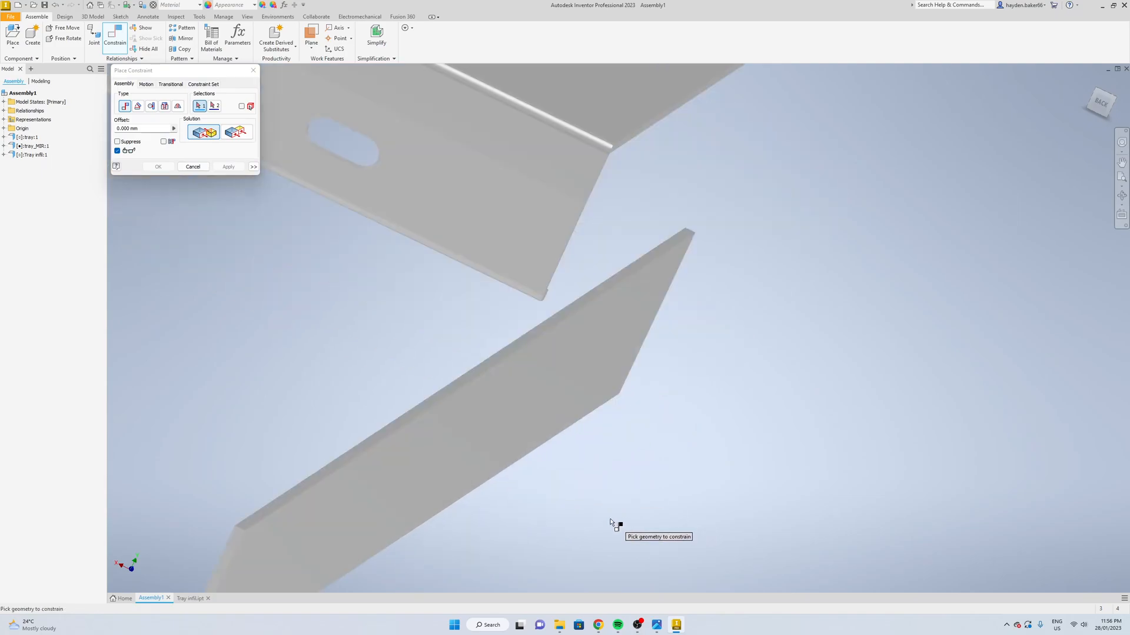
pyautogui.moveTo(204, 133)
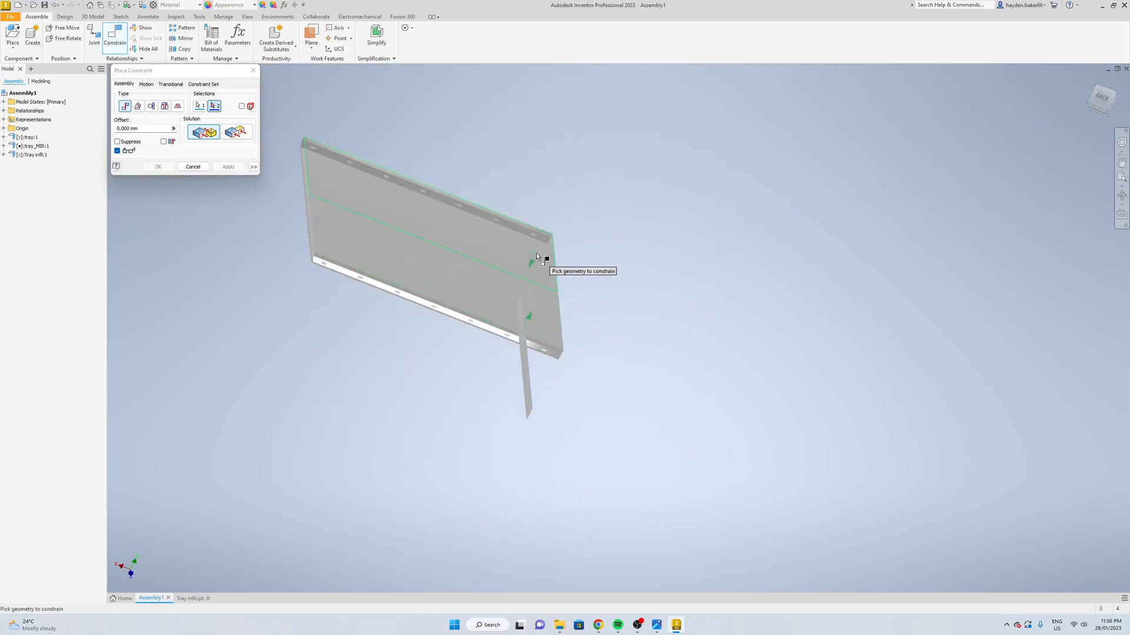
pyautogui.click(431, 202)
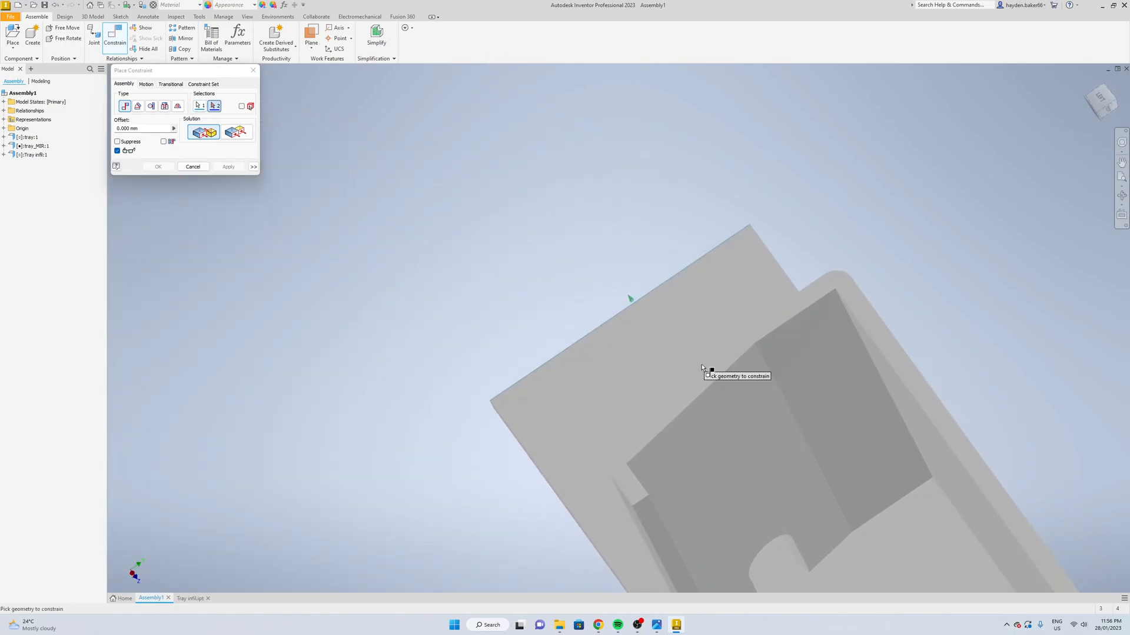
pyautogui.click(797, 350)
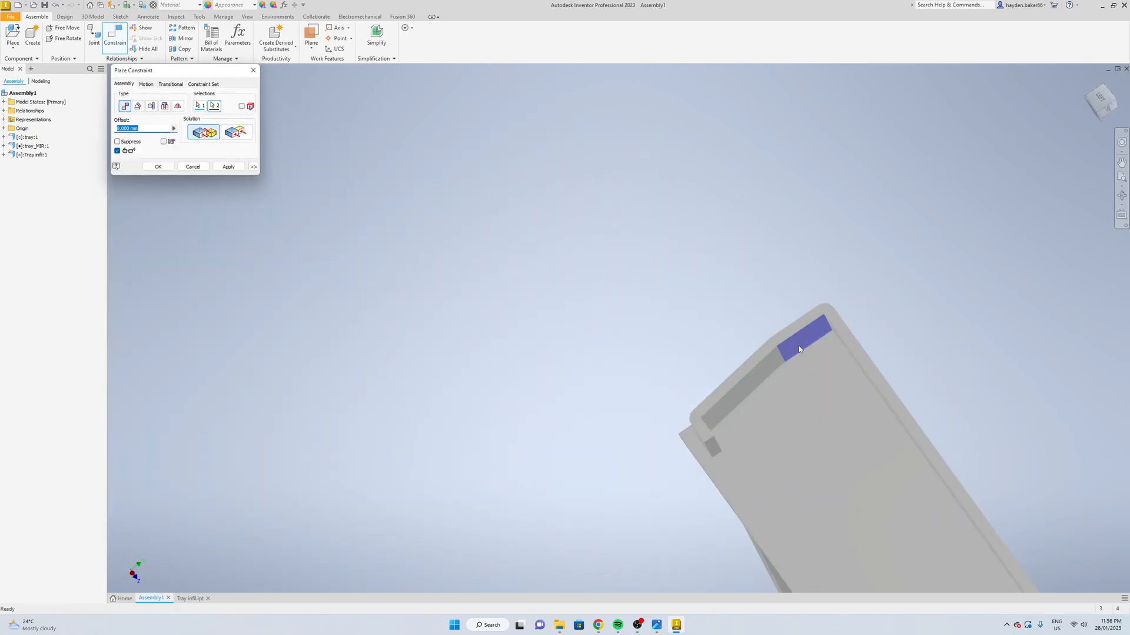
pyautogui.click(227, 166)
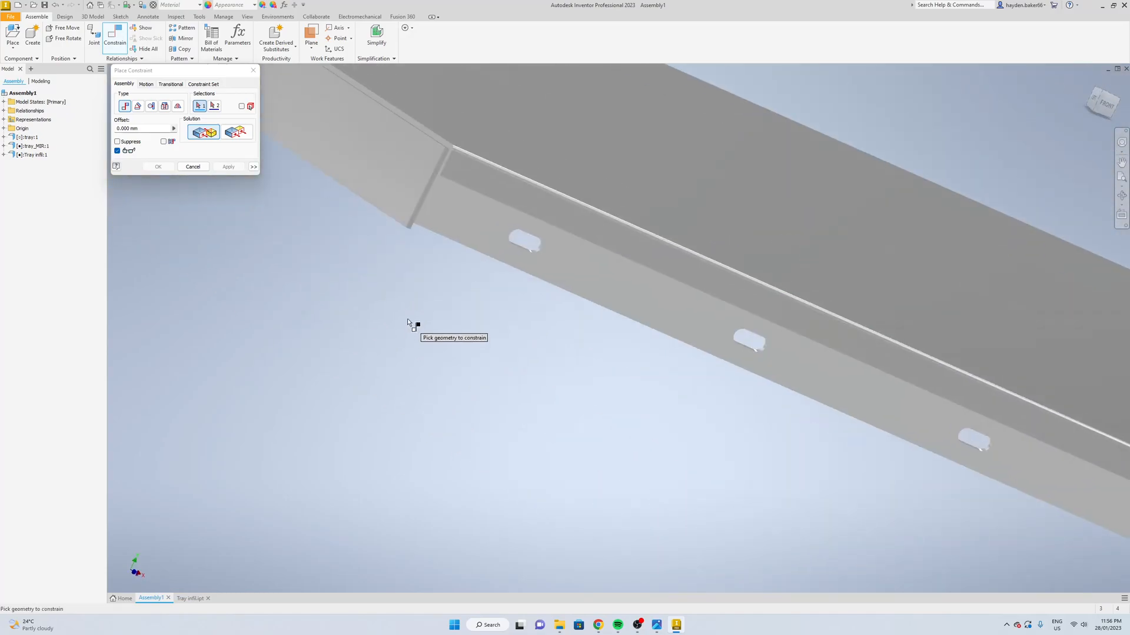
# - Close the constraint dialog and measure the gap between plate edge and tray edge (about 5.76 mm)
pyautogui.click(191, 166)
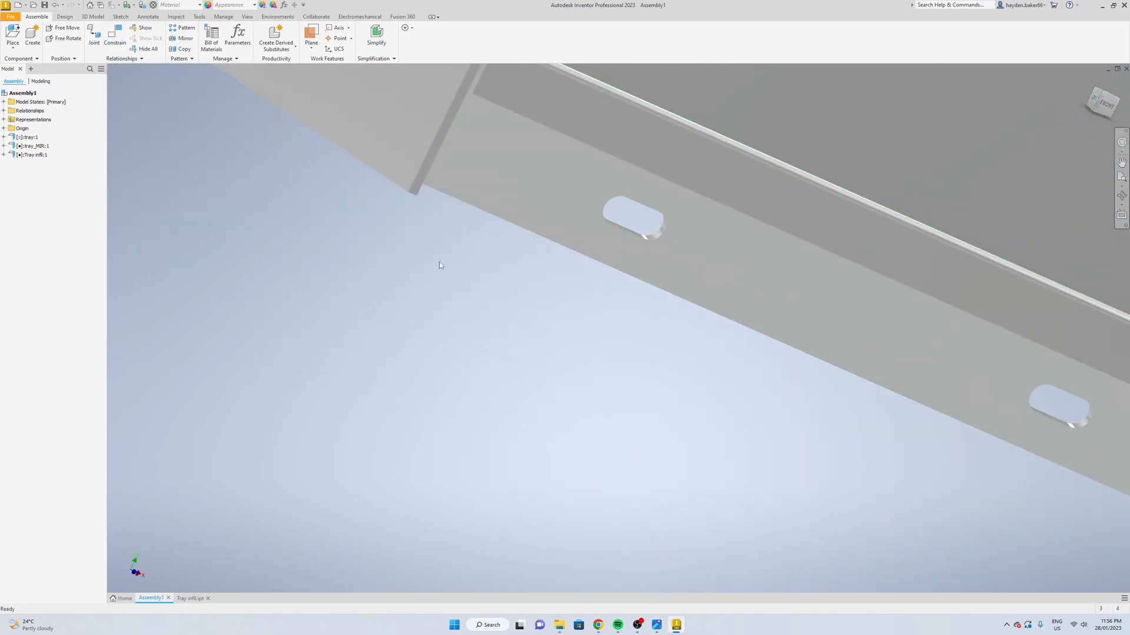
pyautogui.click(34, 146)
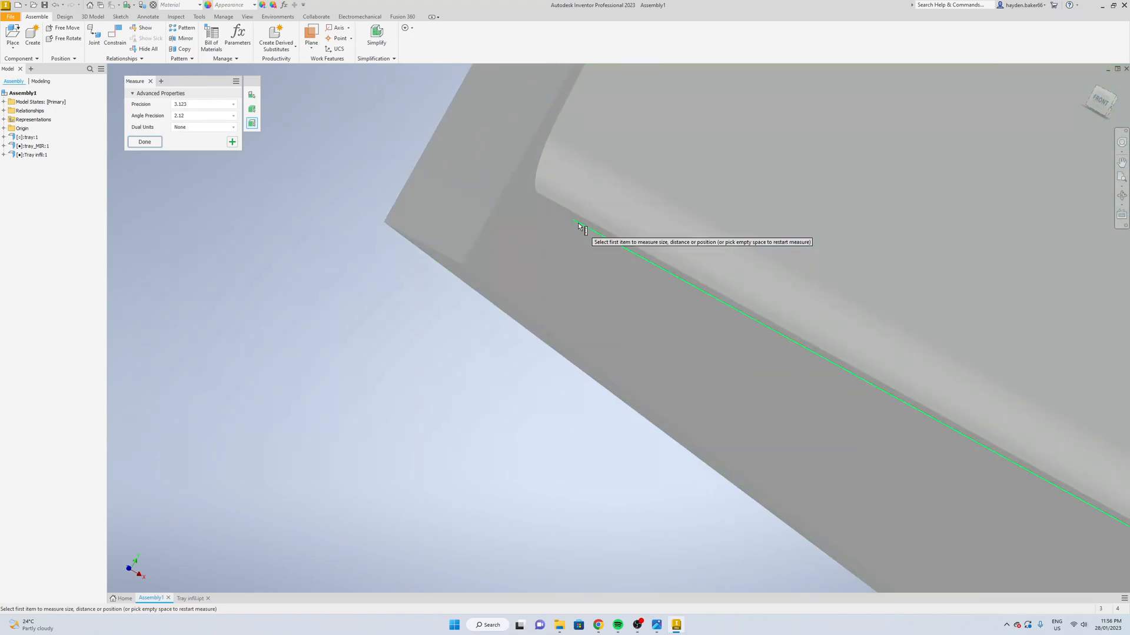
pyautogui.moveTo(558, 210)
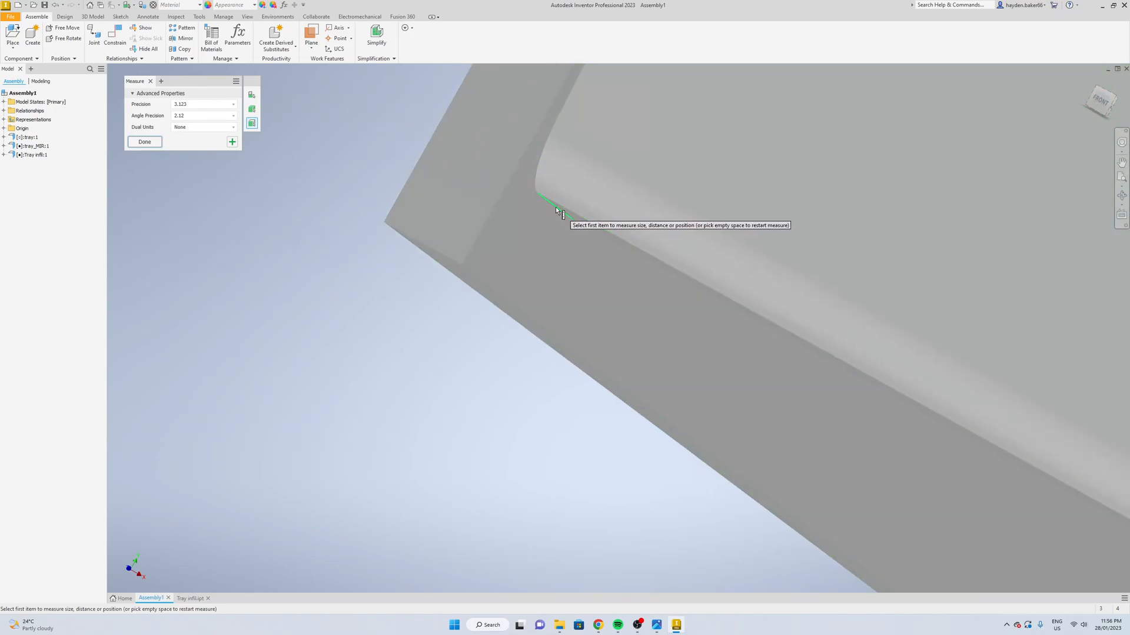
pyautogui.click(493, 293)
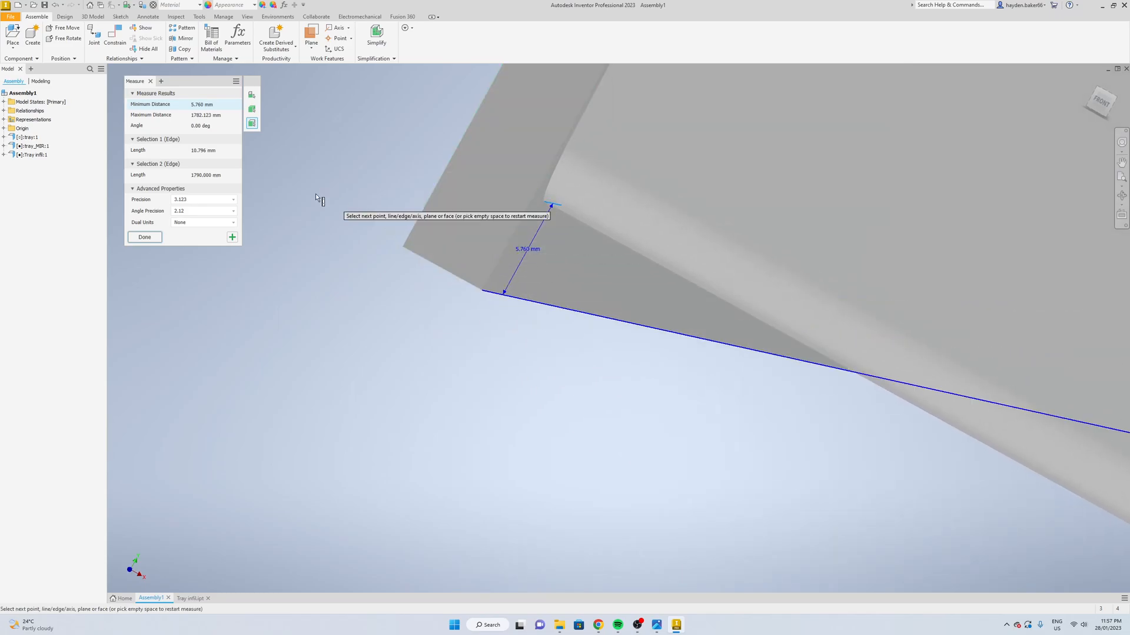
pyautogui.click(144, 237)
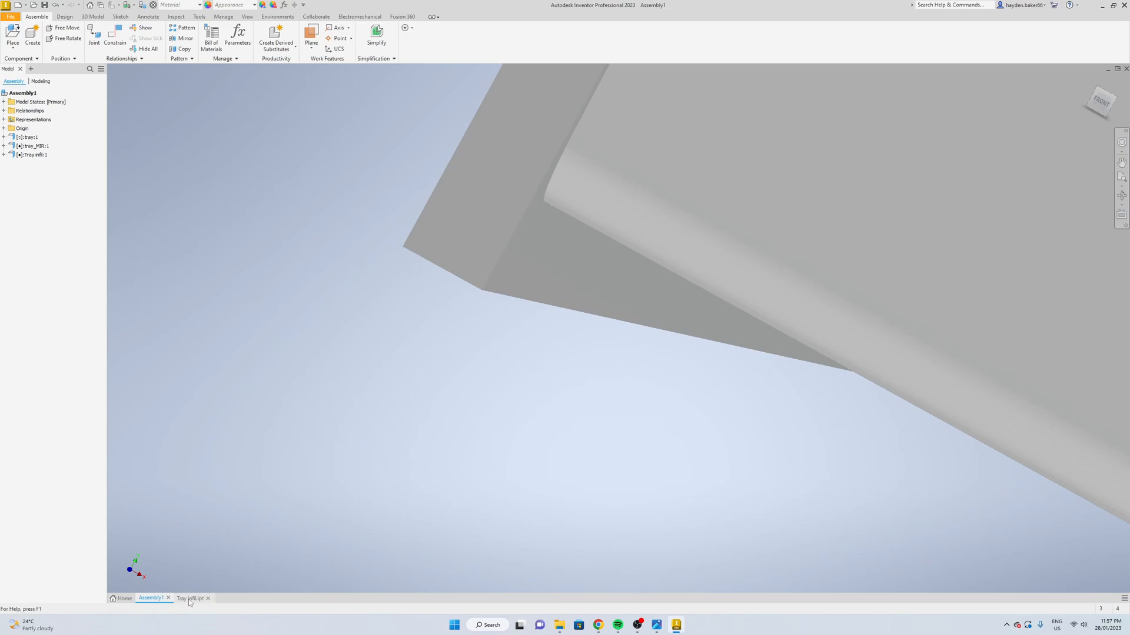
# - Edit Face1's sketch in the Tray infill part to lengthen the plate to 1790 and finish
pyautogui.click(192, 598)
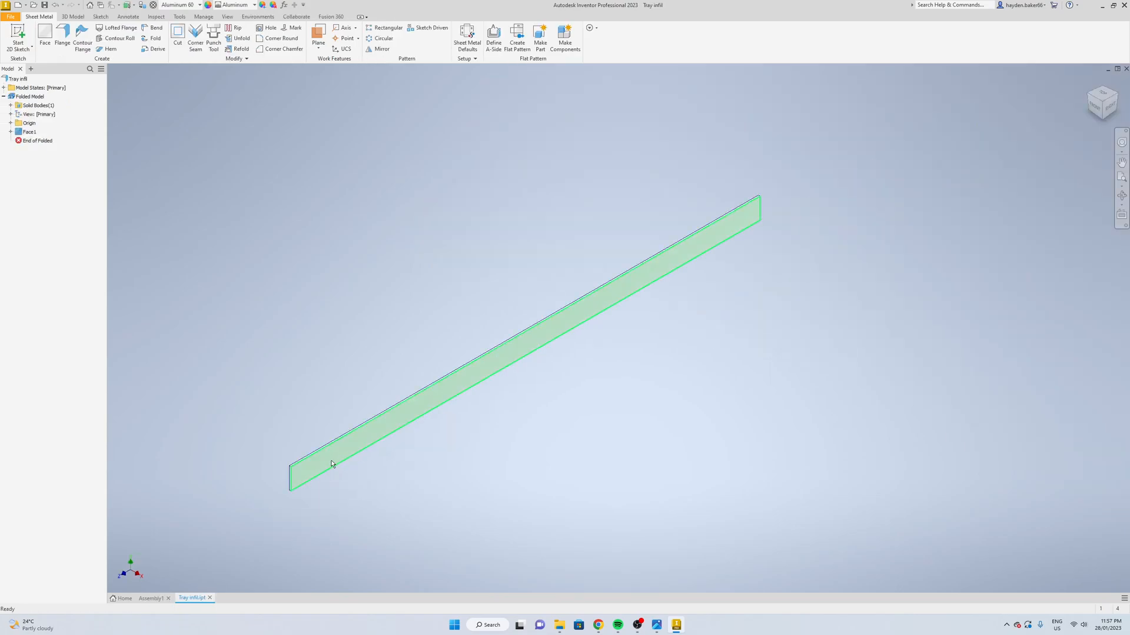
pyautogui.rightClick(29, 131)
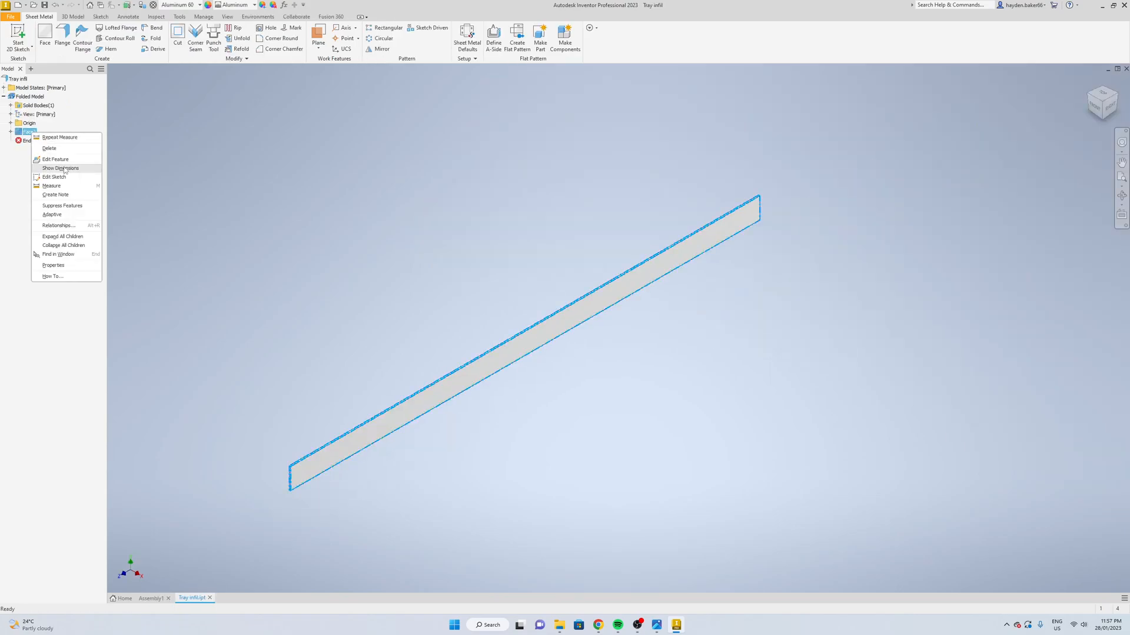
pyautogui.click(54, 177)
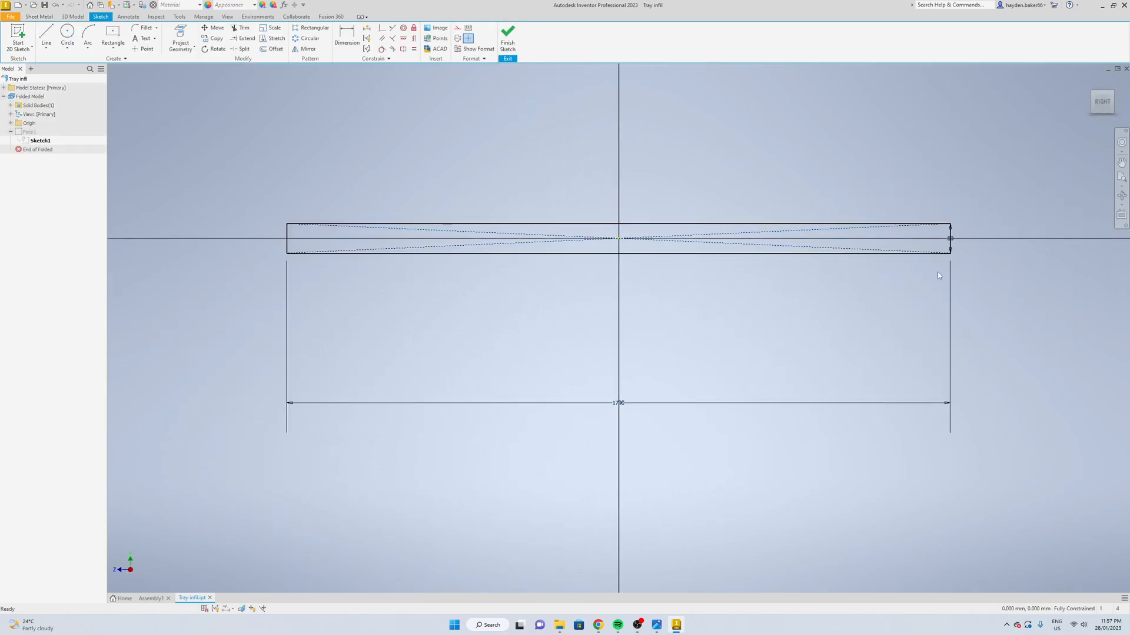
pyautogui.click(618, 402)
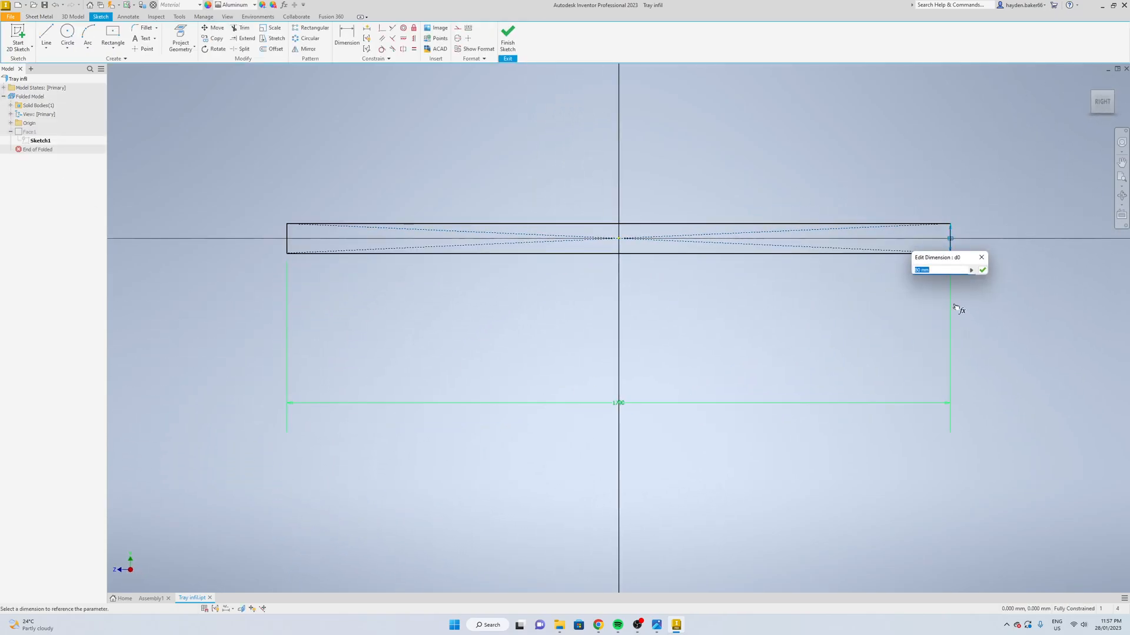
pyautogui.write('74')
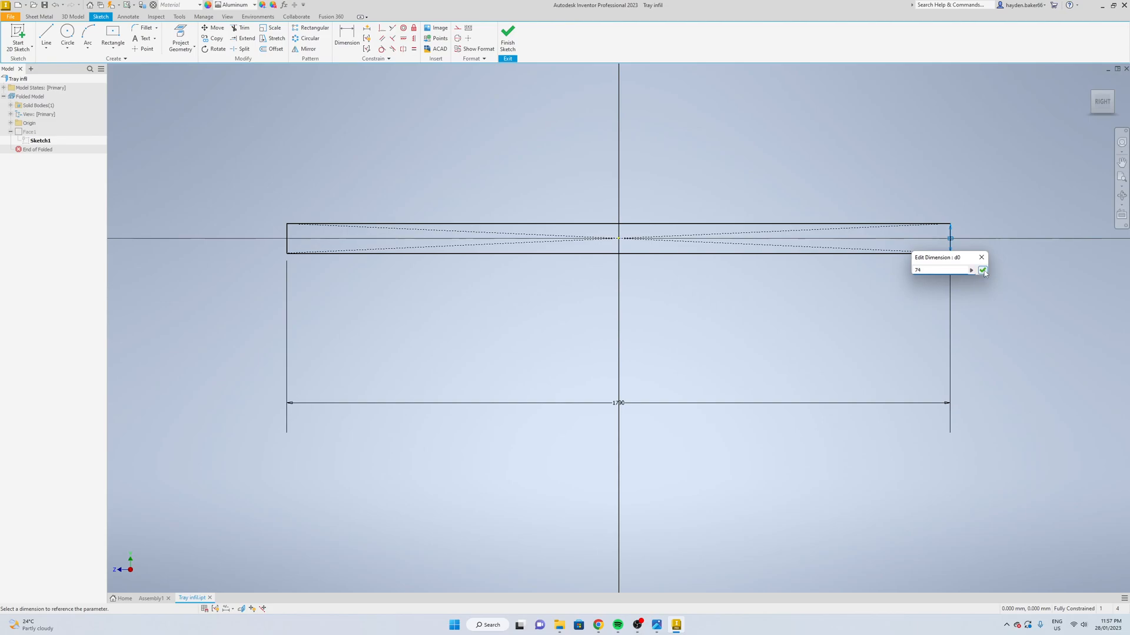
pyautogui.click(982, 271)
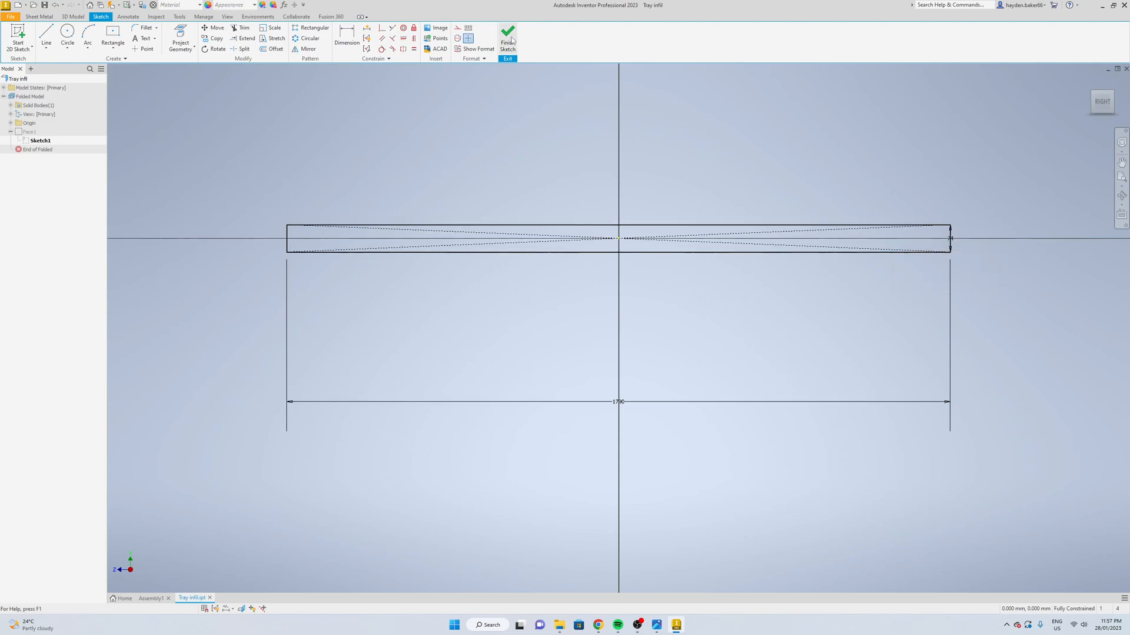
pyautogui.click(507, 38)
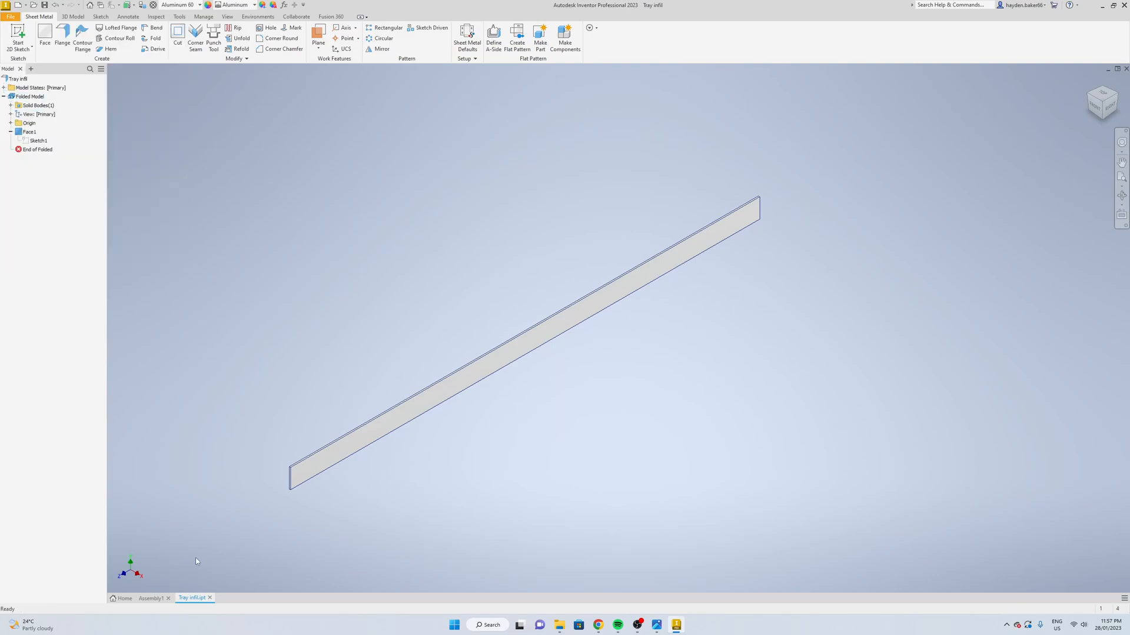
# - Return to Assembly1 to check the plate's fit at the tray corner
pyautogui.click(150, 598)
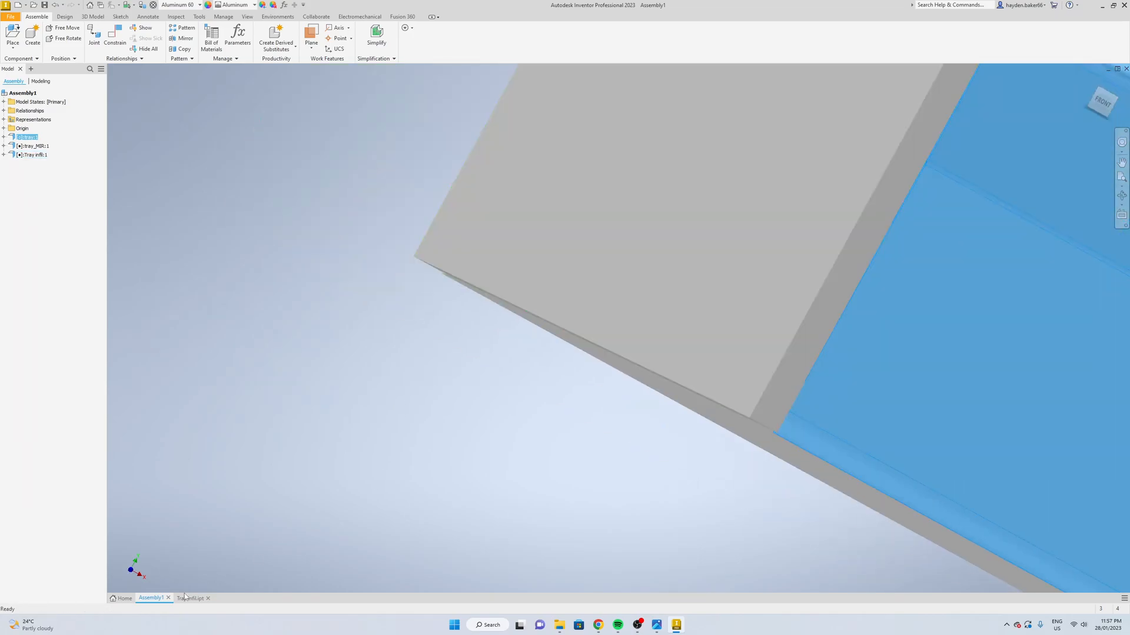
# - Draw the angled cut line (25, 170°) on the Tray infill end, trim the excess, and finish Sketch2
pyautogui.click(191, 598)
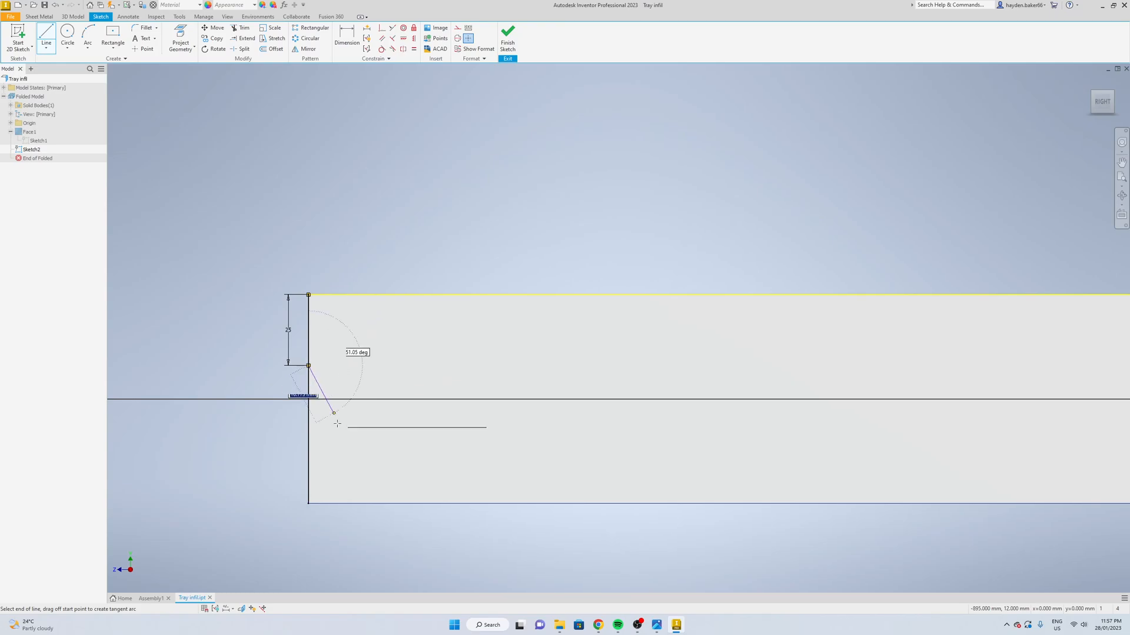
pyautogui.moveTo(367, 566)
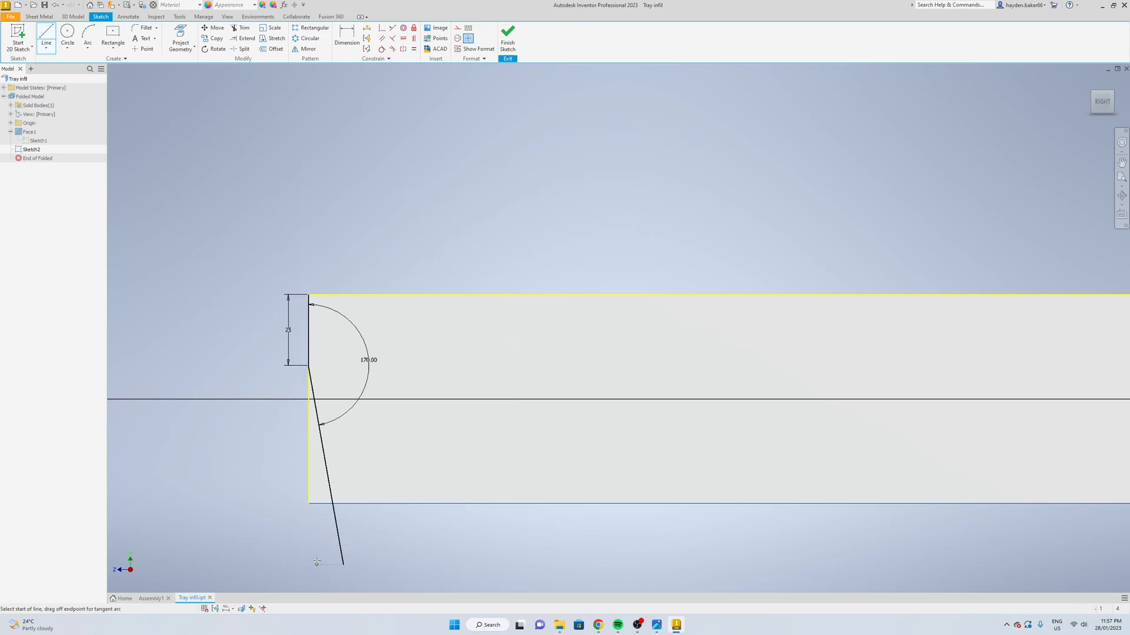
pyautogui.click(316, 496)
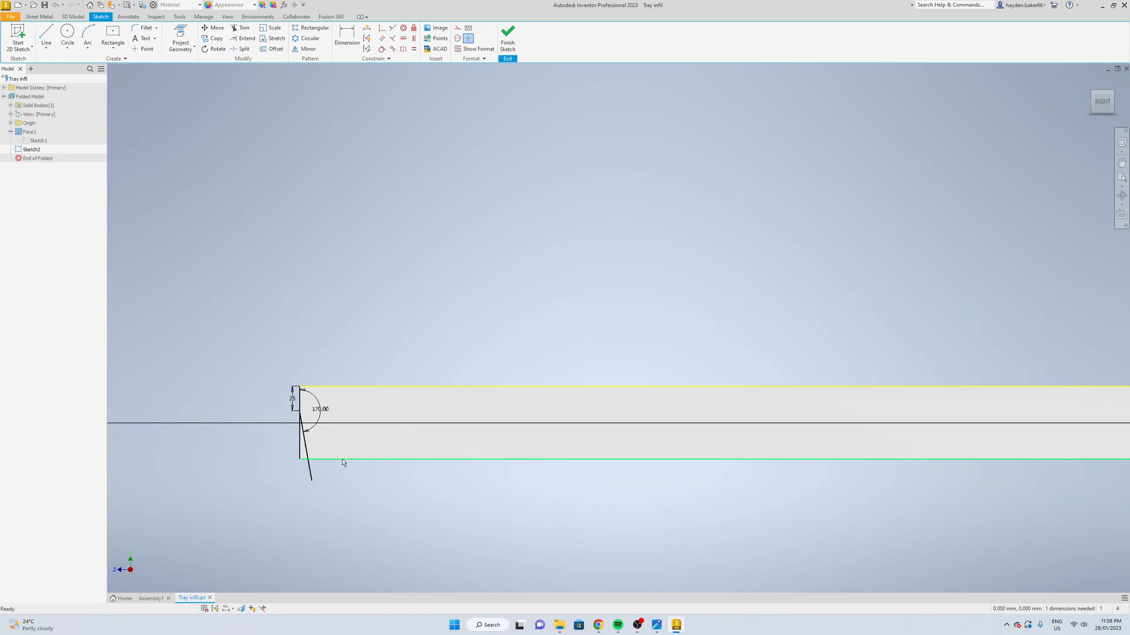
pyautogui.click(244, 27)
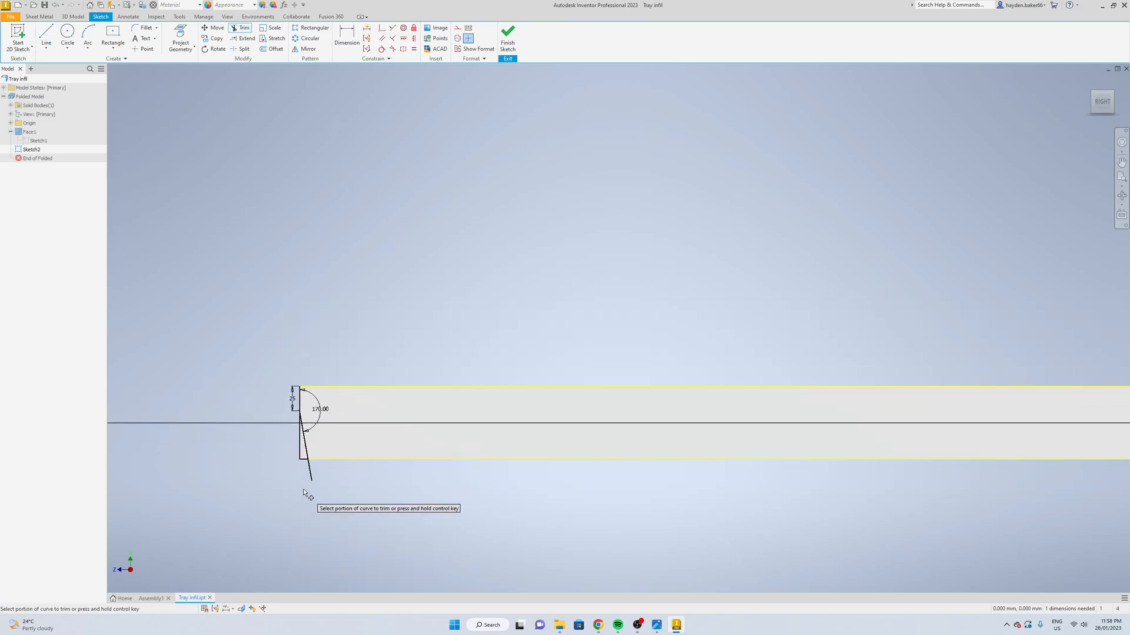
pyautogui.click(308, 479)
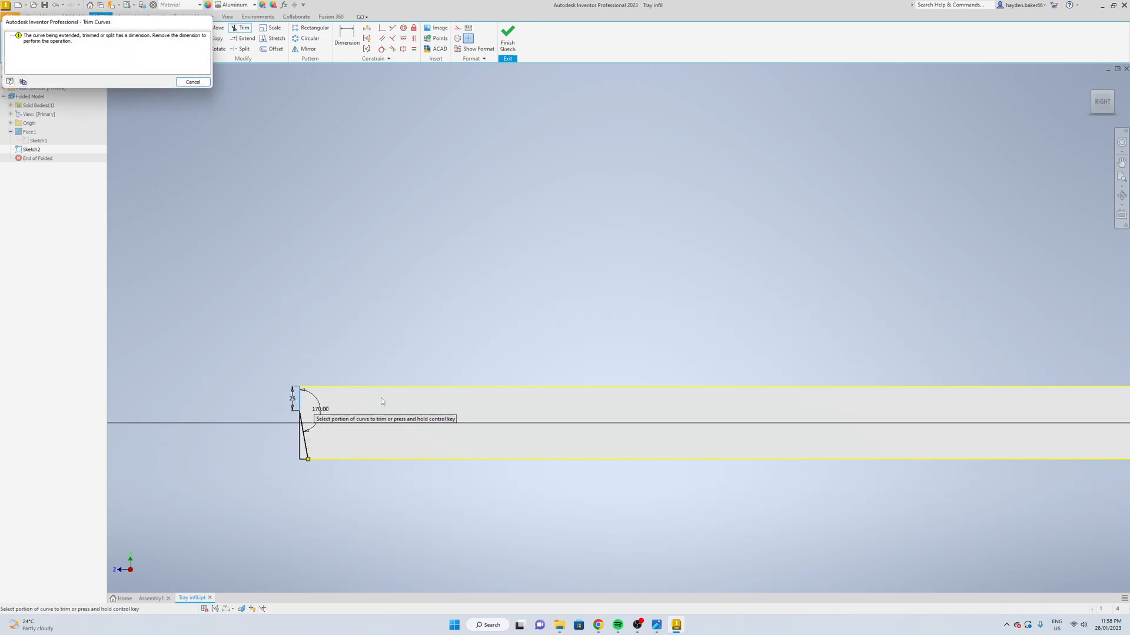
pyautogui.click(193, 81)
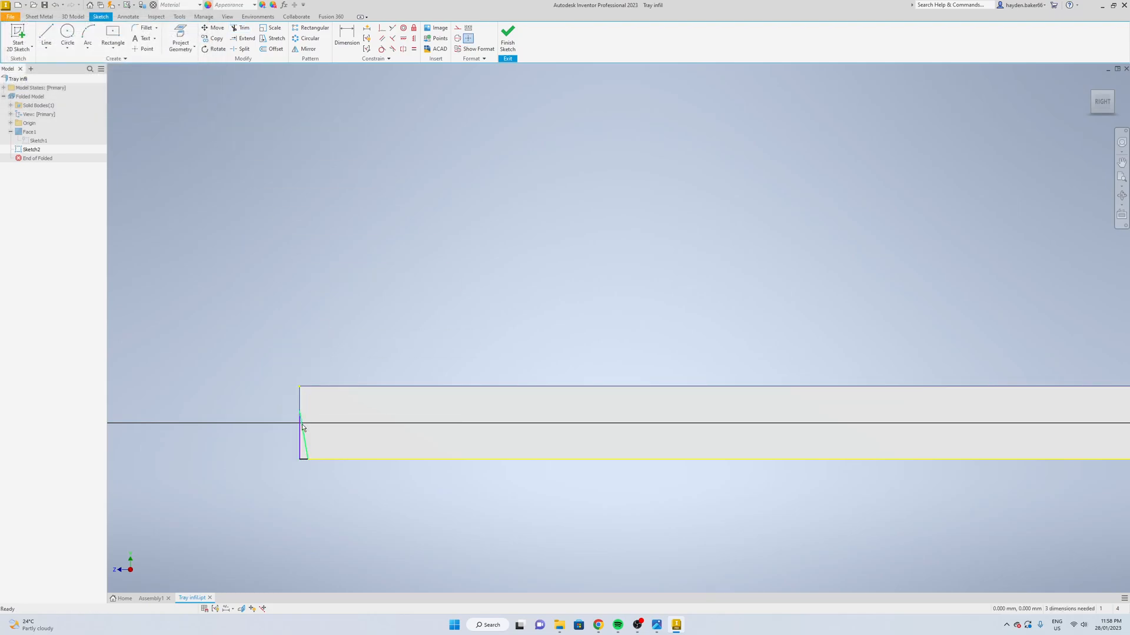
pyautogui.click(507, 38)
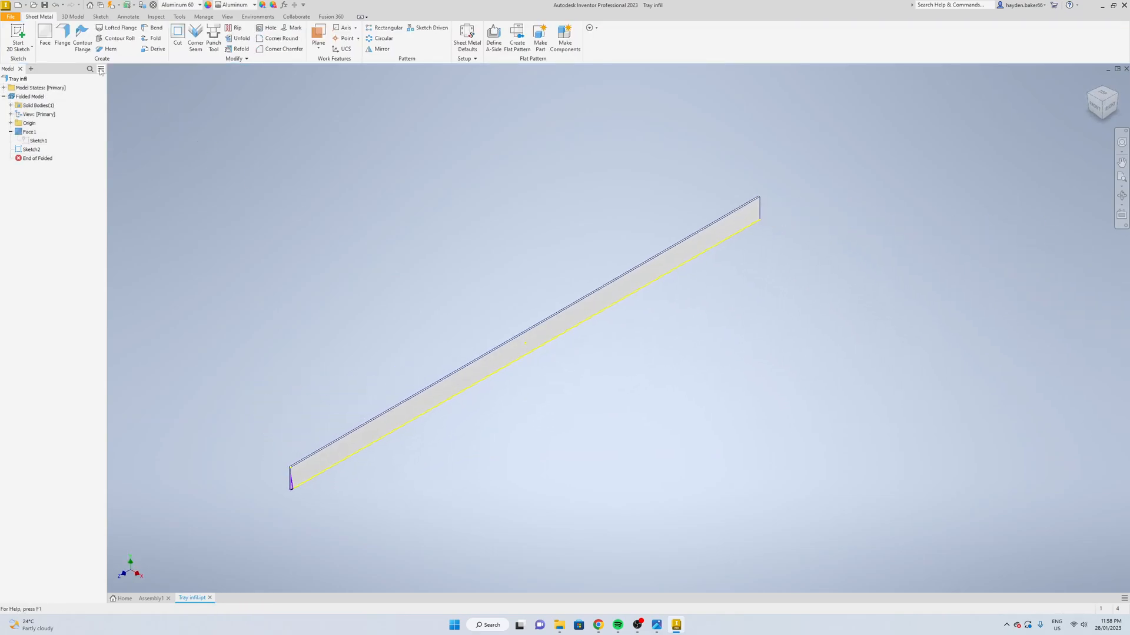
# - Cut the triangle off the plate as Cut1, mirror it about the XY Plane, and return to Assembly1
pyautogui.click(177, 33)
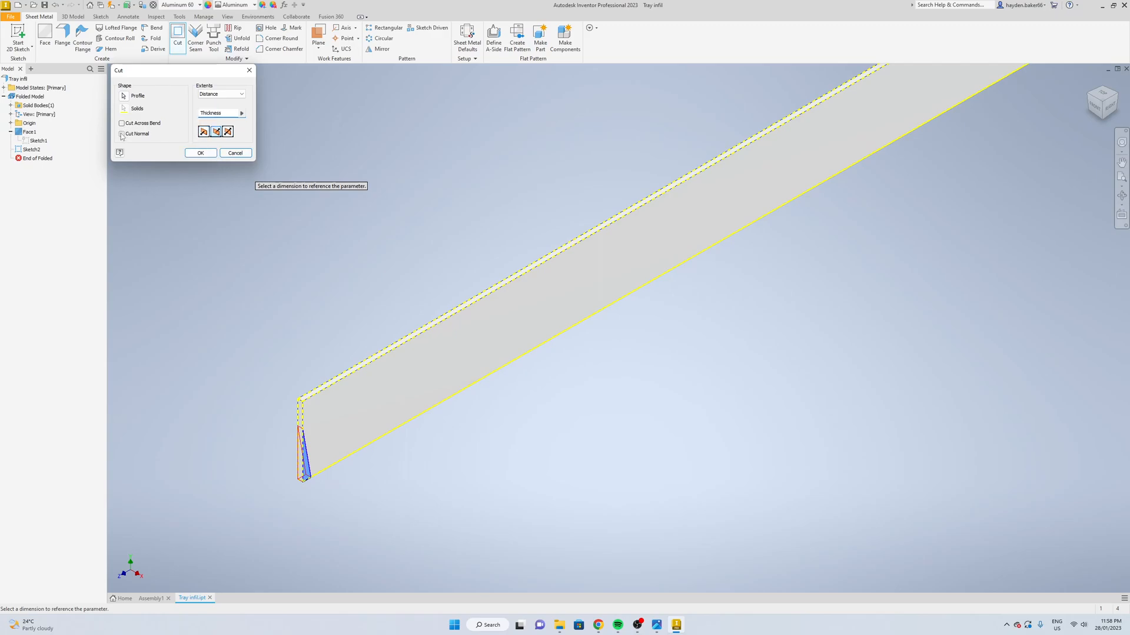
pyautogui.click(200, 152)
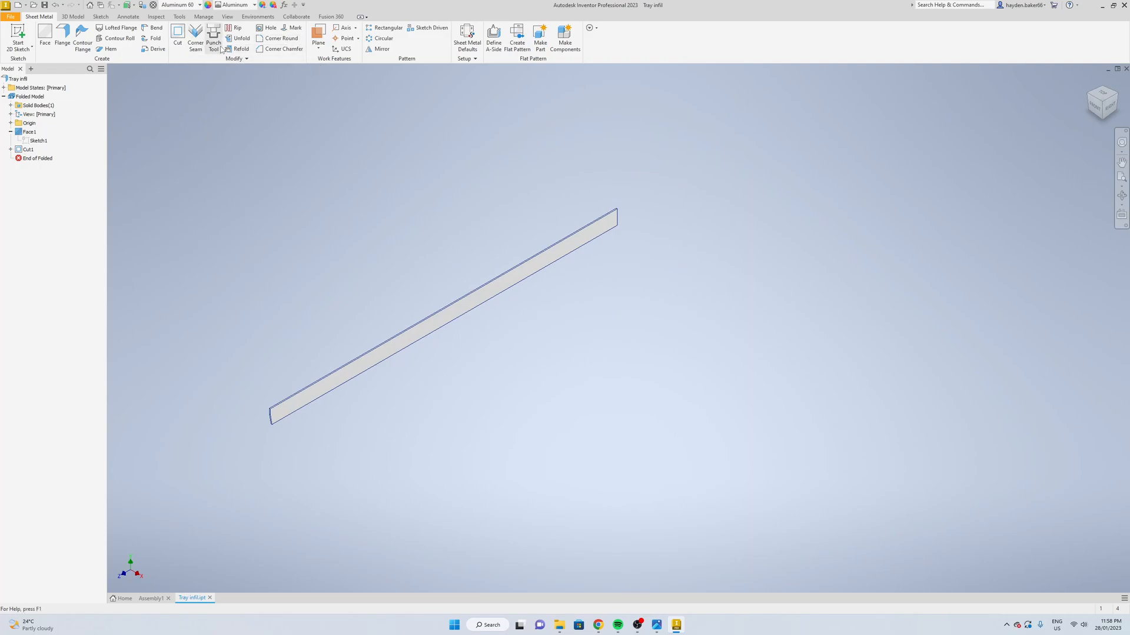
pyautogui.click(380, 48)
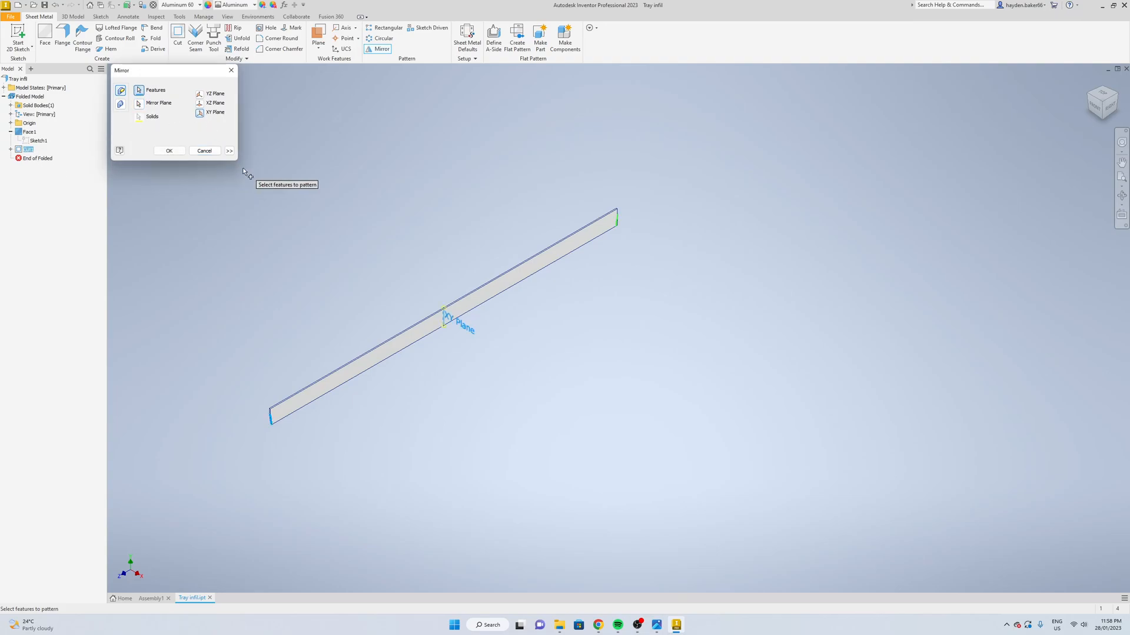
pyautogui.click(168, 150)
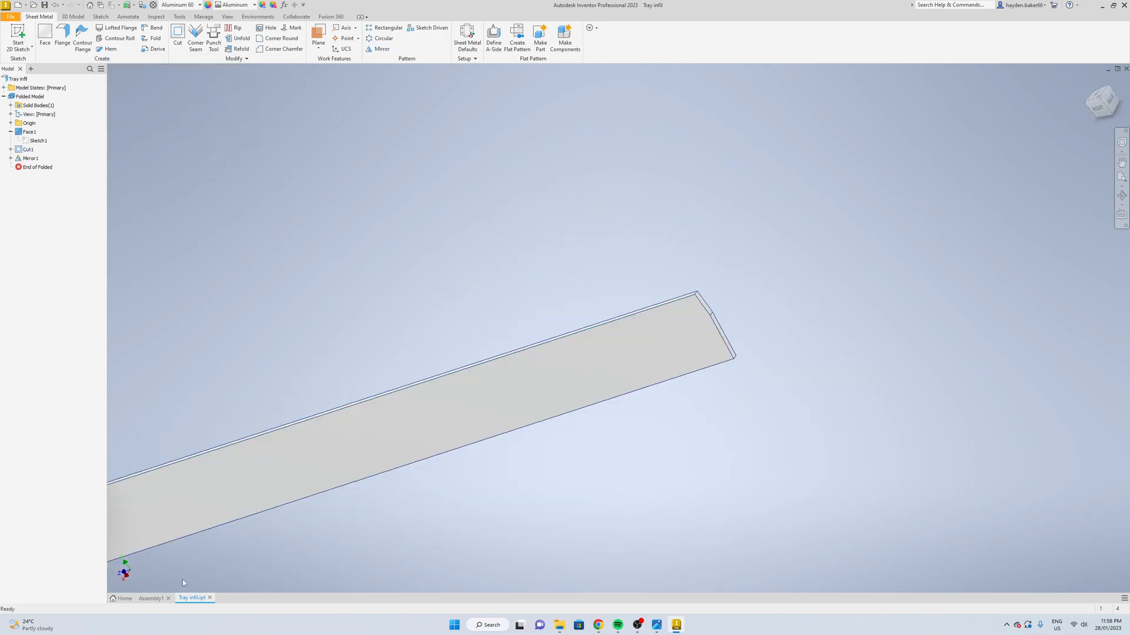
pyautogui.click(151, 597)
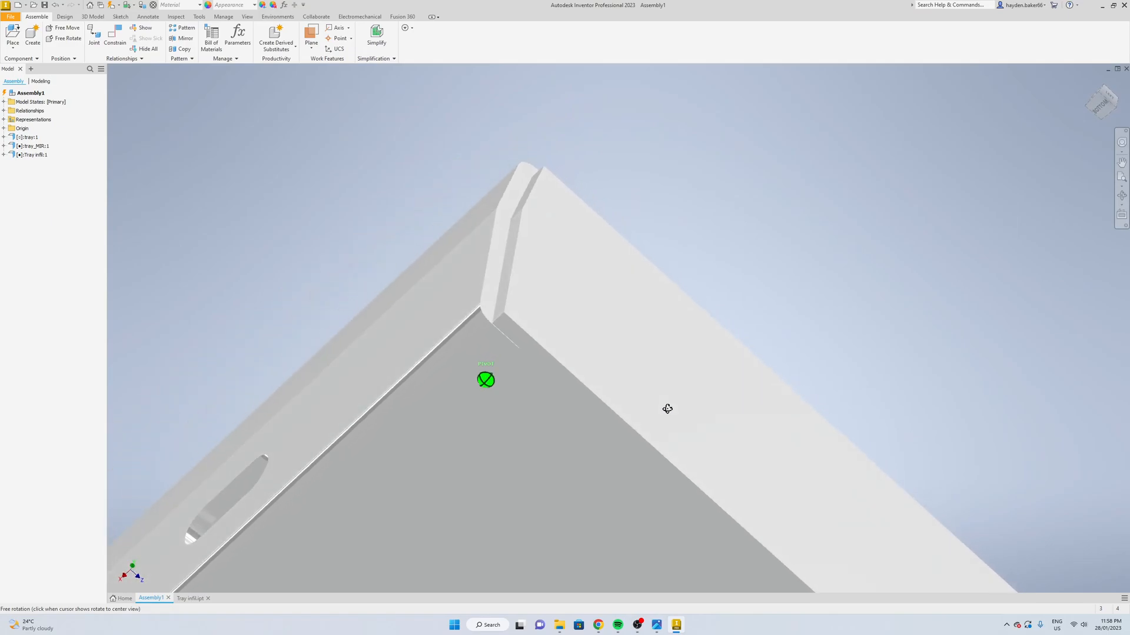
# - Orbit the assembly to check the infill's corner fit, then return to the Tray infill part
pyautogui.click(649, 408)
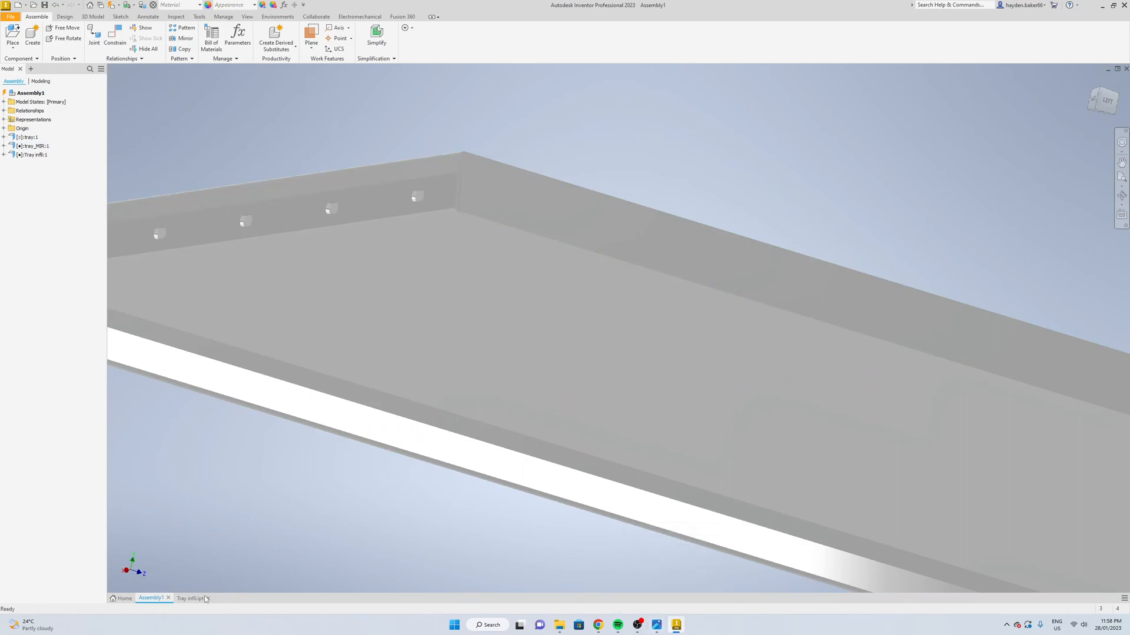
pyautogui.click(192, 598)
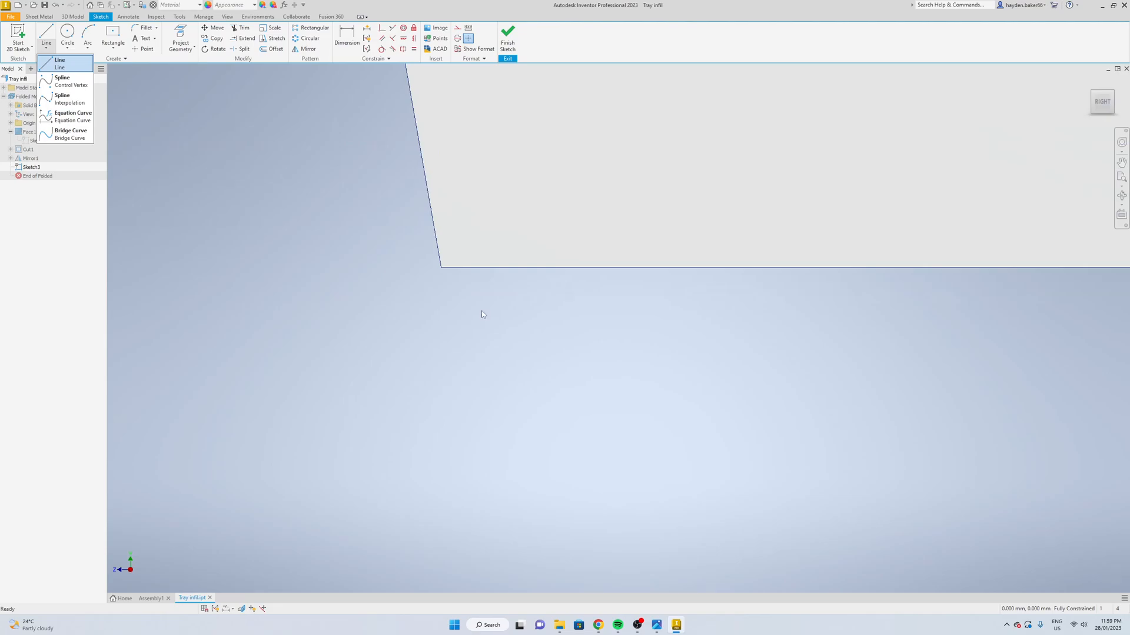
# - Draw the 10-wide notch rectangle at the angled corner, trim the stray line, and finish Sketch3
pyautogui.click(60, 67)
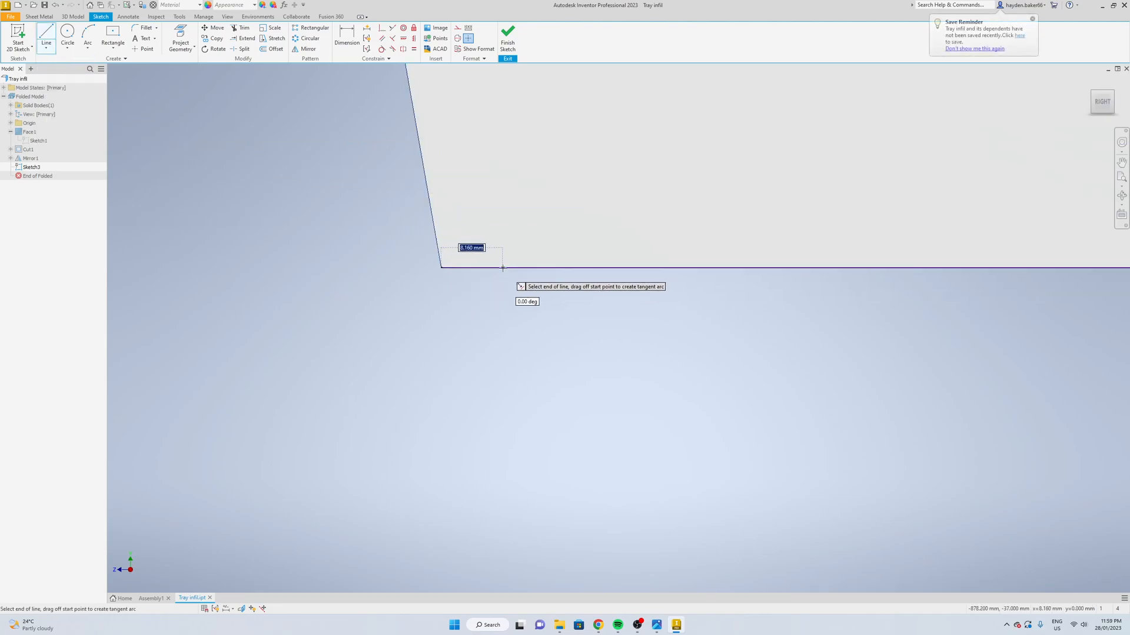
pyautogui.moveTo(499, 238)
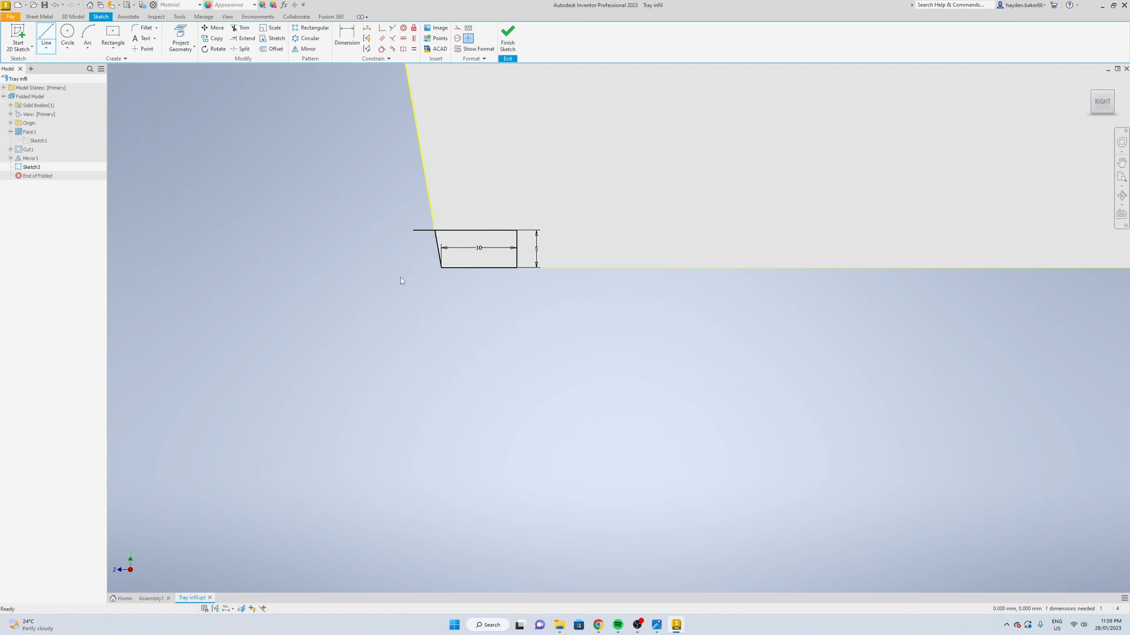
pyautogui.click(245, 27)
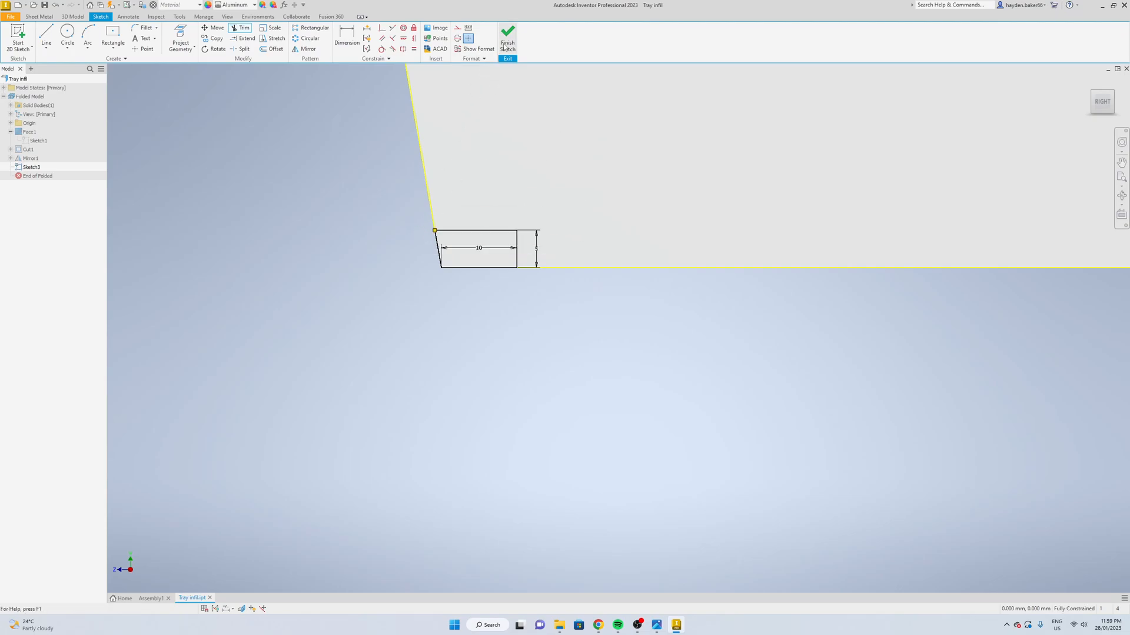
pyautogui.click(507, 36)
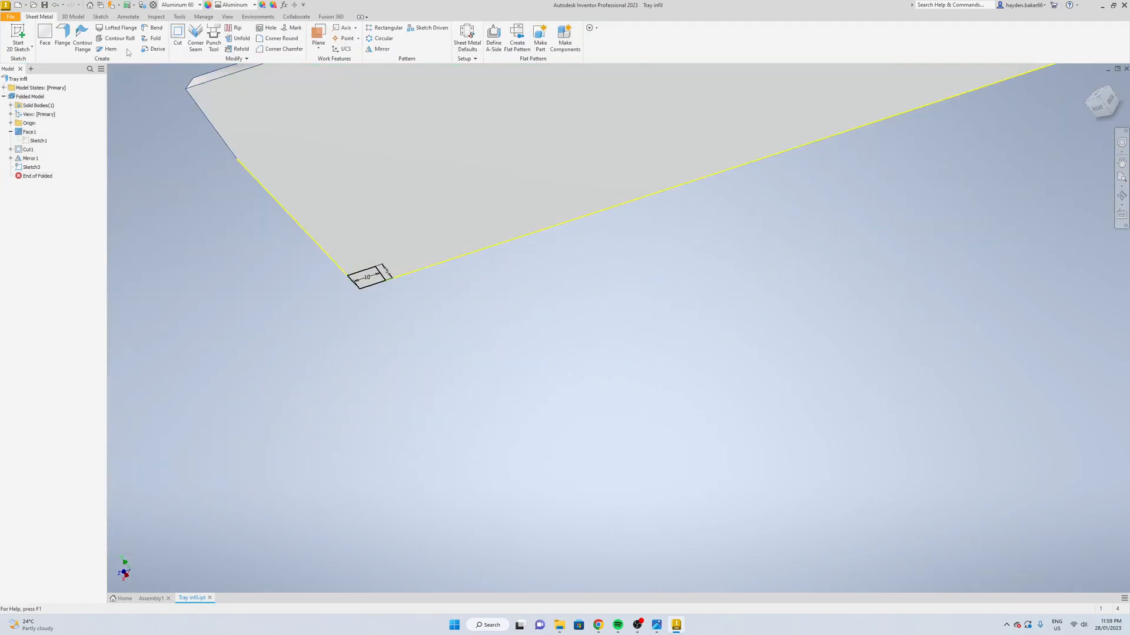
# - Cut the notch from the corner as Cut2 and mirror it about the XY Plane to the other end
pyautogui.click(178, 35)
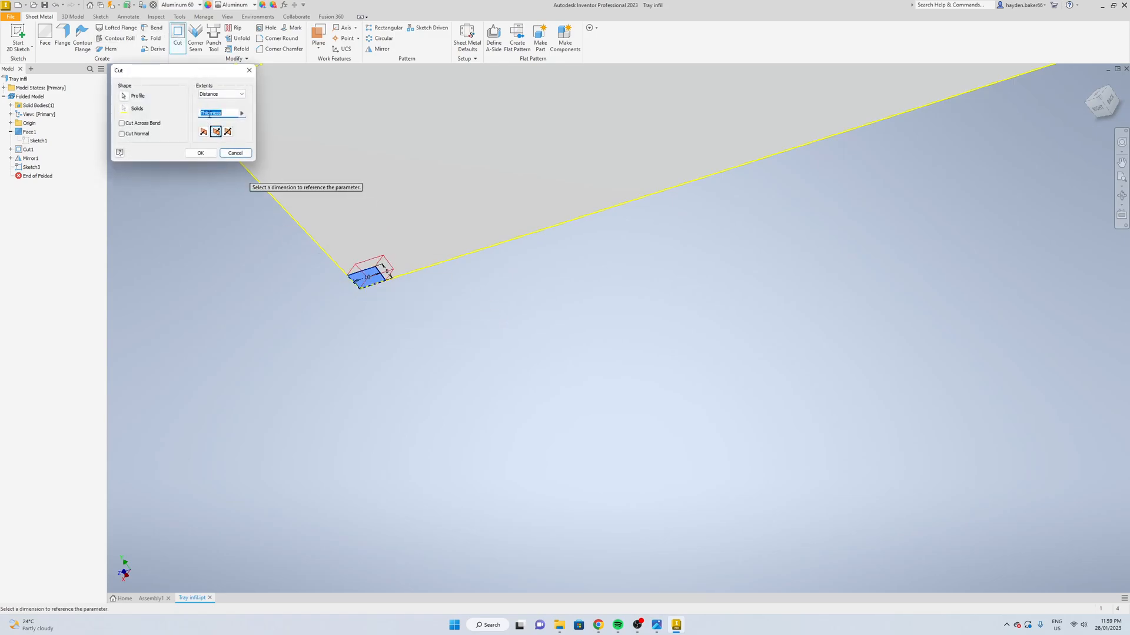
pyautogui.click(200, 153)
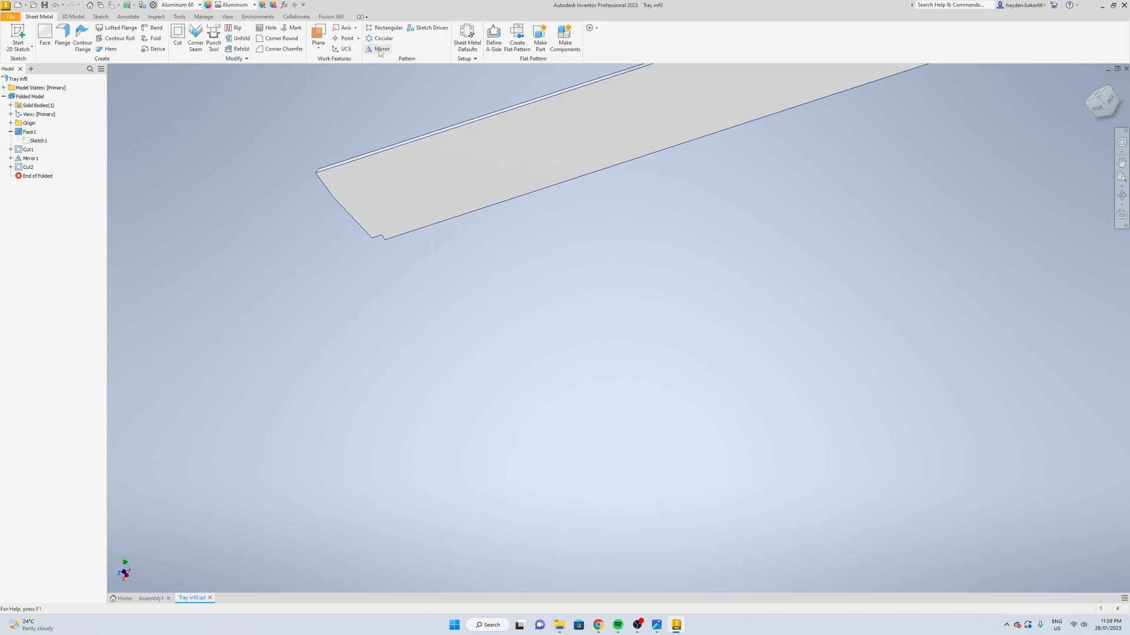
pyautogui.click(380, 49)
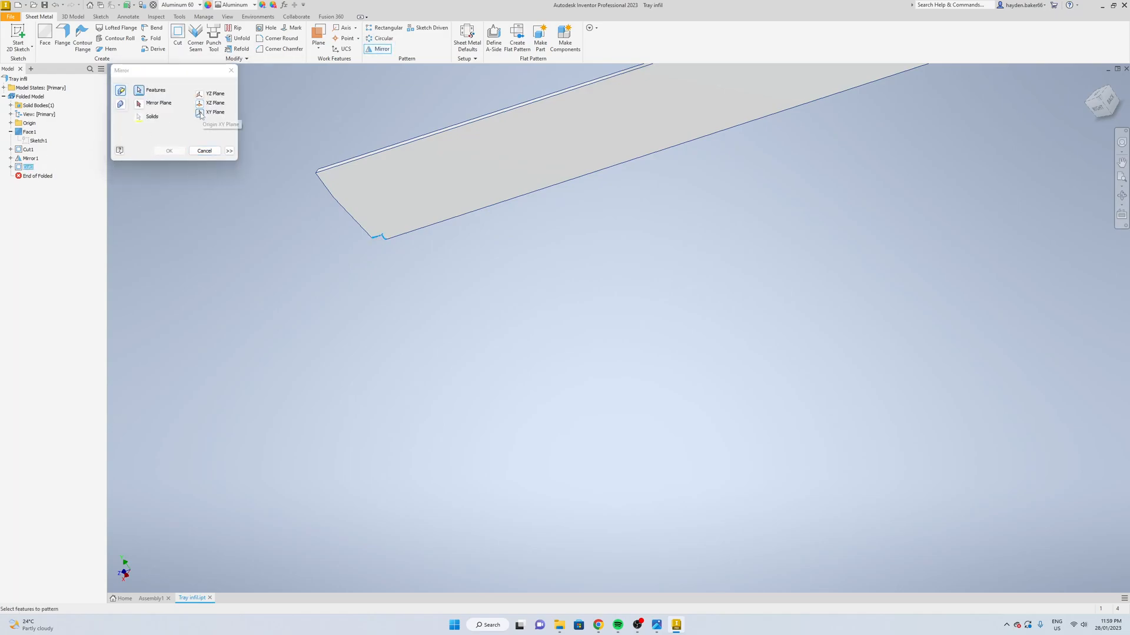
pyautogui.click(168, 151)
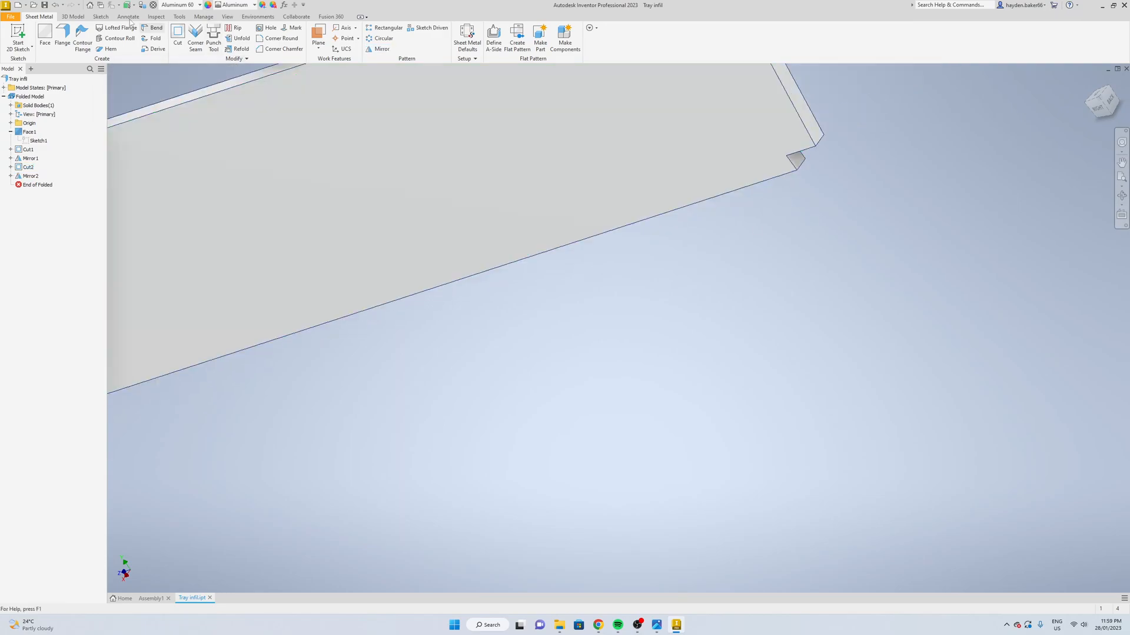
# - Return to Assembly1 and orbit to inspect the notched corner fit
pyautogui.click(10, 15)
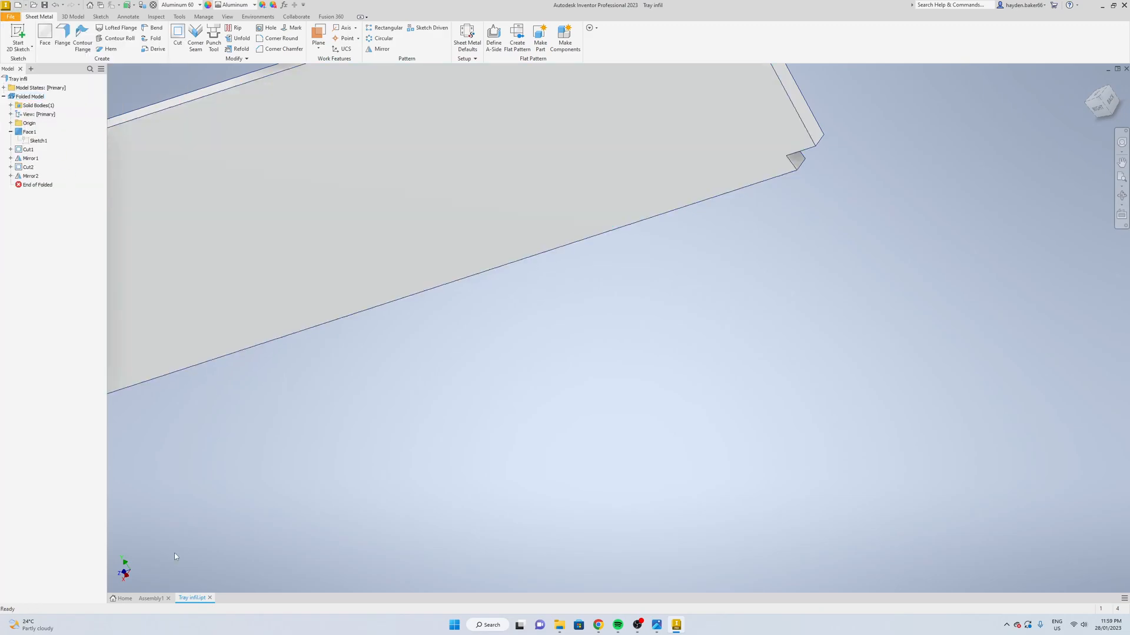
pyautogui.click(152, 598)
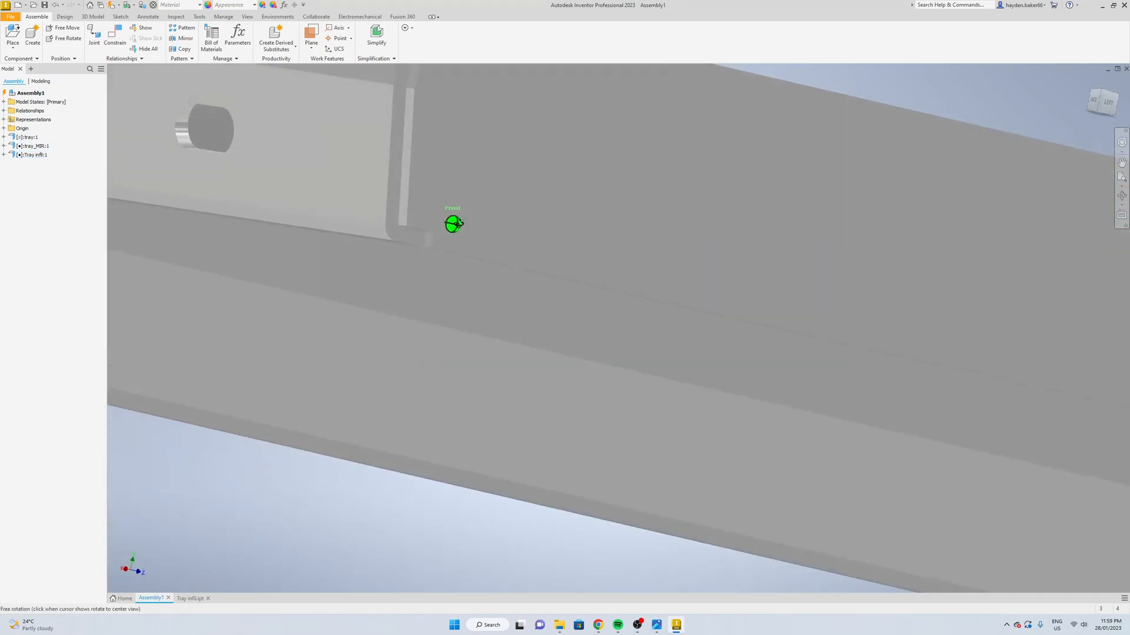
pyautogui.moveTo(452, 224); pyautogui.dragTo(478, 231)
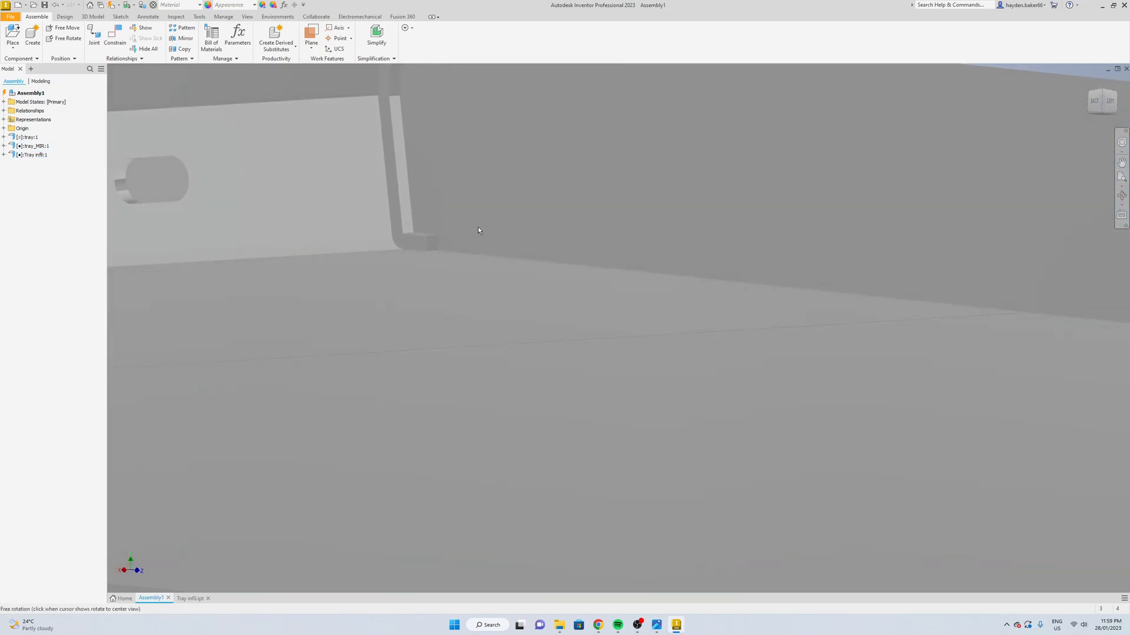